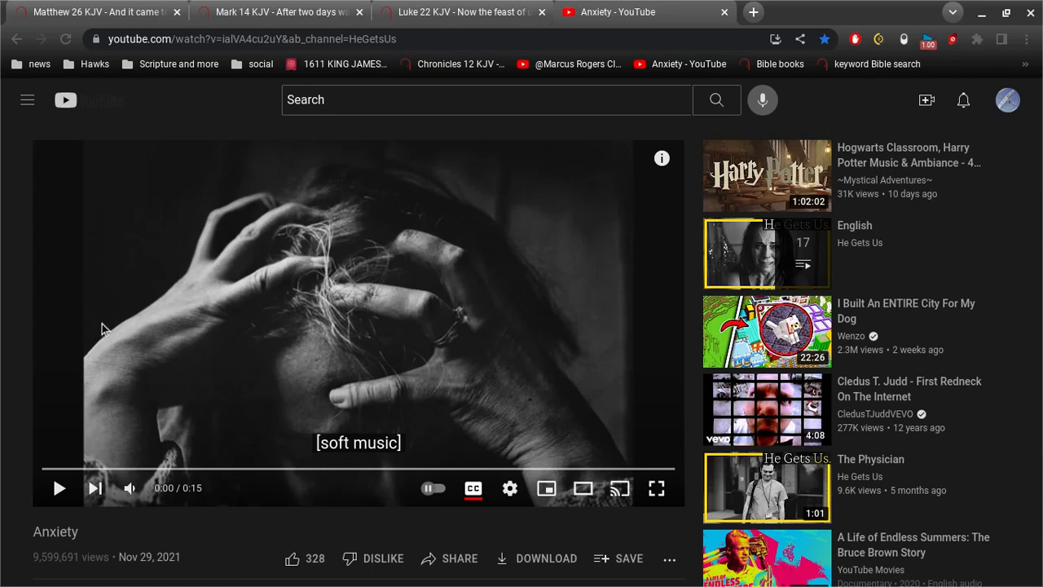
Step: Play the YouTube 'Anxiety' ad to its closing message, then open a blank tab
scroll(down, 3)
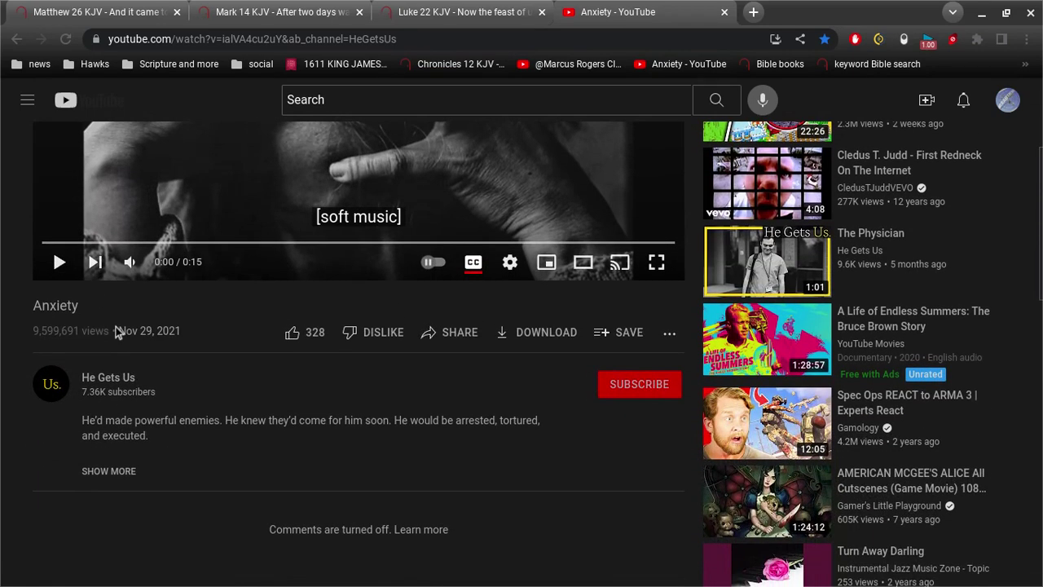
mouse_move(200, 295)
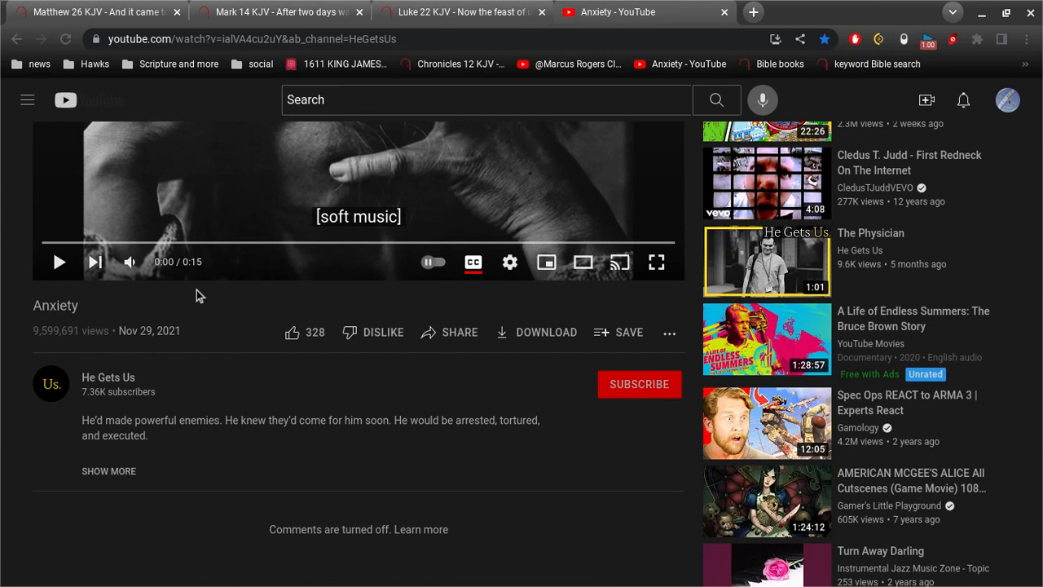
scroll(up, 3)
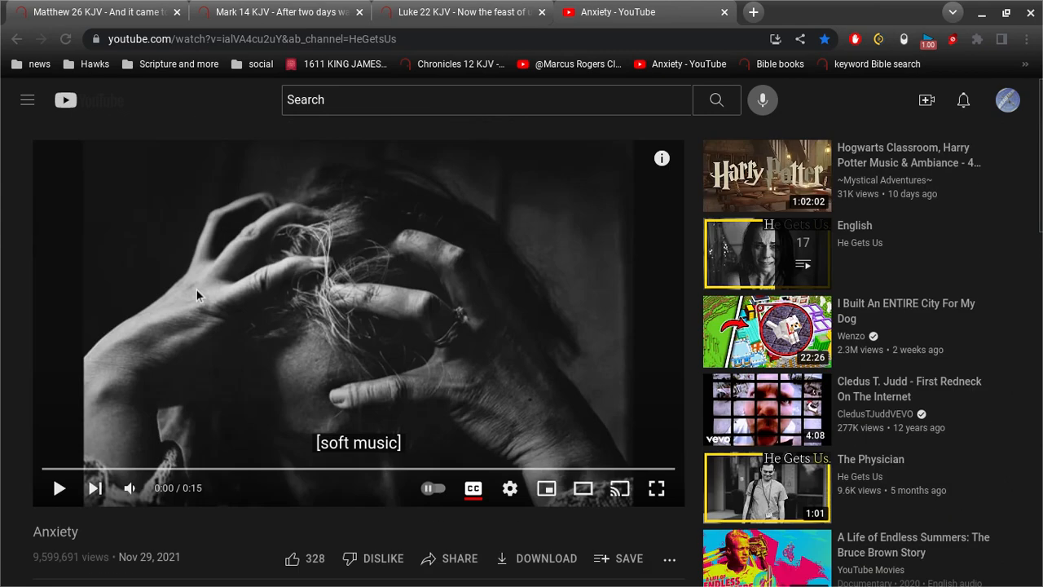
click(58, 488)
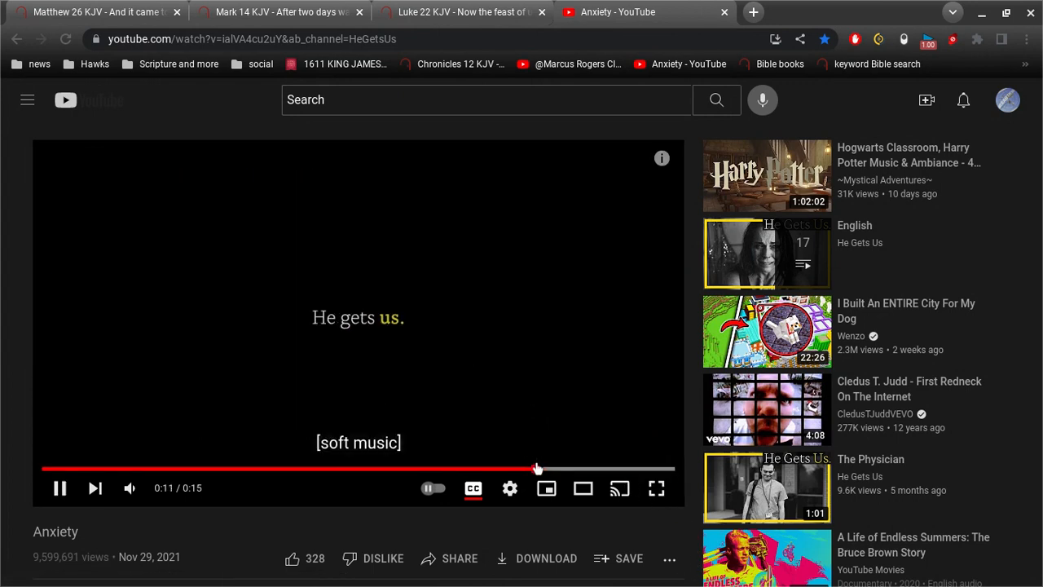
mouse_move(444, 318)
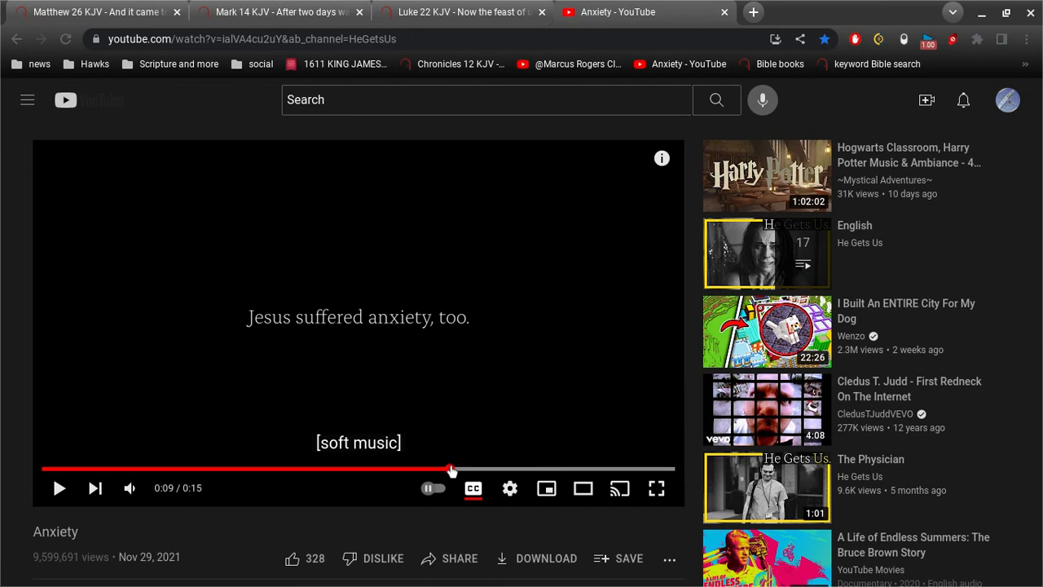
click(753, 12)
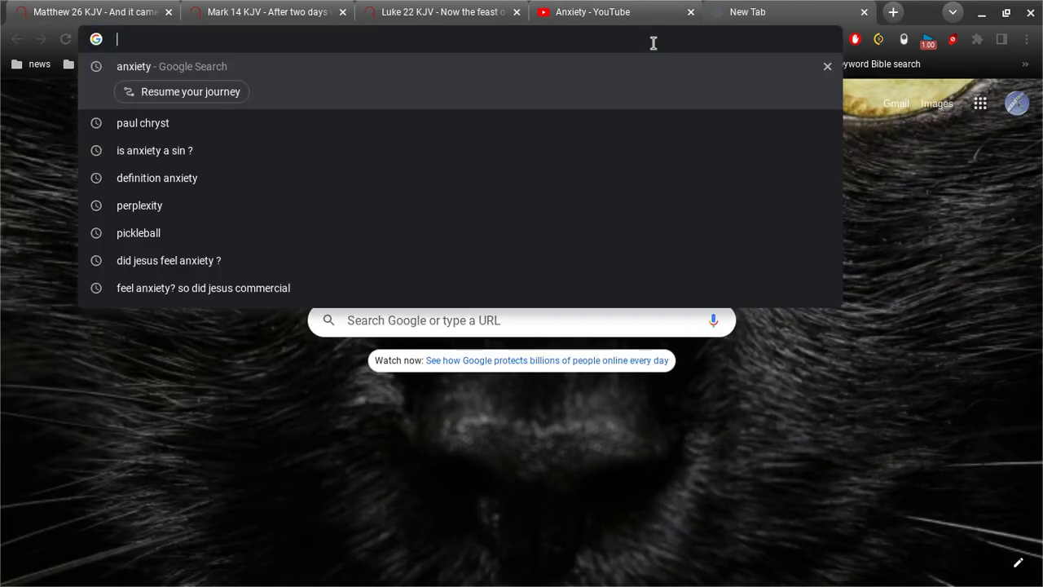
Step: Google 'anxiety' to read its definition, then show the bookmarks holding the 1828 dictionary
text(anxiety)
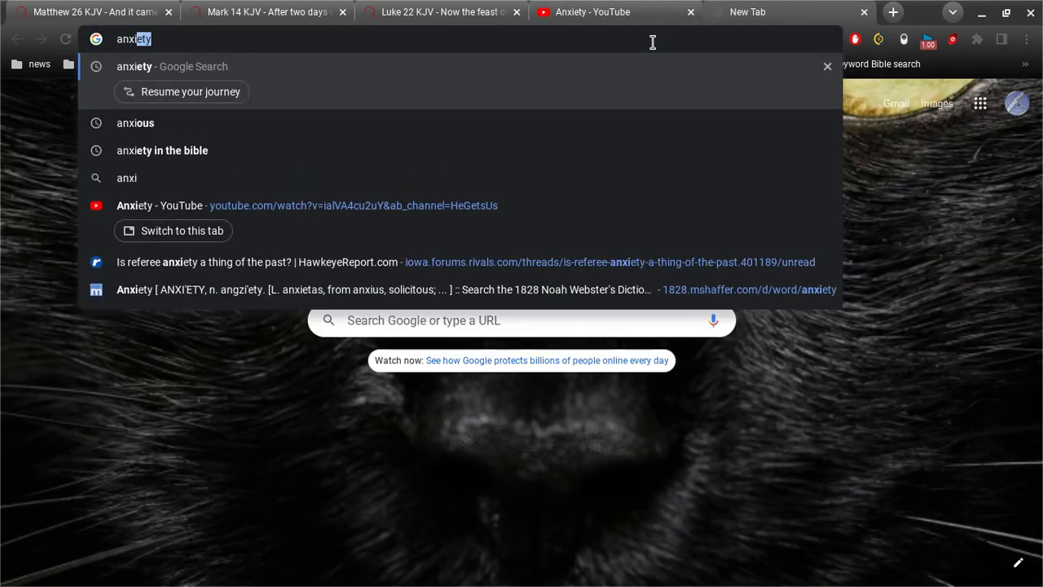
key(Return)
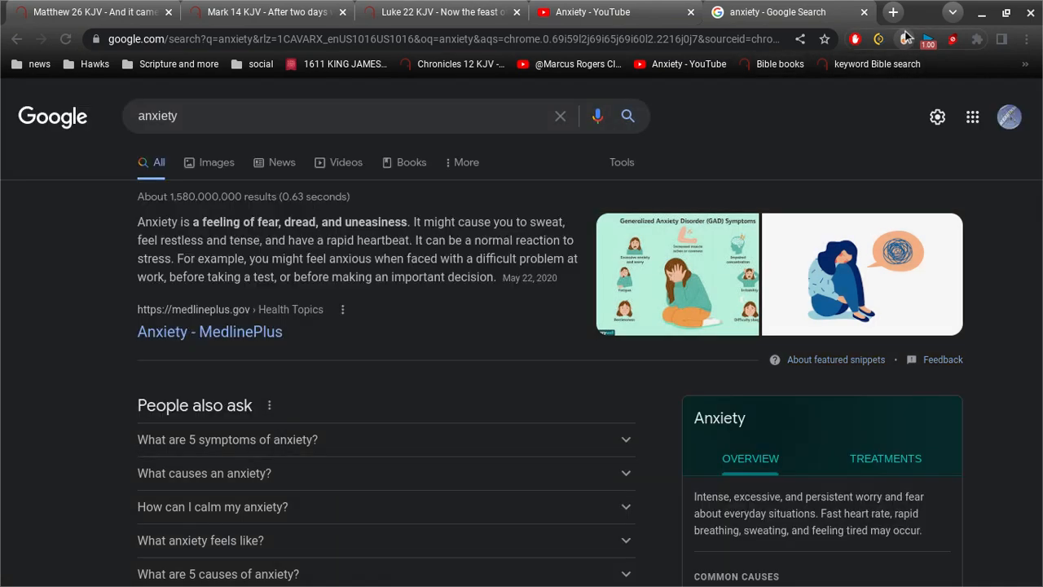
mouse_move(901, 56)
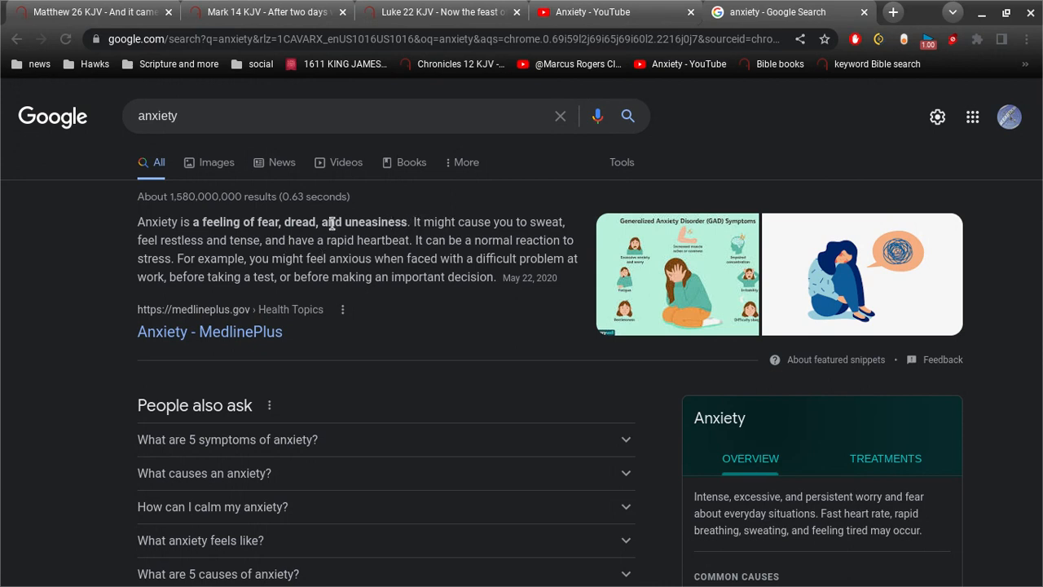
mouse_move(232, 236)
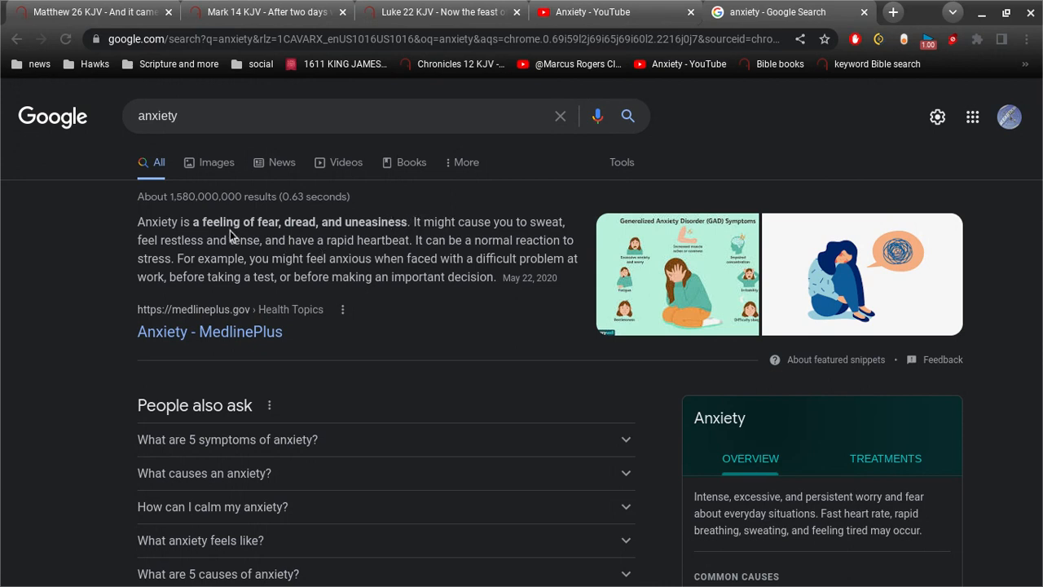
mouse_move(311, 236)
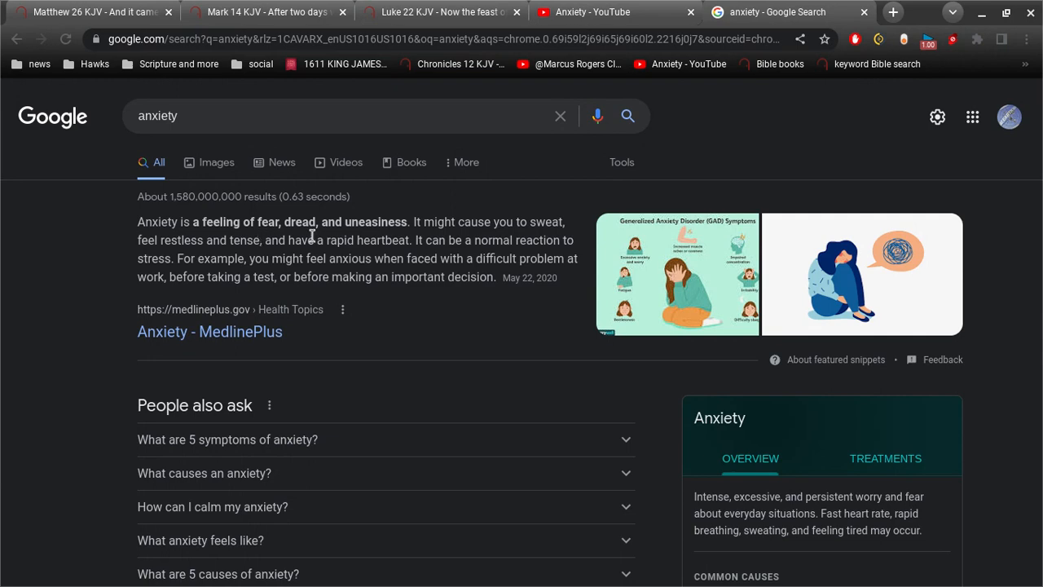
mouse_move(408, 226)
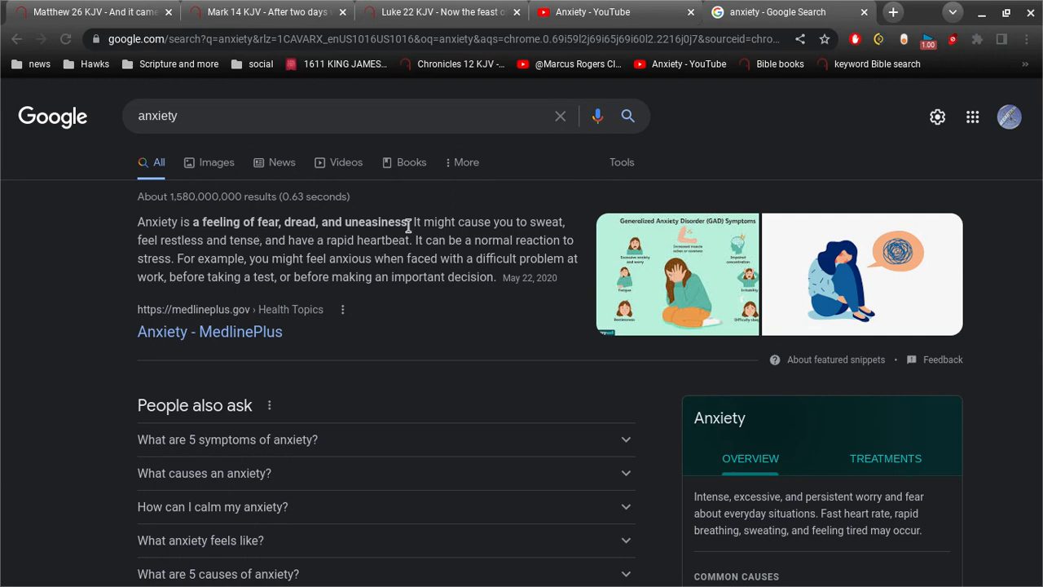
click(259, 63)
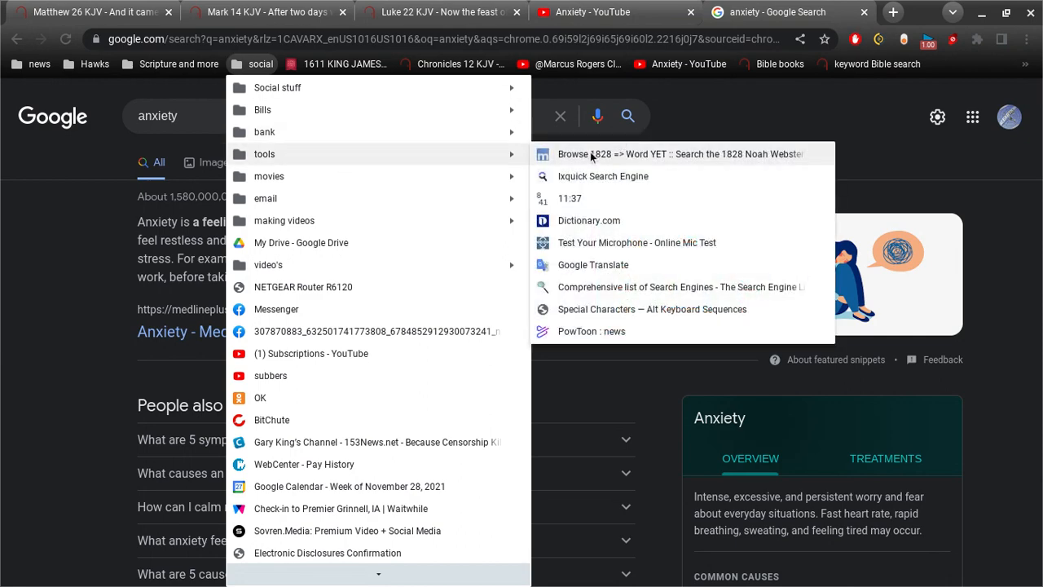
Step: Look up 'anxiety' in the 1828 Webster dictionary and open its full entry
click(679, 154)
text(a)
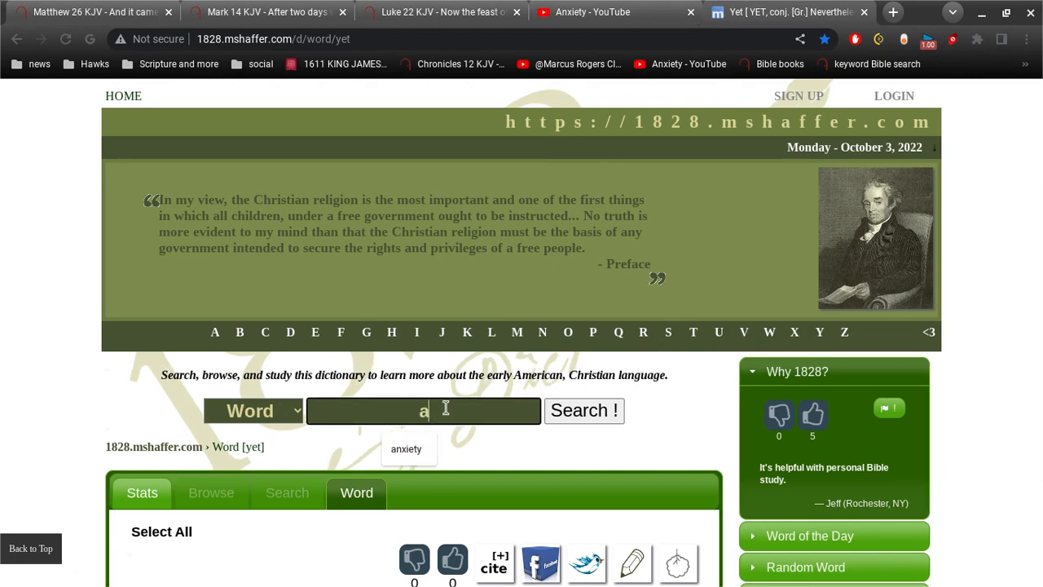
click(406, 448)
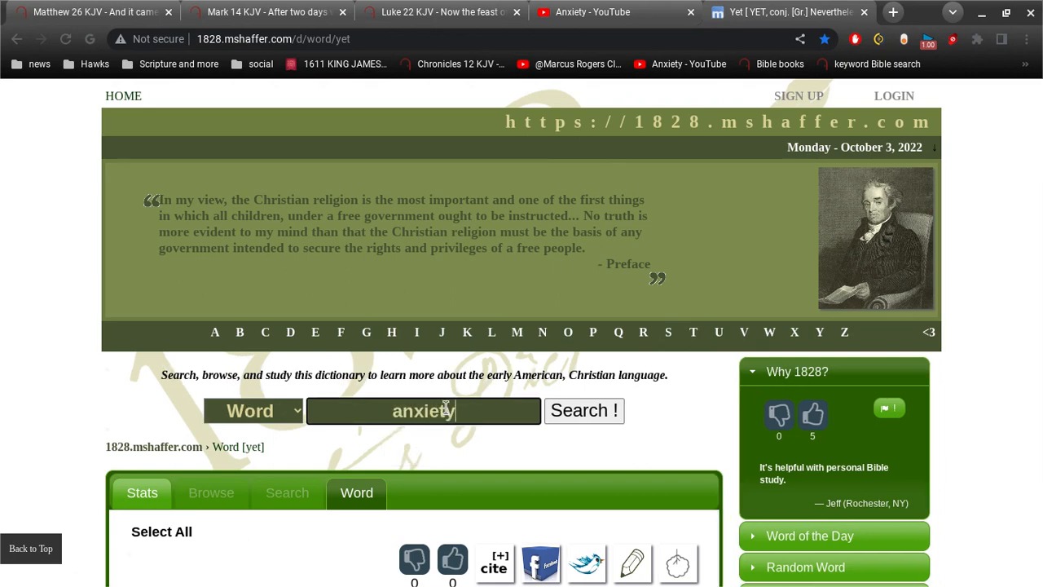
click(592, 410)
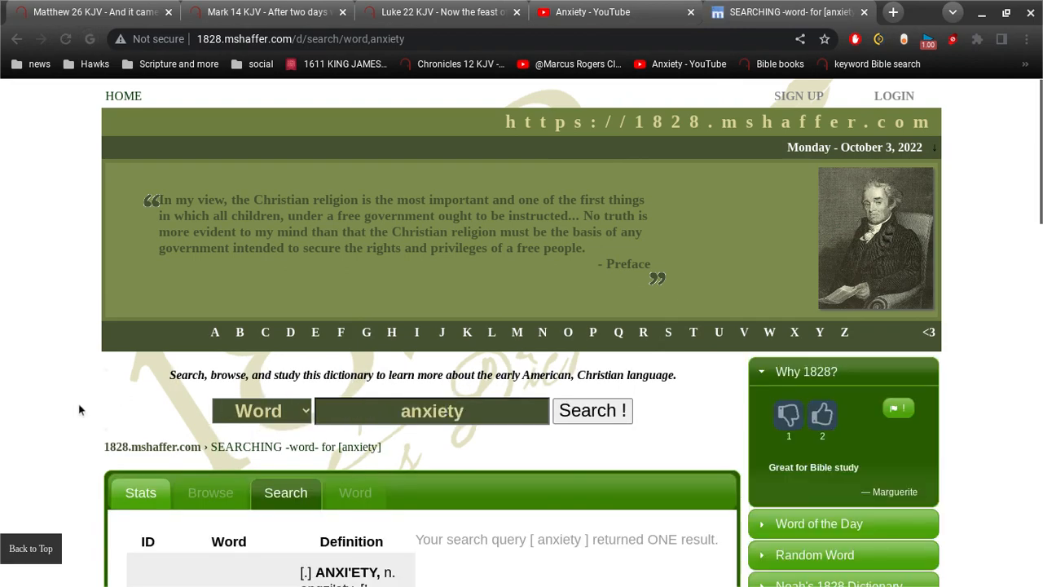
scroll(down, 3)
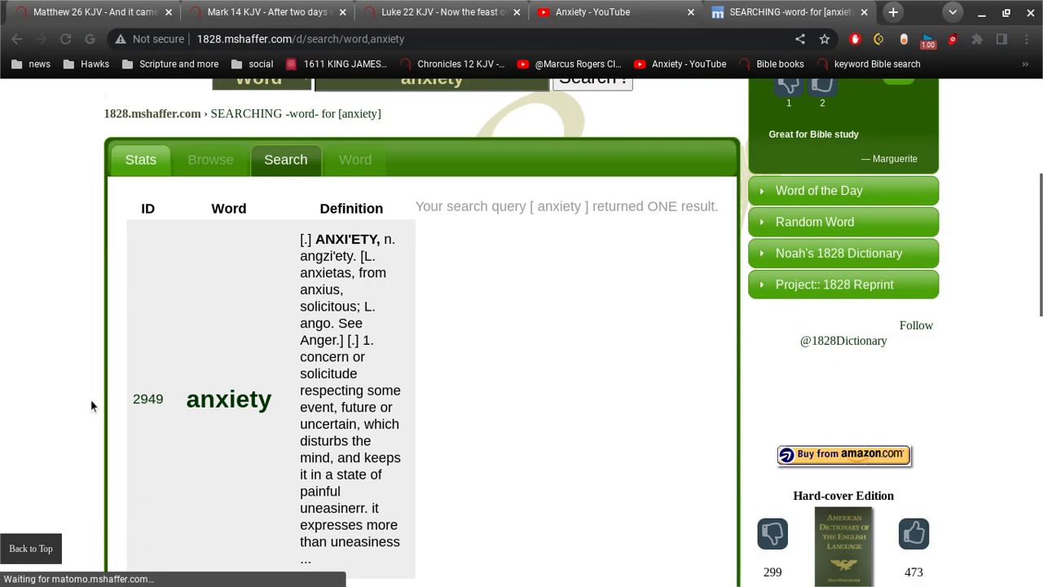
click(229, 399)
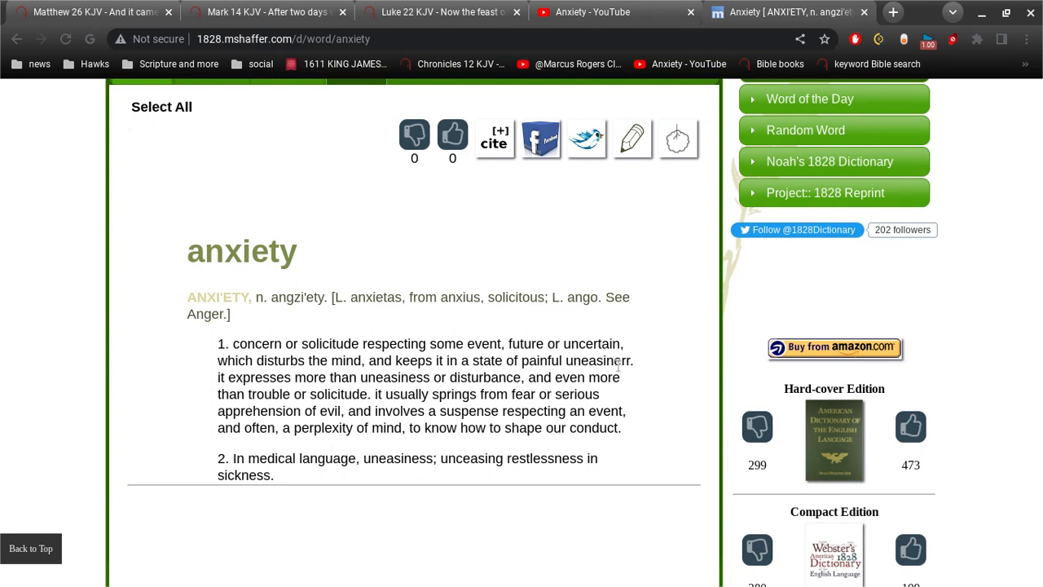
Step: Select 'perplexity' in the definition, bring up its context menu, and open a new tab
double_click(597, 361)
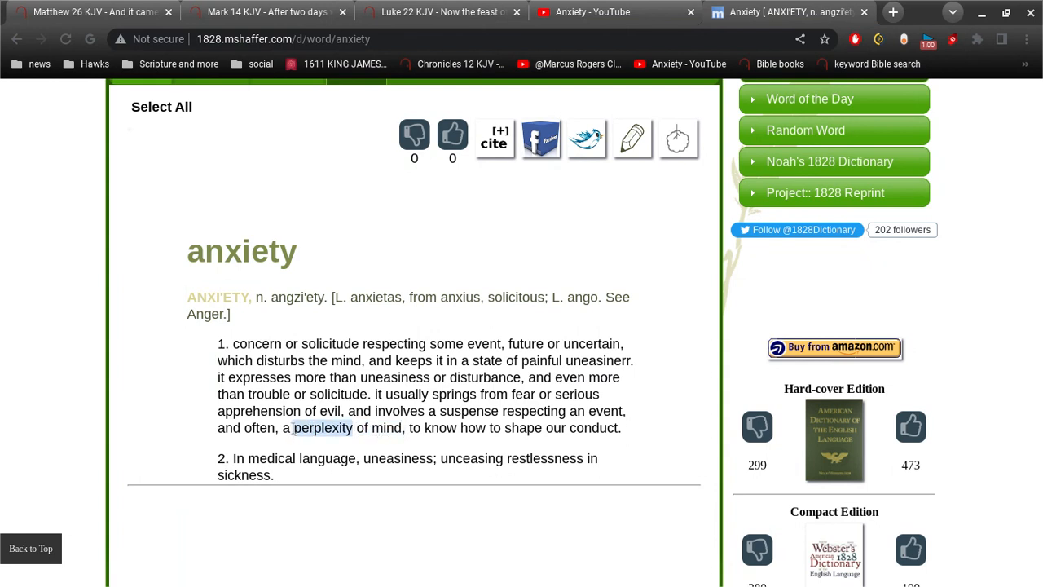
right_click(323, 427)
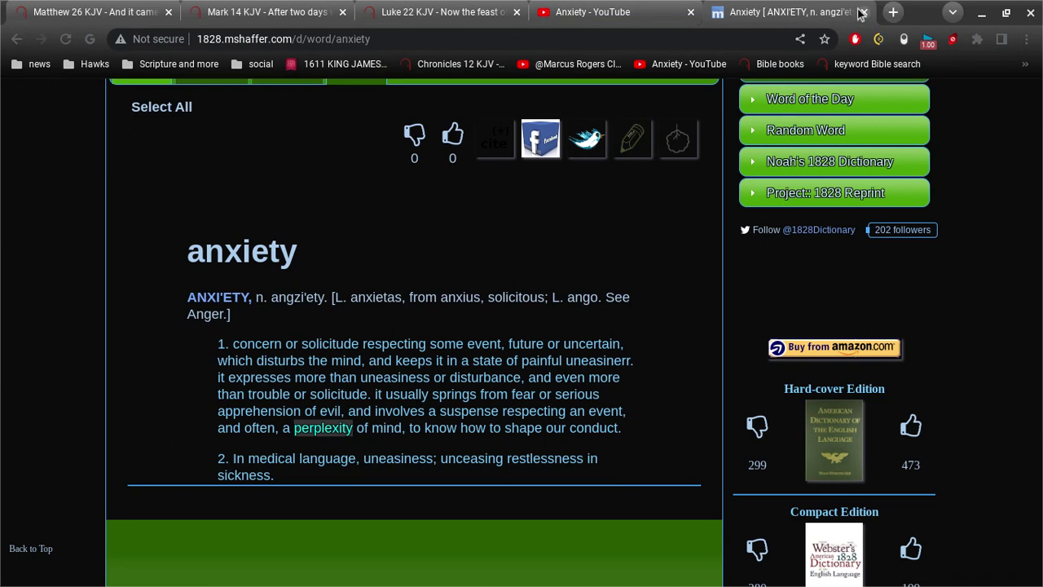
click(892, 11)
text(is anxie)
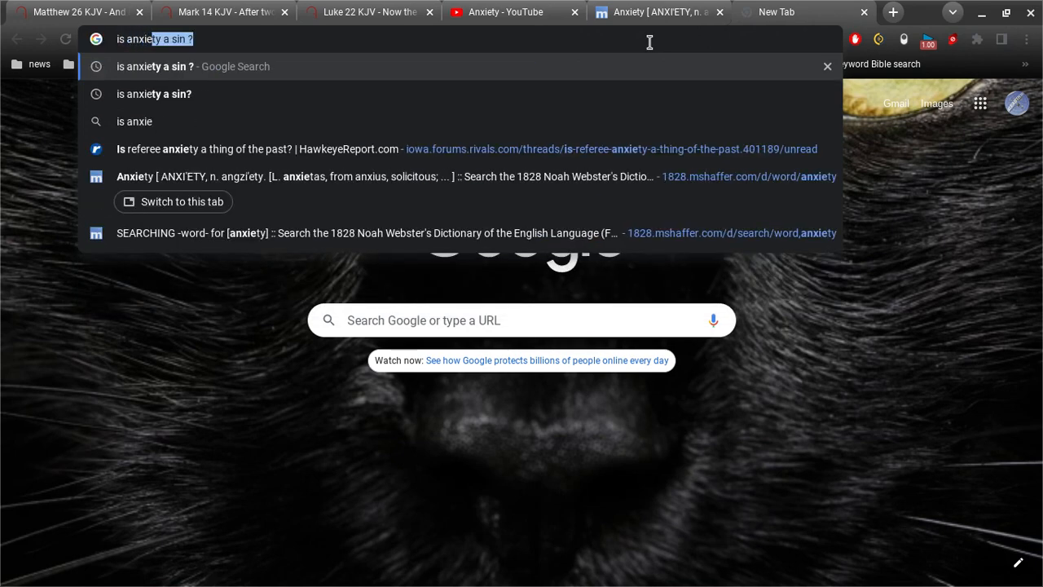
Step: Search 'is anxiety a sin ?' and scroll the Gospel Coalition and Desiring God results
key(Return)
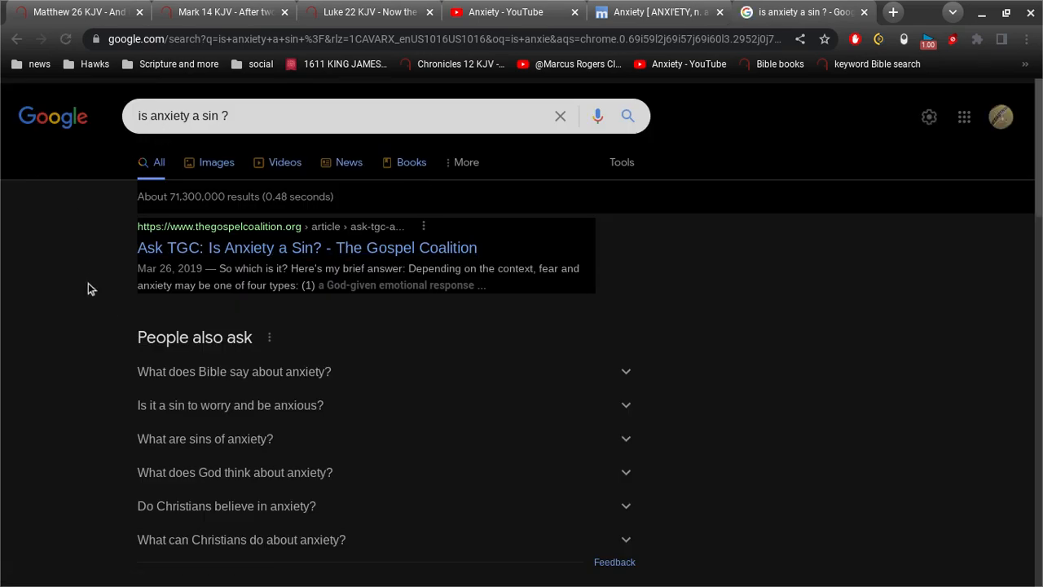
scroll(up, 3)
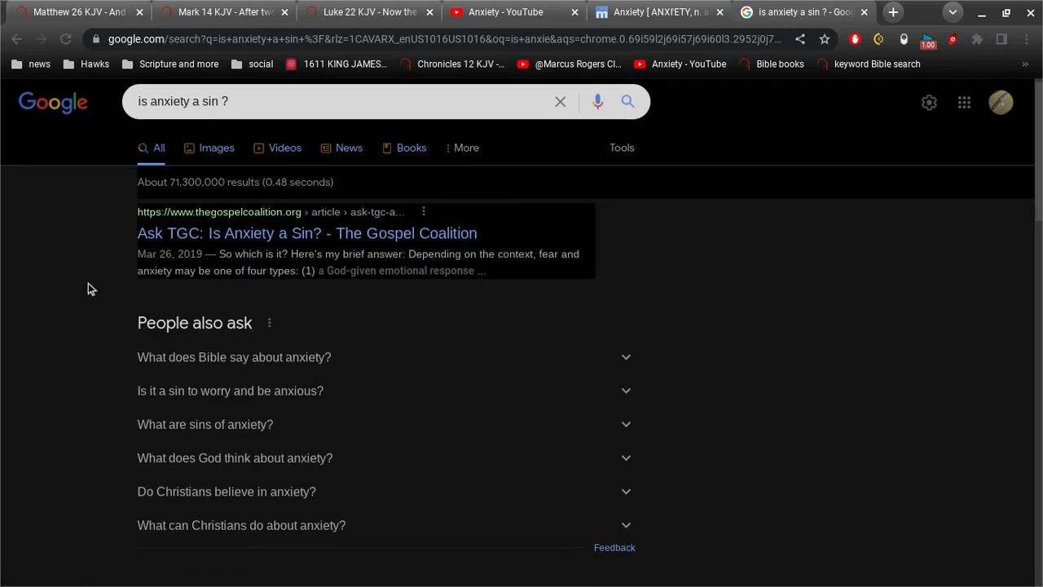
scroll(down, 3)
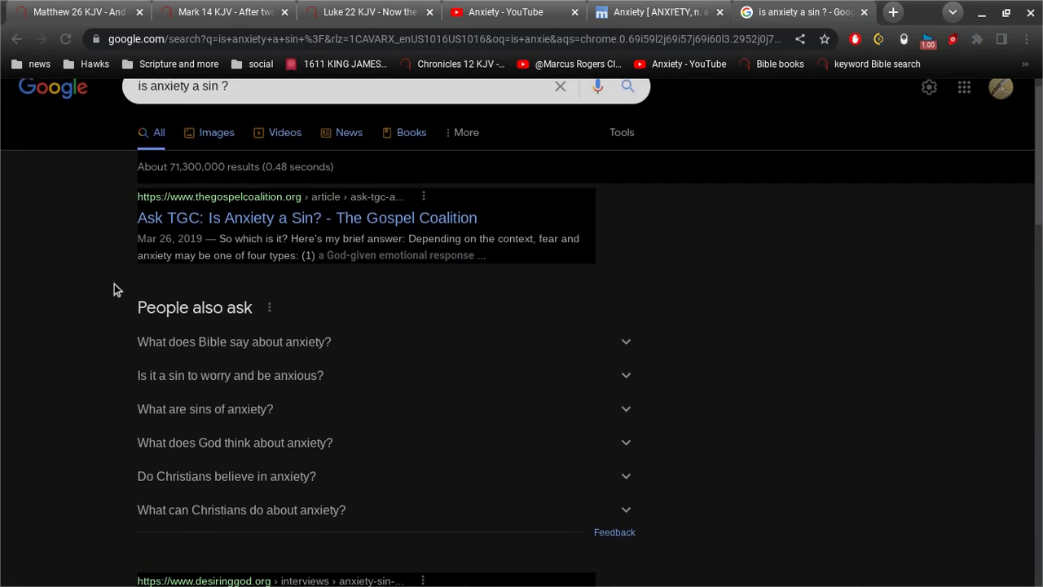
scroll(down, 3)
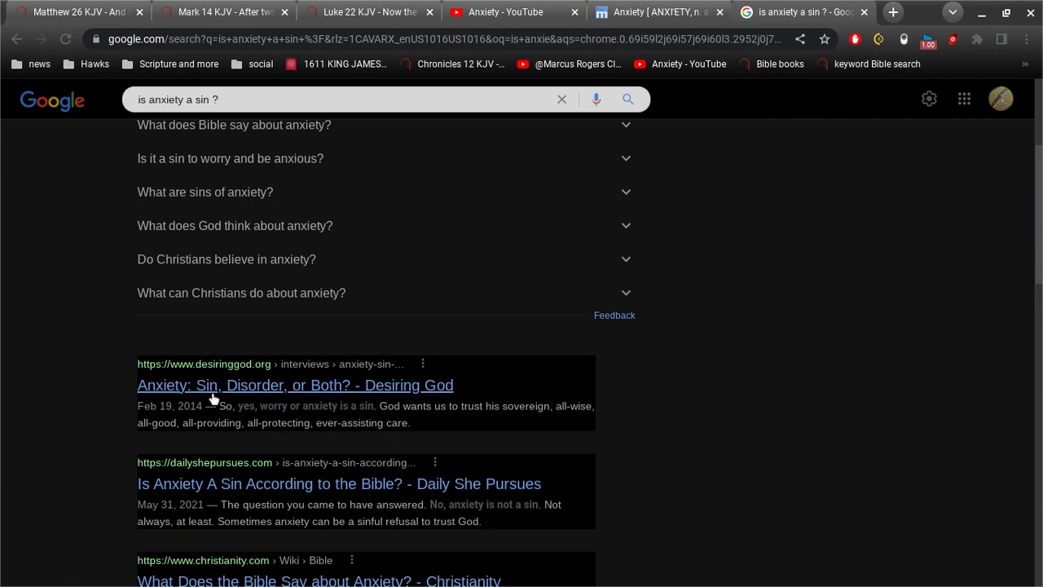
mouse_move(267, 420)
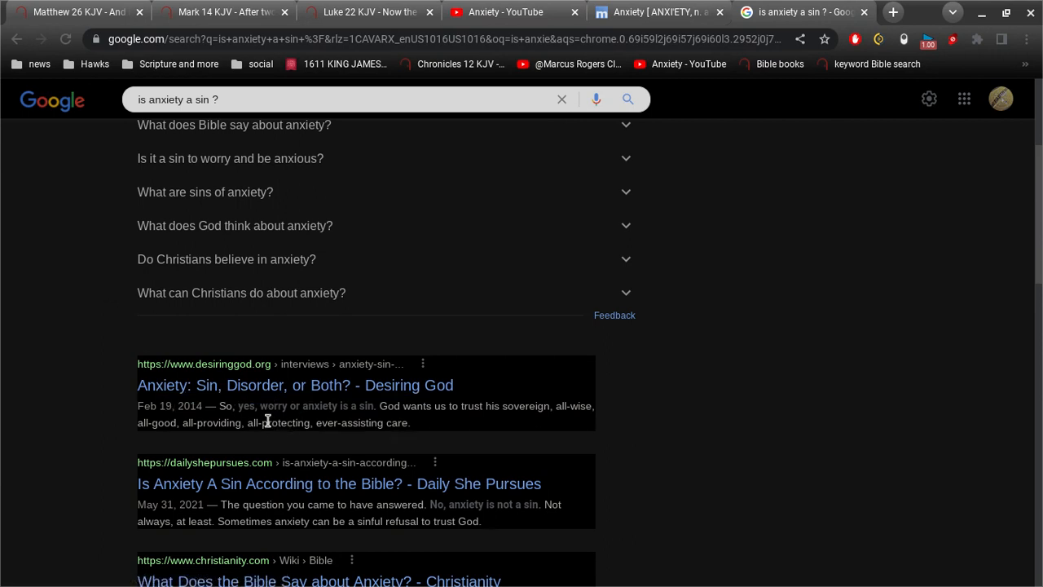
mouse_move(333, 419)
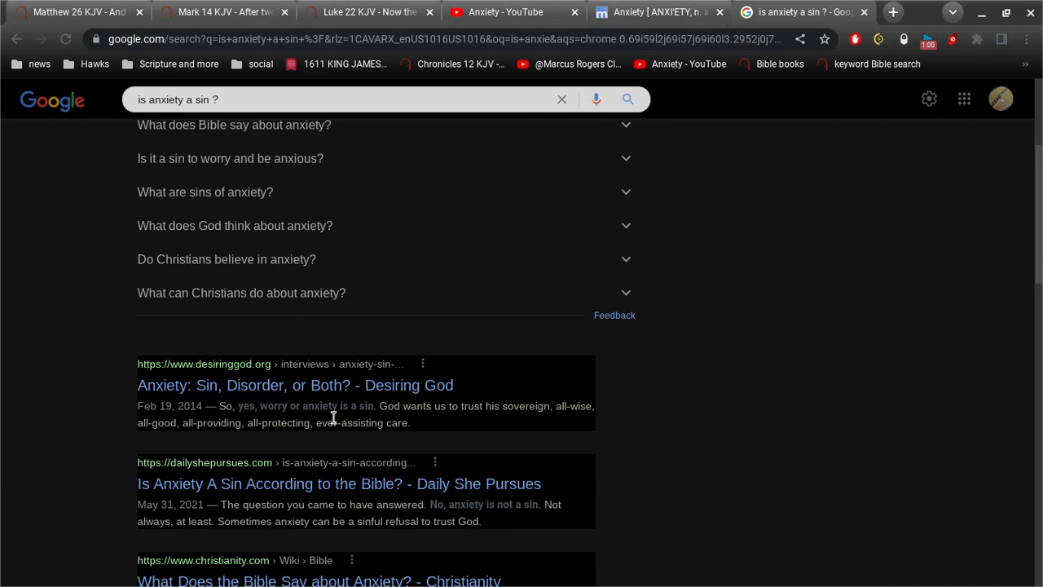
mouse_move(348, 418)
text(did)
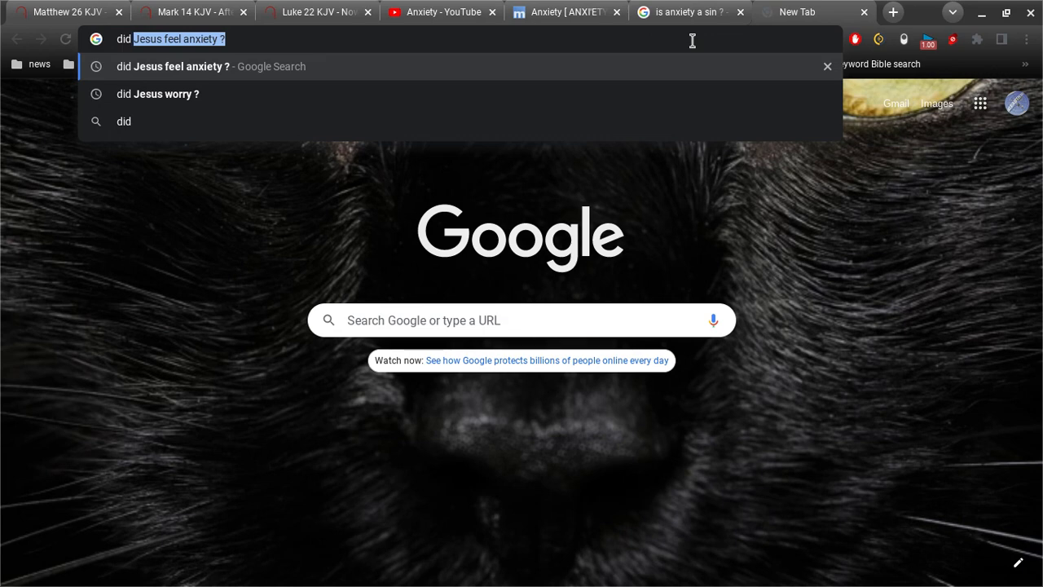
Step: Search Google for 'did Jesus have anxiety'
text(J)
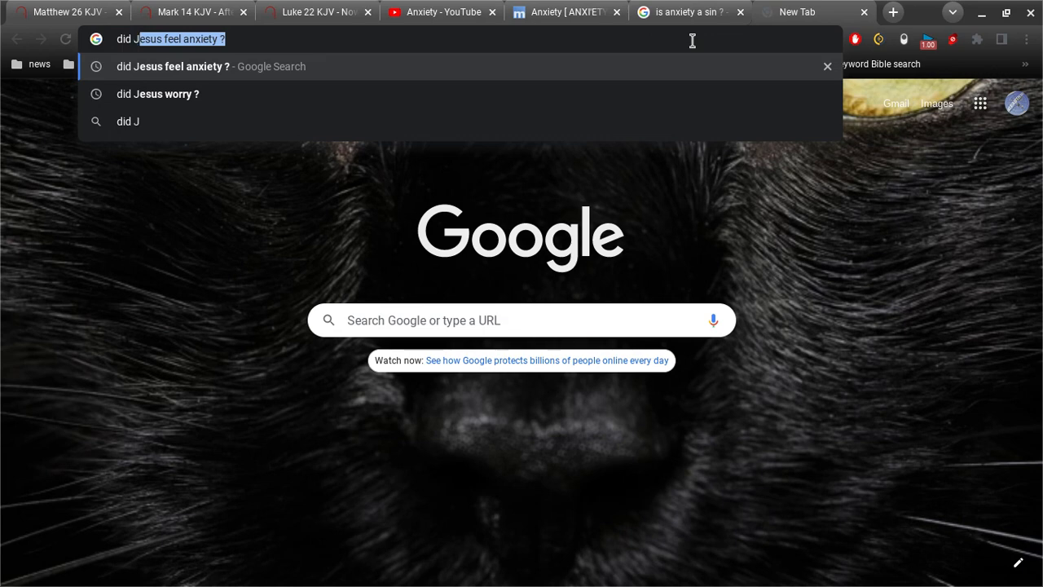
text(did Jesus h)
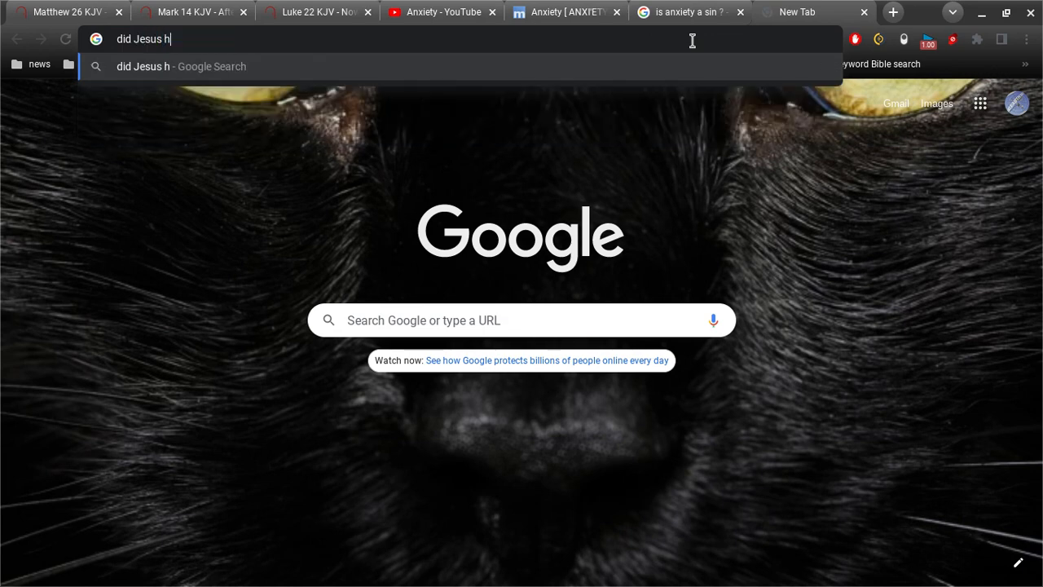
text(ave an)
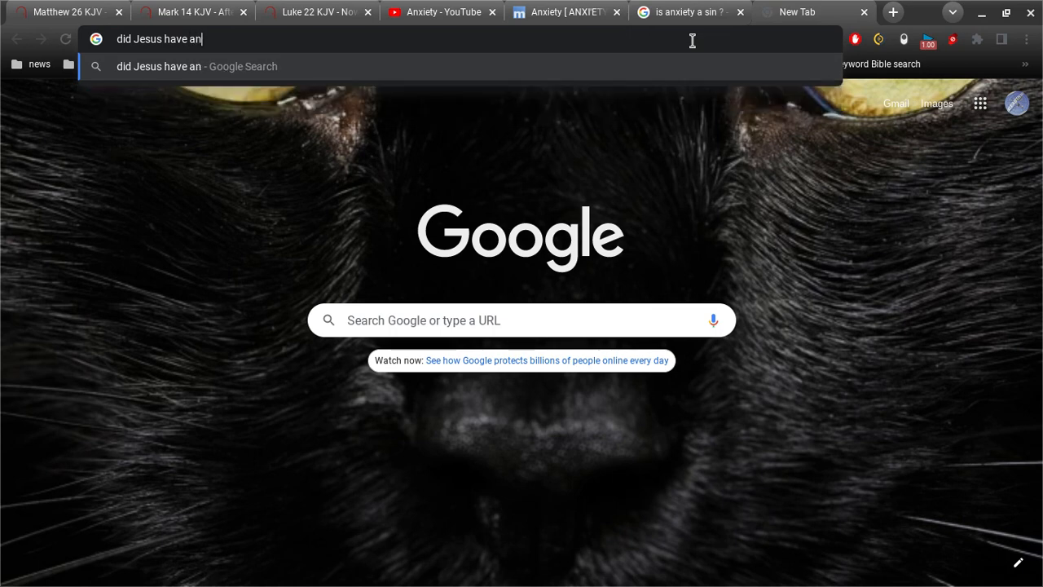
key(Return)
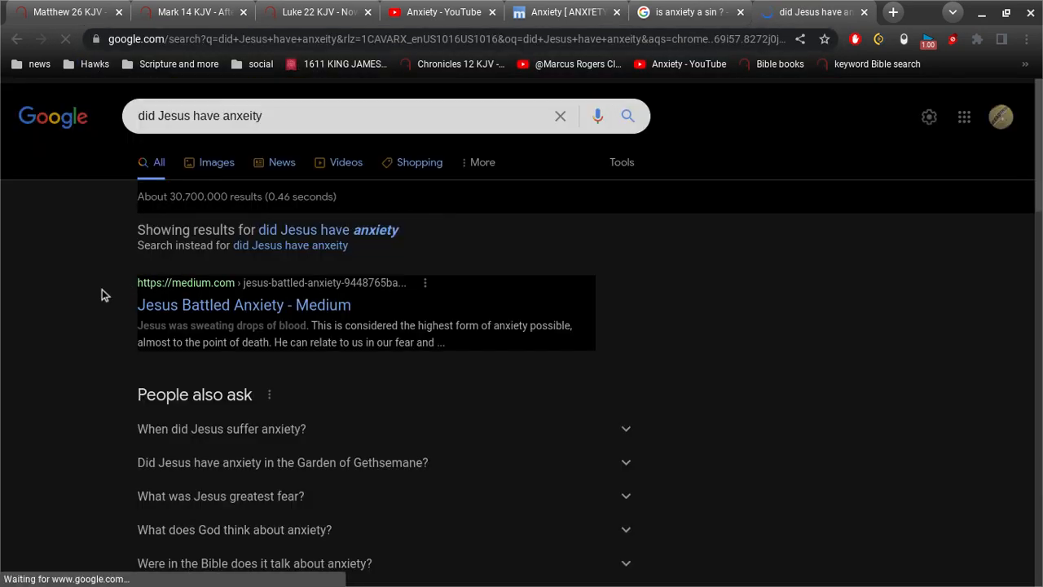
Step: Read the Gethsemane answer, then return to the 'is anxiety a sin ?' results
scroll(down, 3)
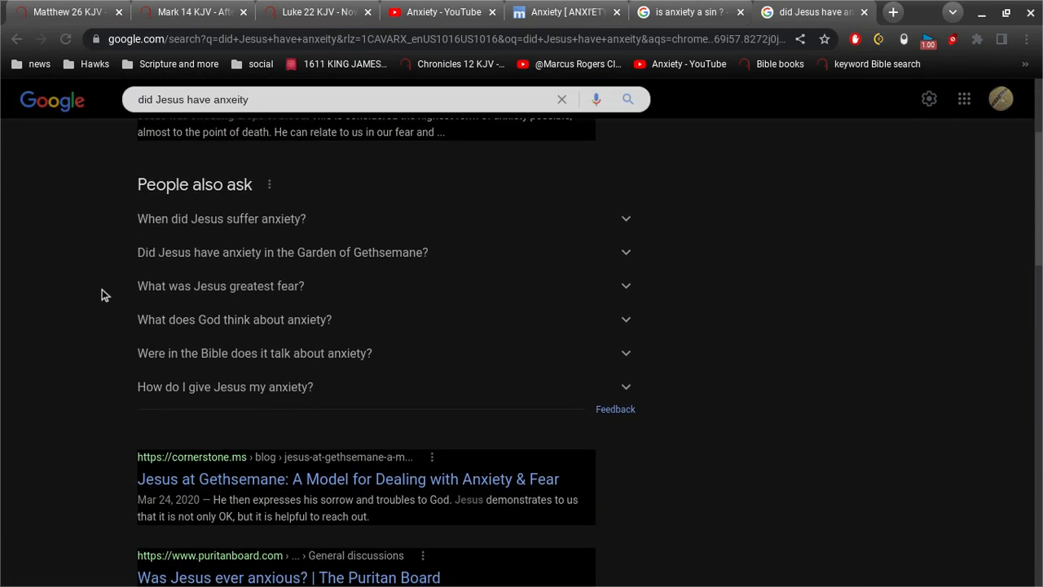
scroll(down, 3)
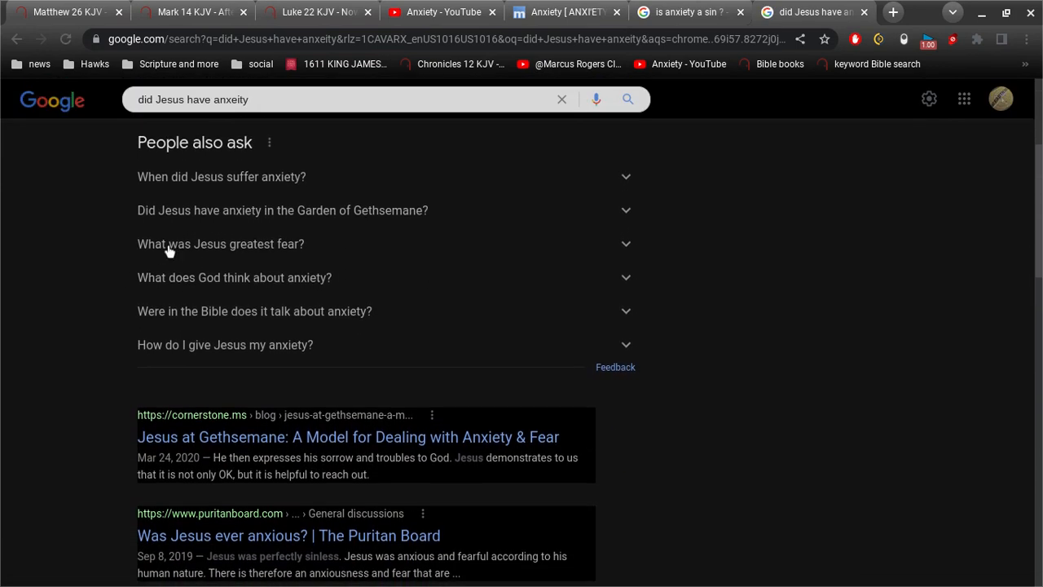
mouse_move(192, 218)
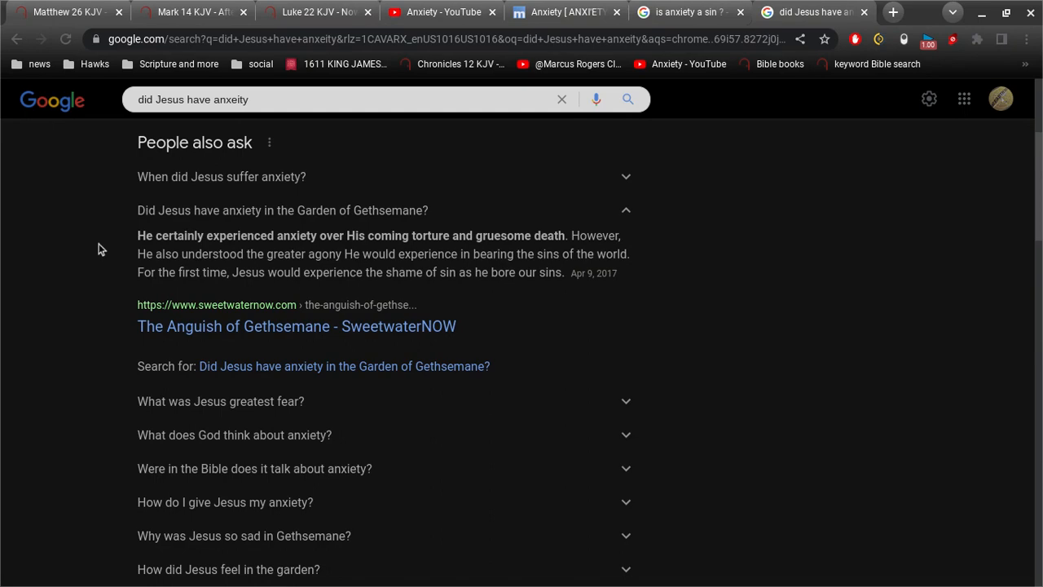
mouse_move(321, 236)
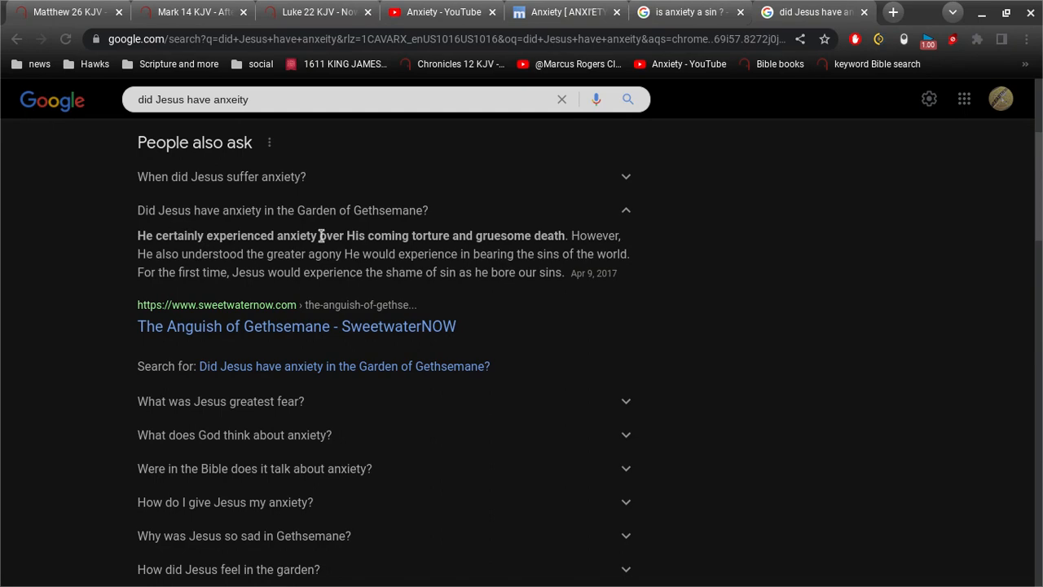
scroll(down, 3)
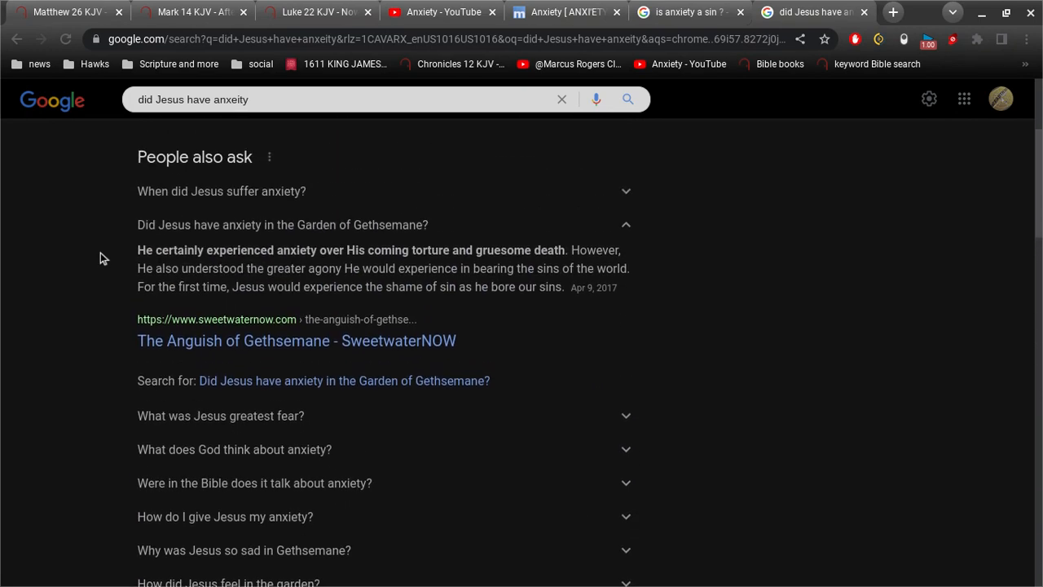
scroll(up, 3)
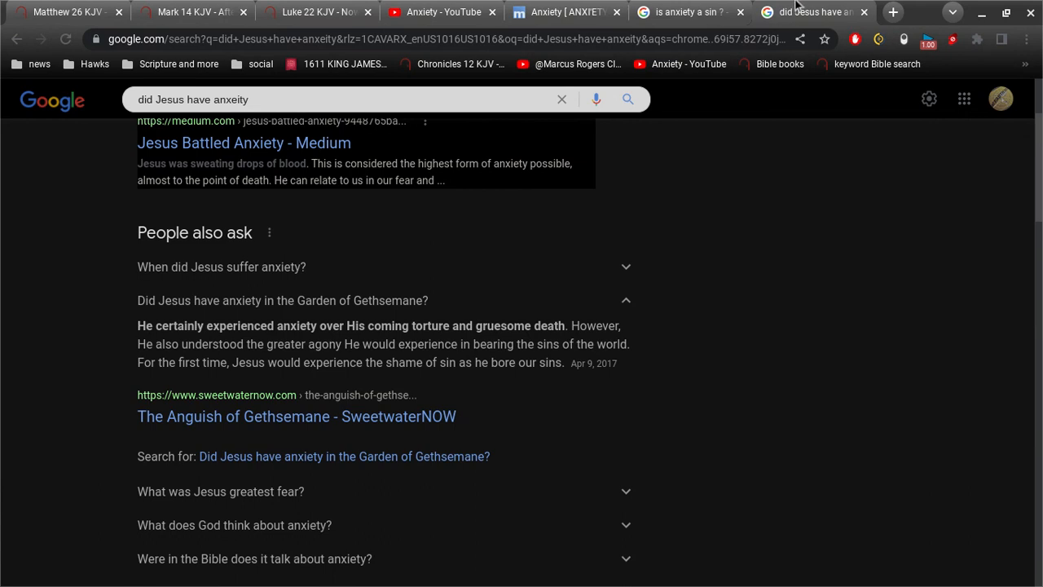
click(688, 11)
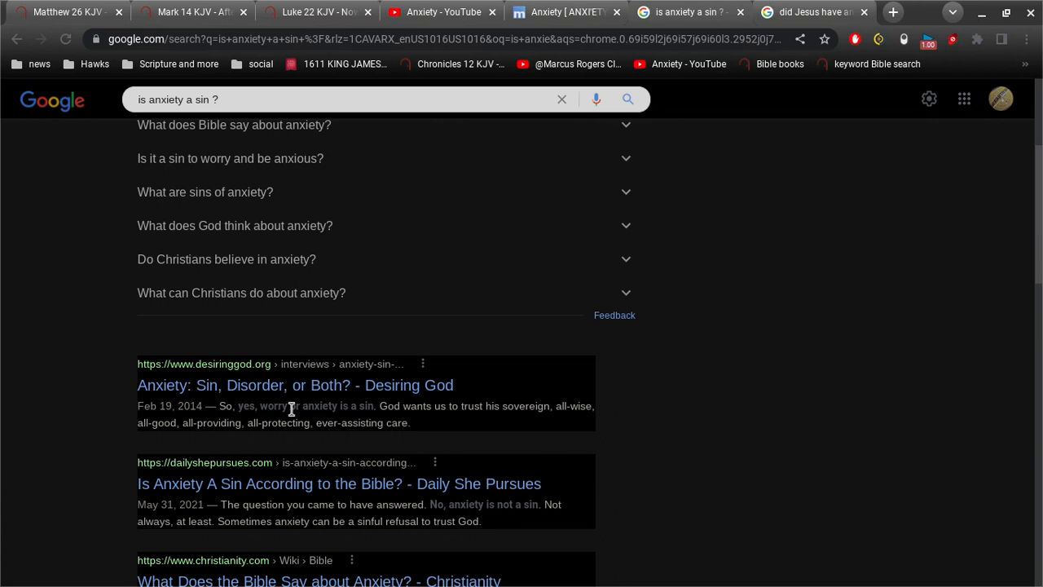
mouse_move(699, 413)
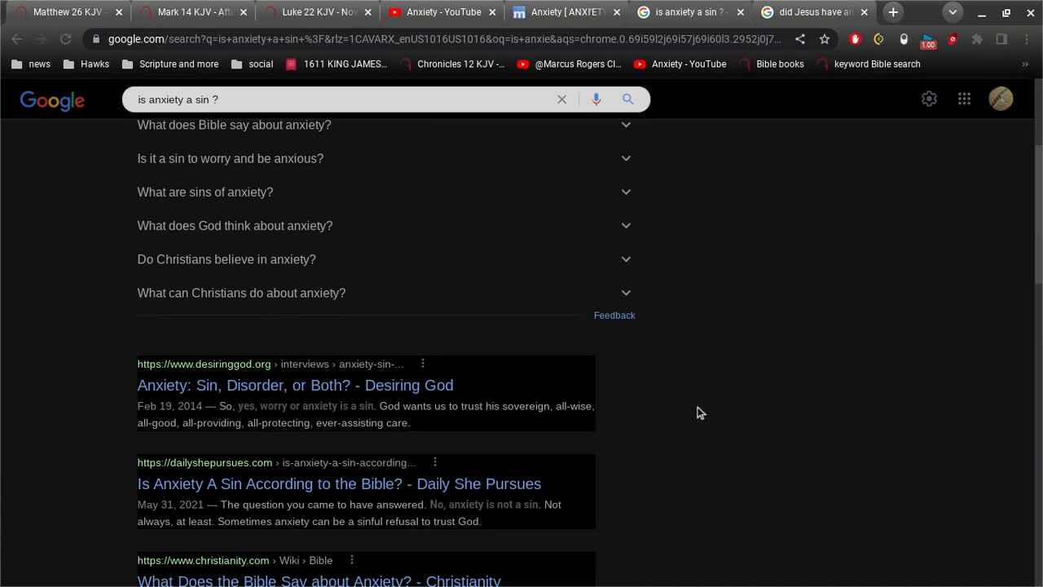
mouse_move(852, 8)
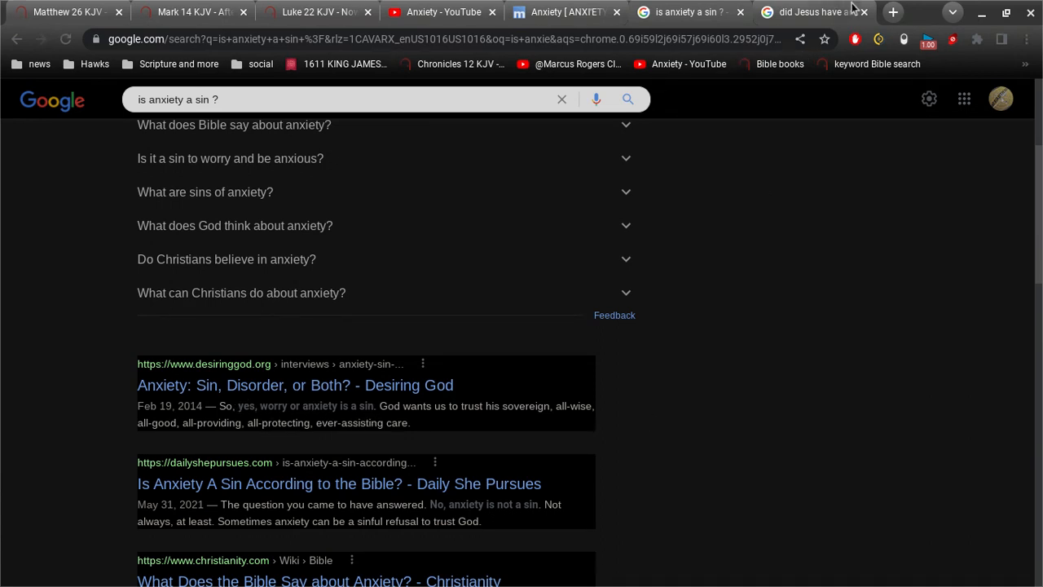
Step: Search BibleGateway KJV for "knew no sin", finding 2 Corinthians 5:21
click(893, 11)
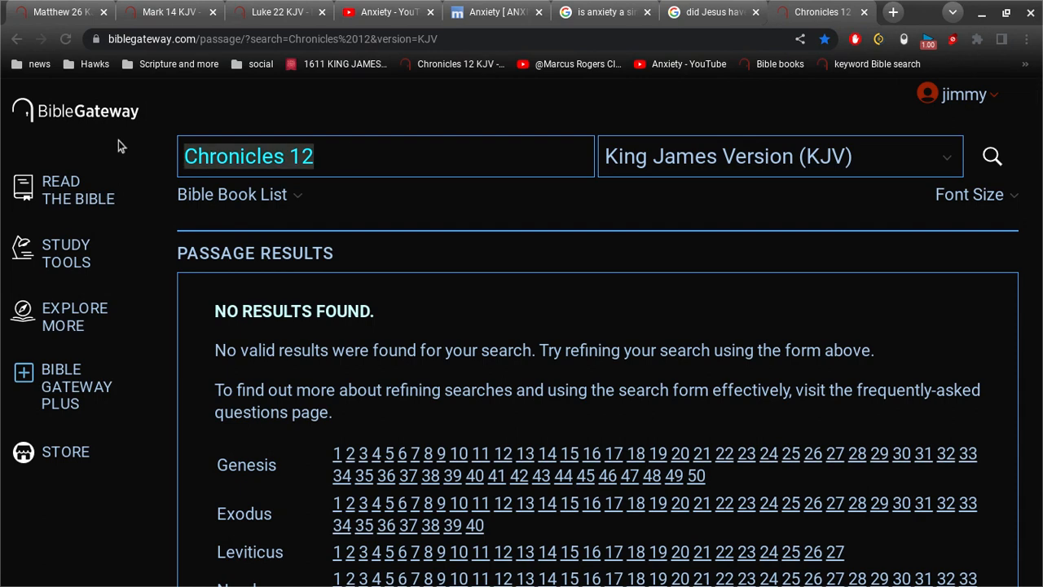
text("kne)
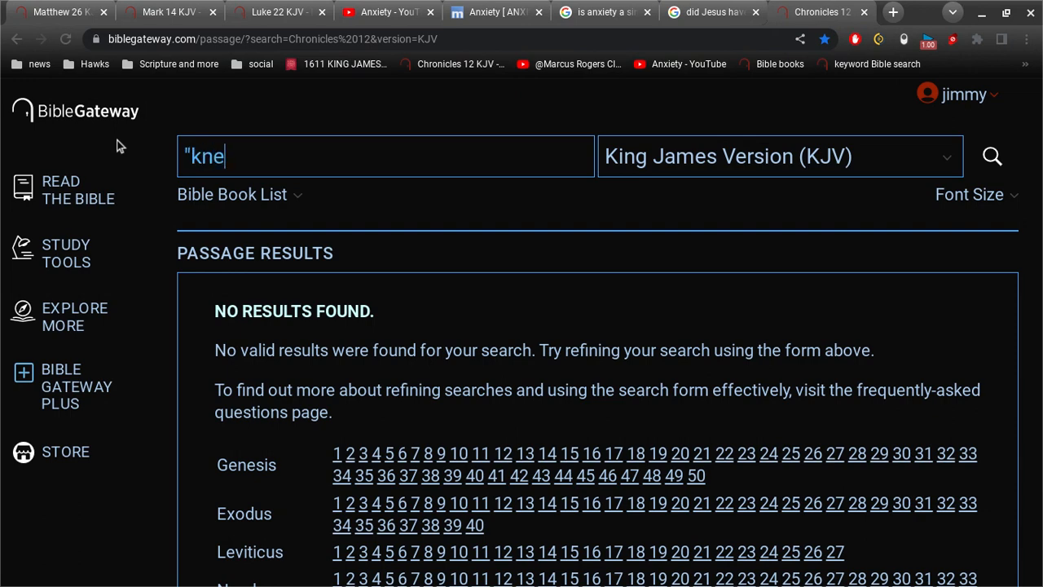
text(w no sin")
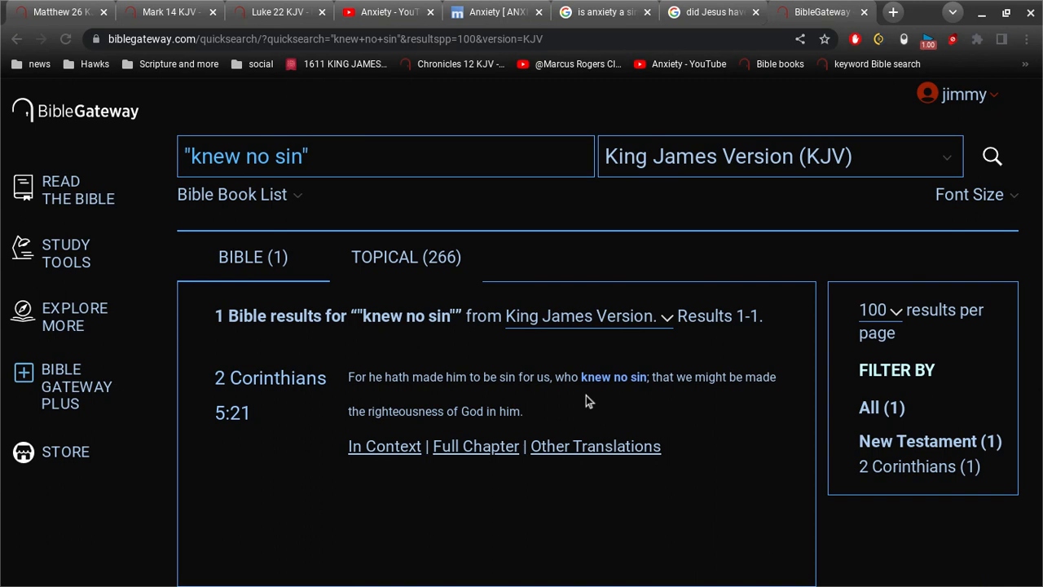
mouse_move(387, 11)
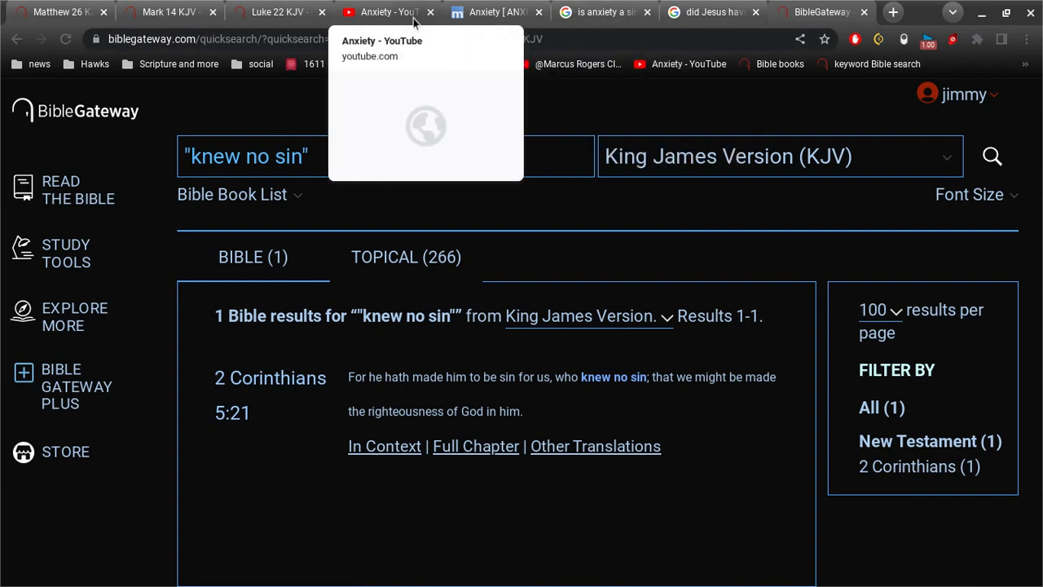
Step: Revisit the YouTube 'Anxiety' tab, then return to the 'is anxiety a sin ?' results
click(388, 11)
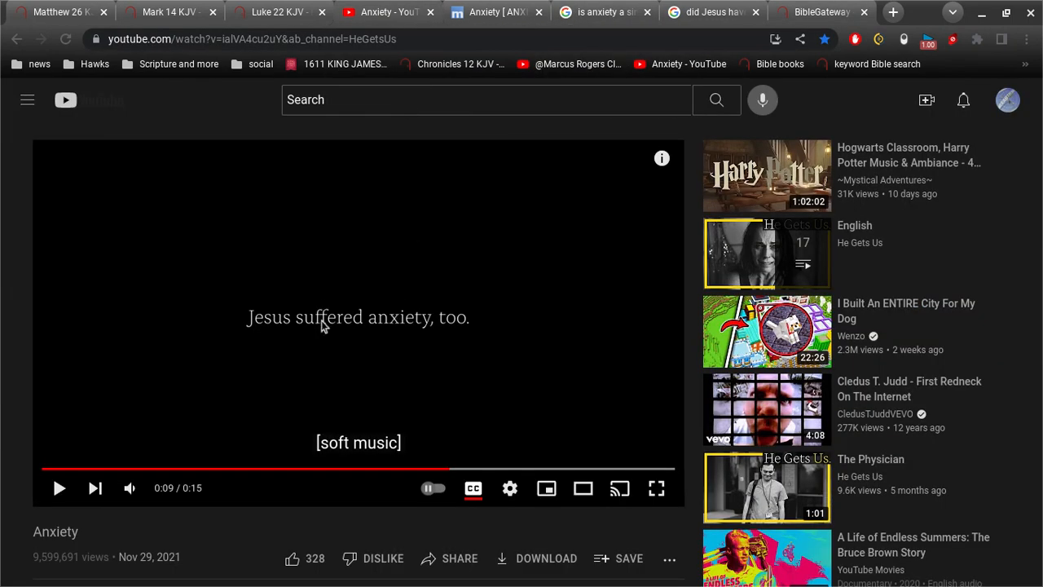
mouse_move(453, 328)
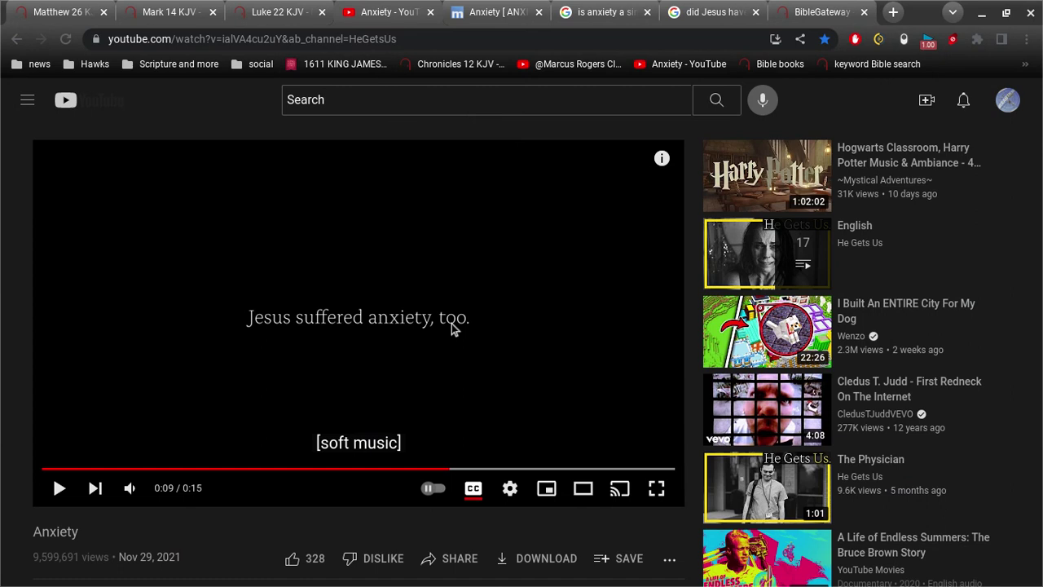
click(604, 12)
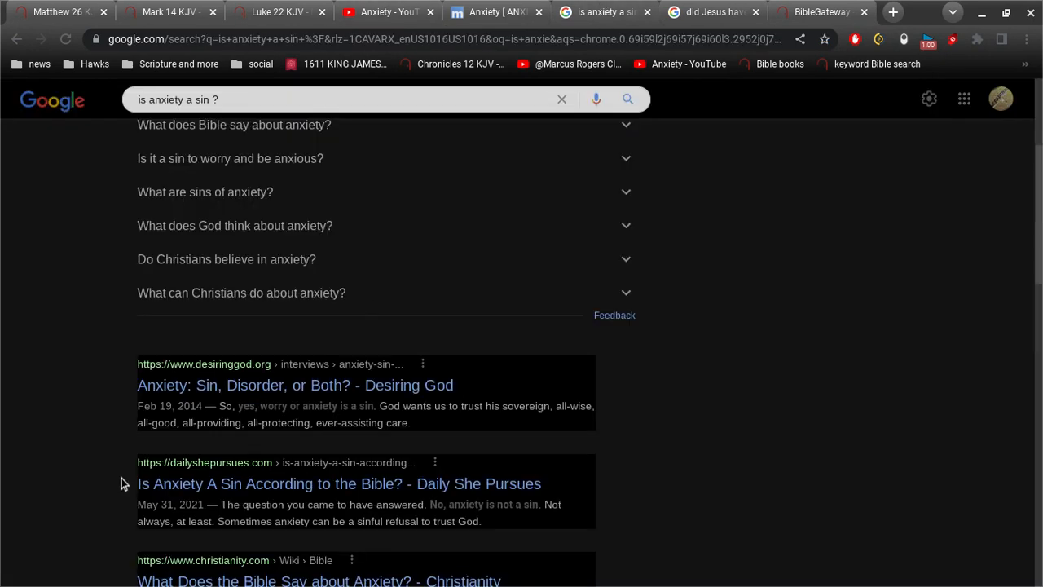
mouse_move(365, 419)
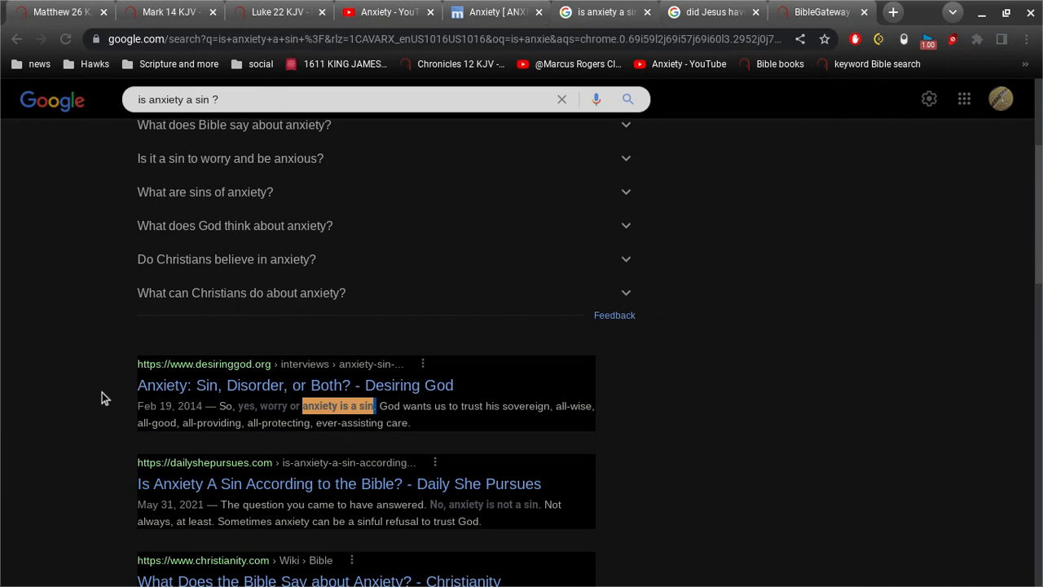
mouse_move(82, 269)
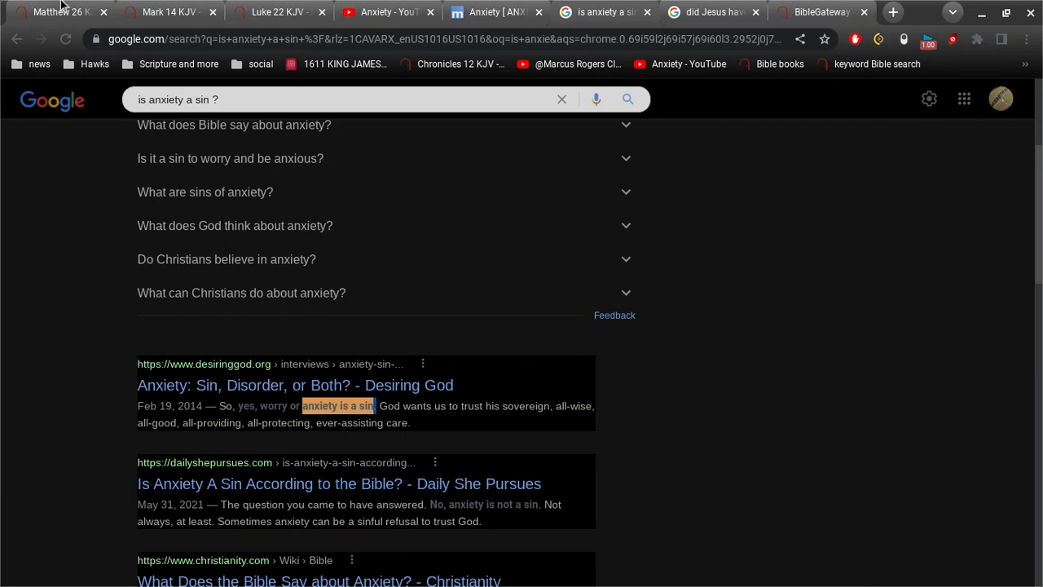
Step: Reread Matthew 26:37–38 KJV, then switch to the Mark 14 Gethsemane passage
click(821, 11)
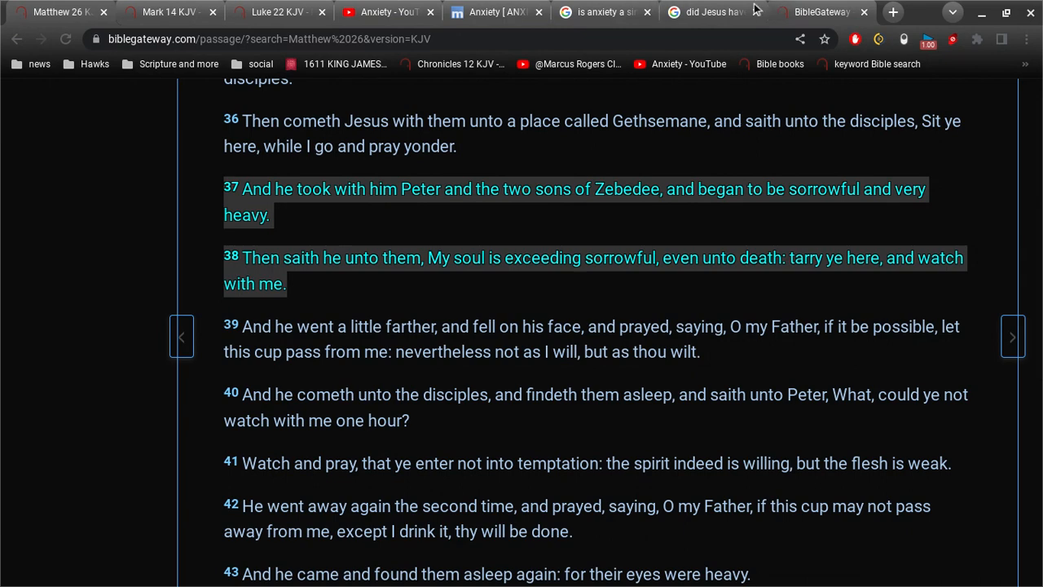
mouse_move(709, 11)
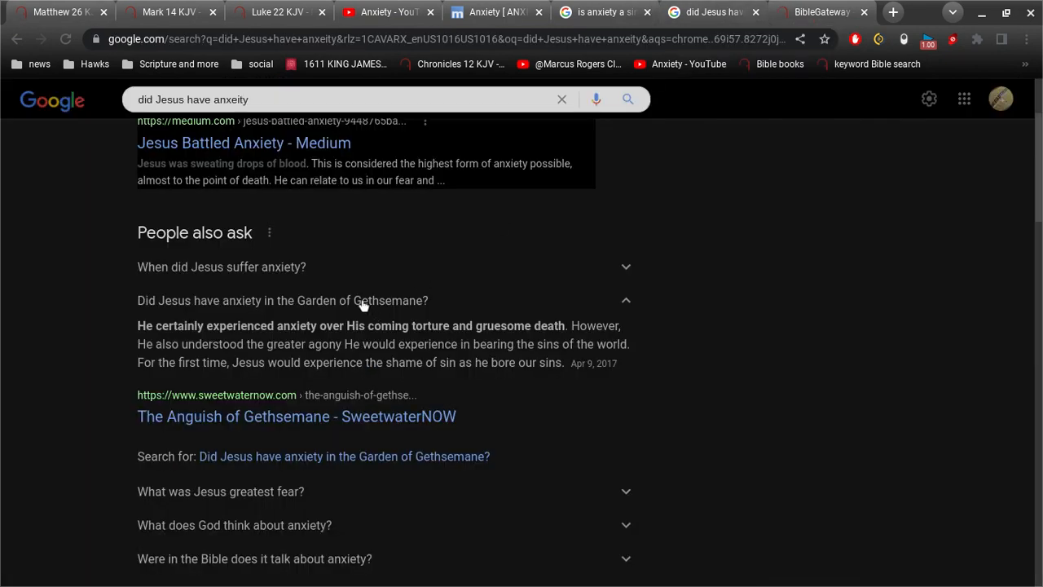
mouse_move(381, 316)
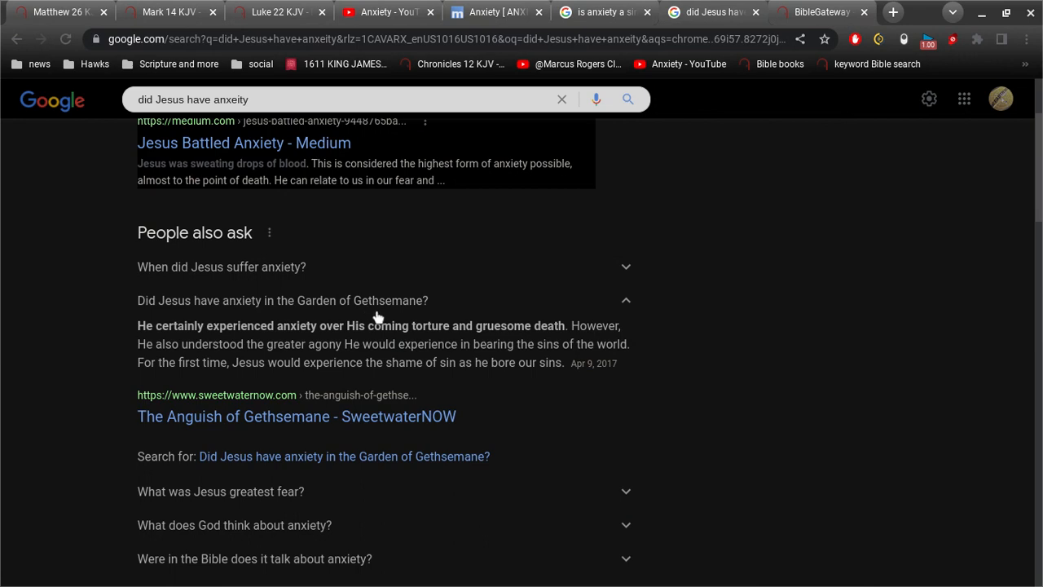
mouse_move(26, 6)
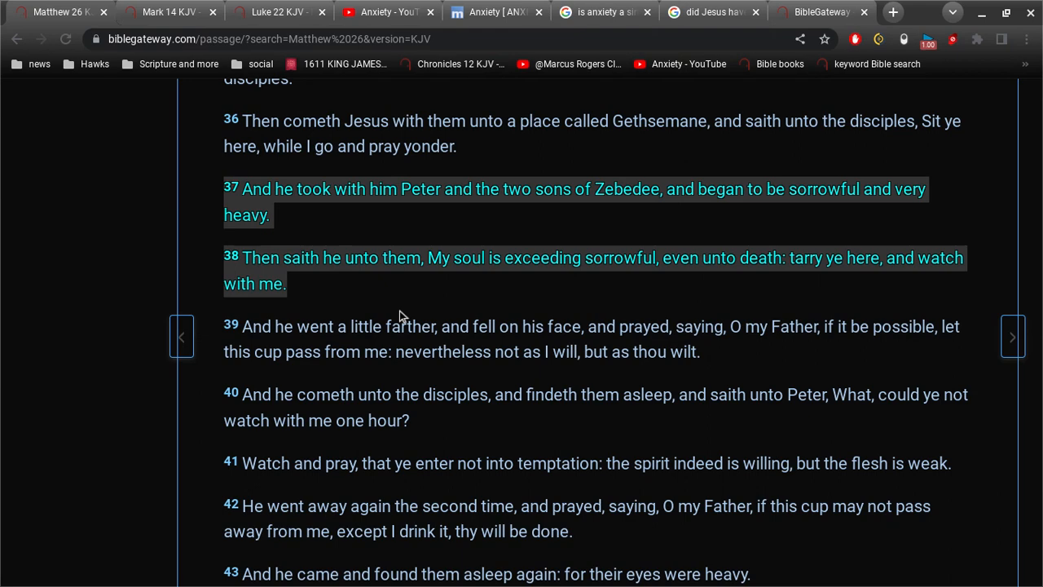
mouse_move(422, 281)
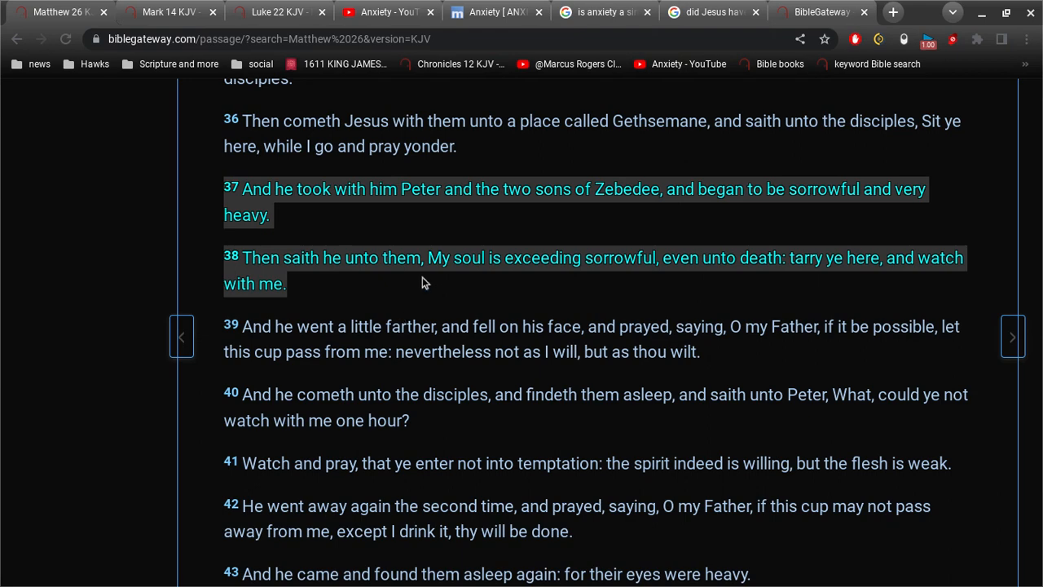
scroll(up, 3)
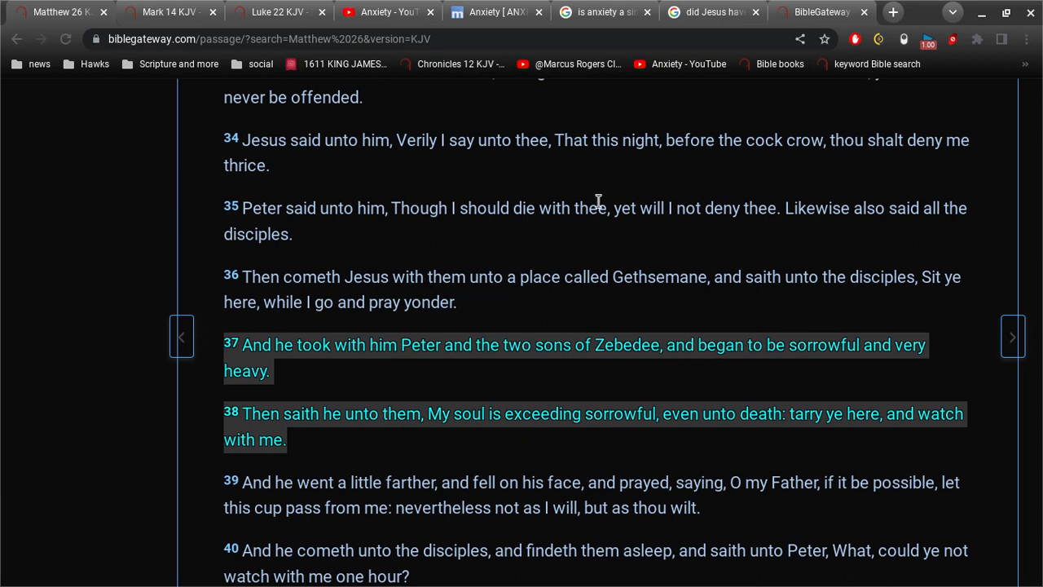
mouse_move(570, 202)
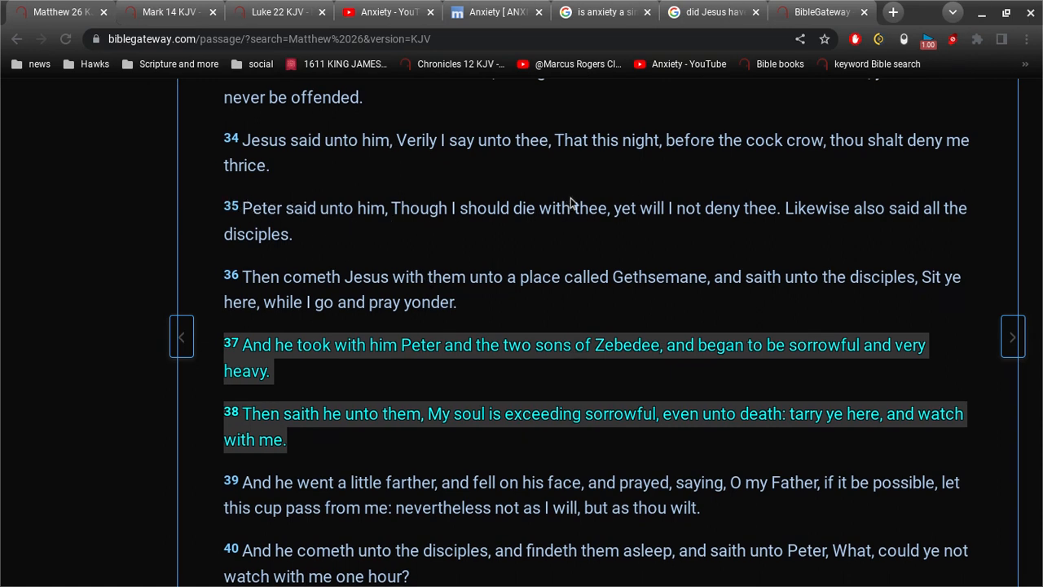
mouse_move(560, 234)
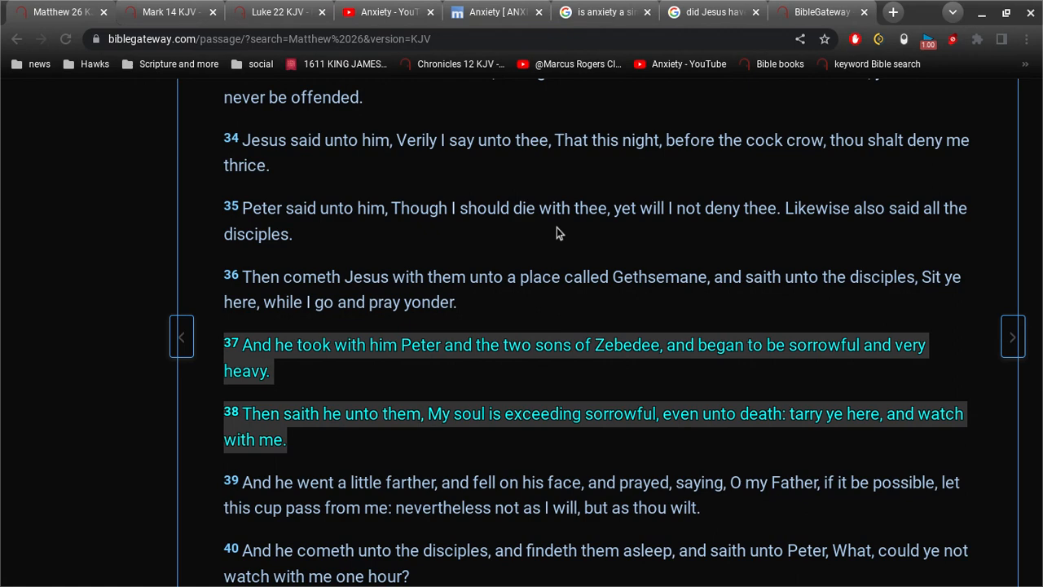
scroll(down, 3)
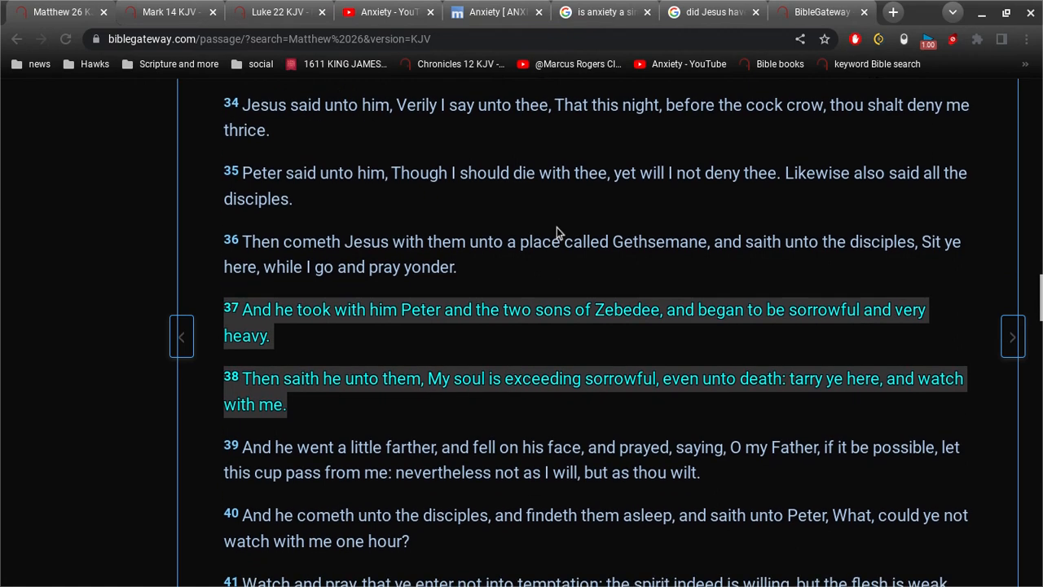
scroll(down, 3)
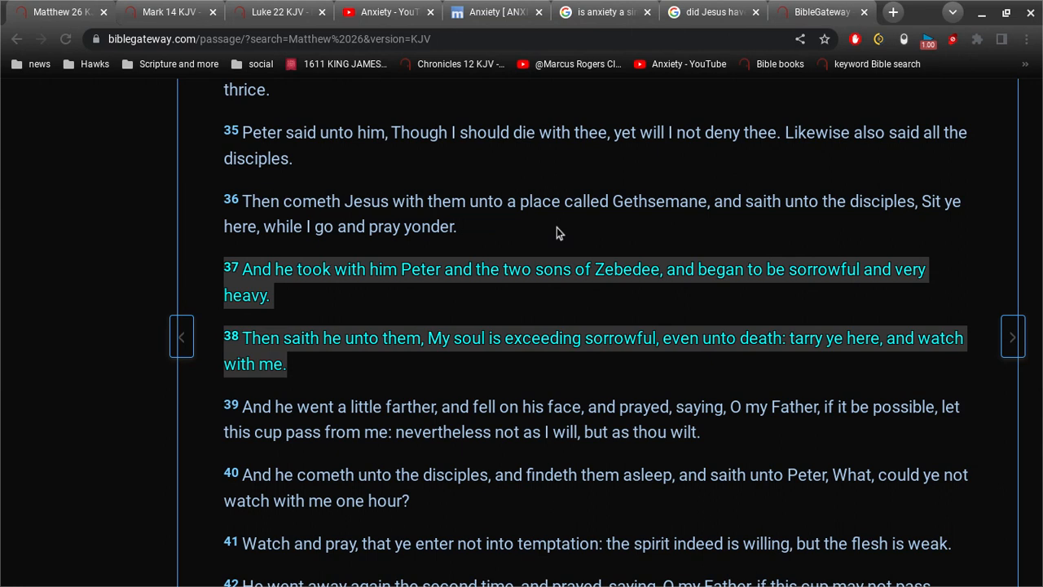
mouse_move(795, 298)
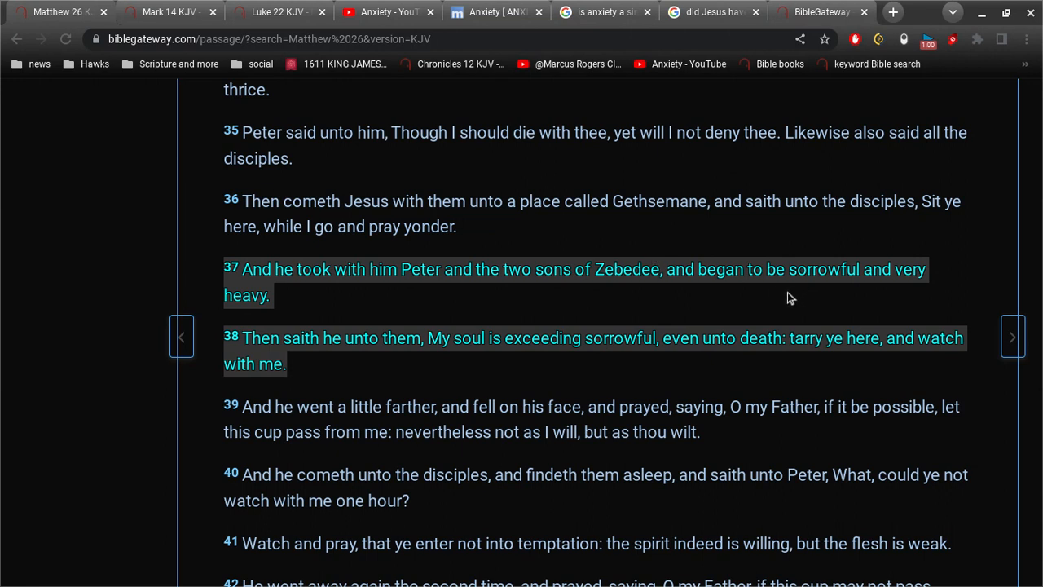
mouse_move(446, 388)
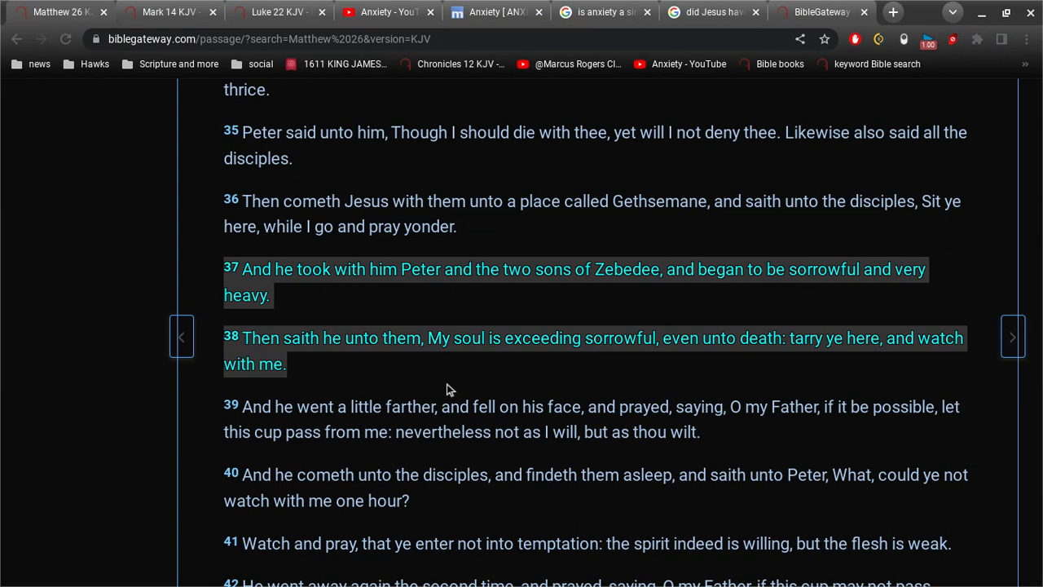
click(167, 12)
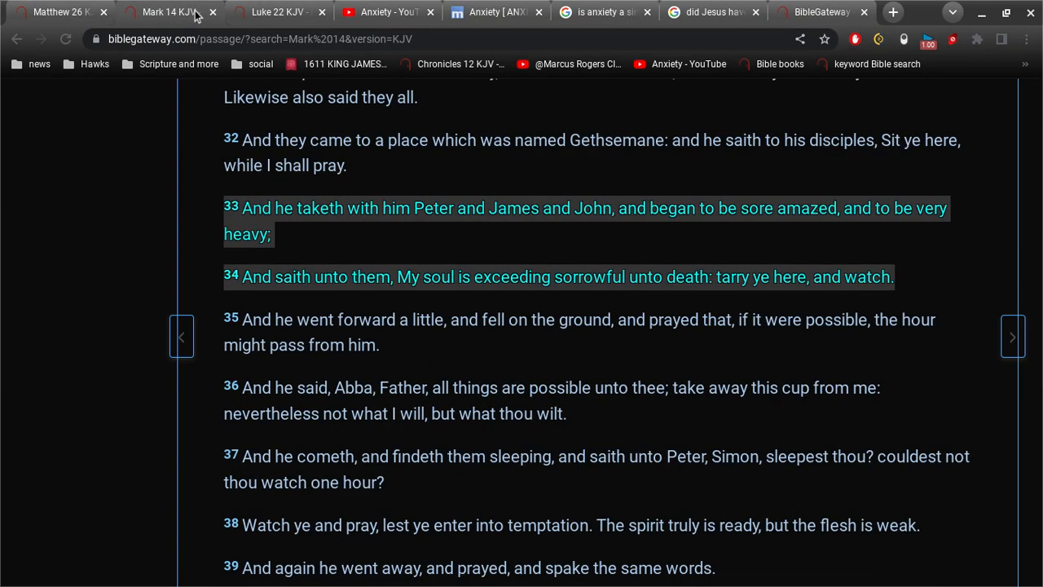
mouse_move(501, 272)
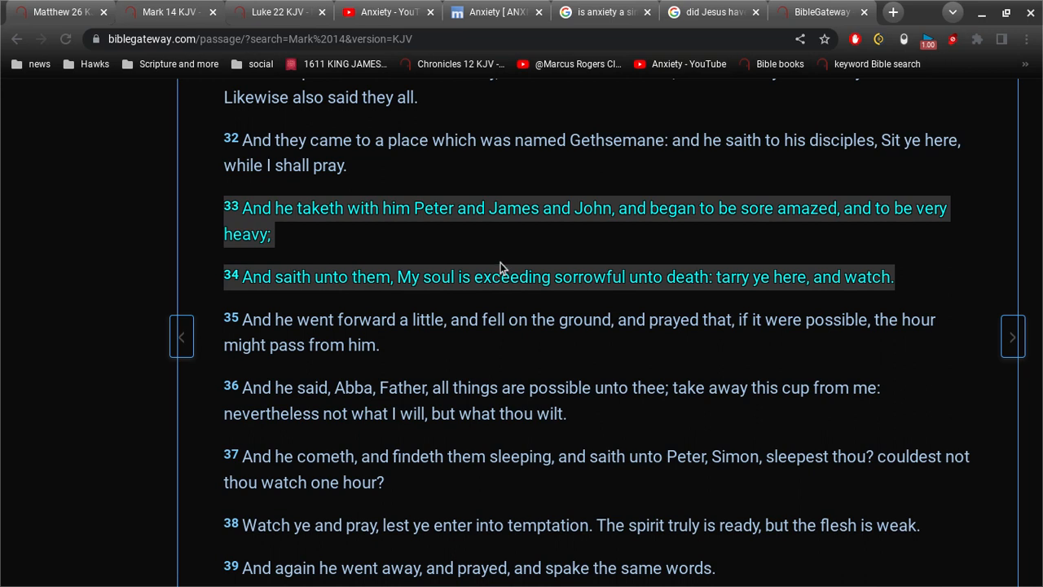
mouse_move(508, 256)
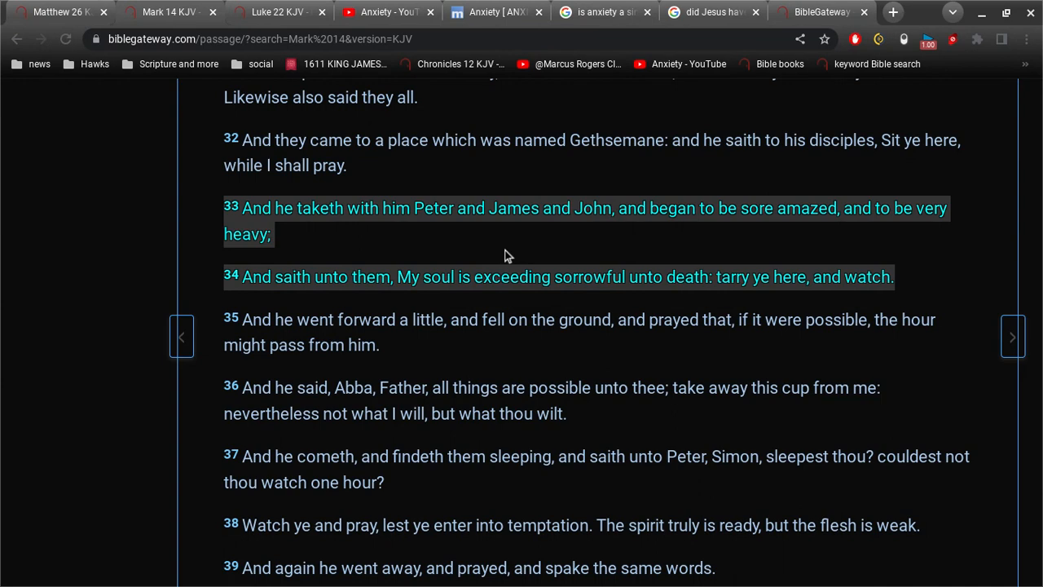
Step: Switch to the Luke 22 KJV tab showing verses 42–44
click(277, 12)
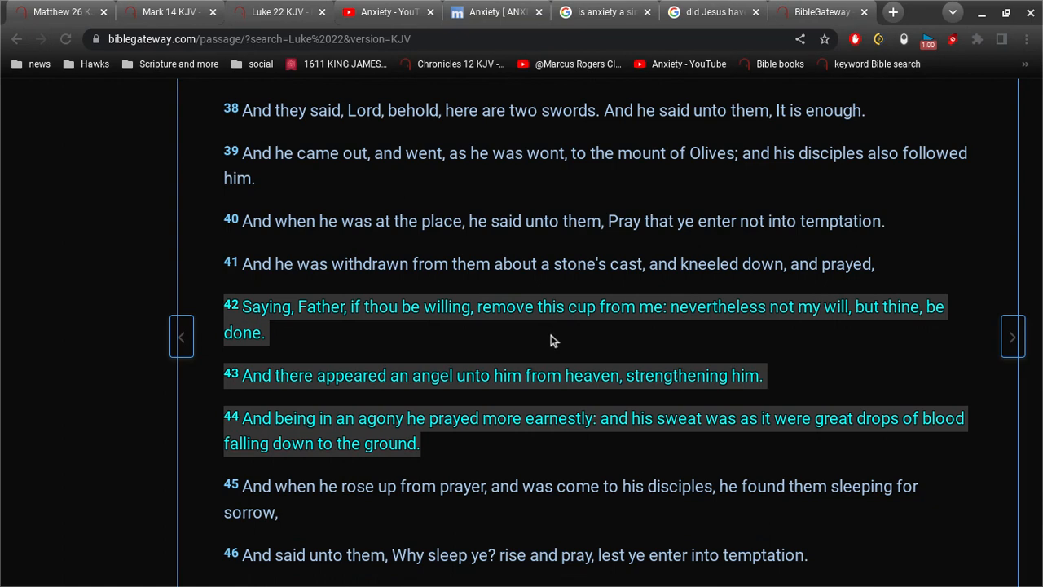
scroll(down, 3)
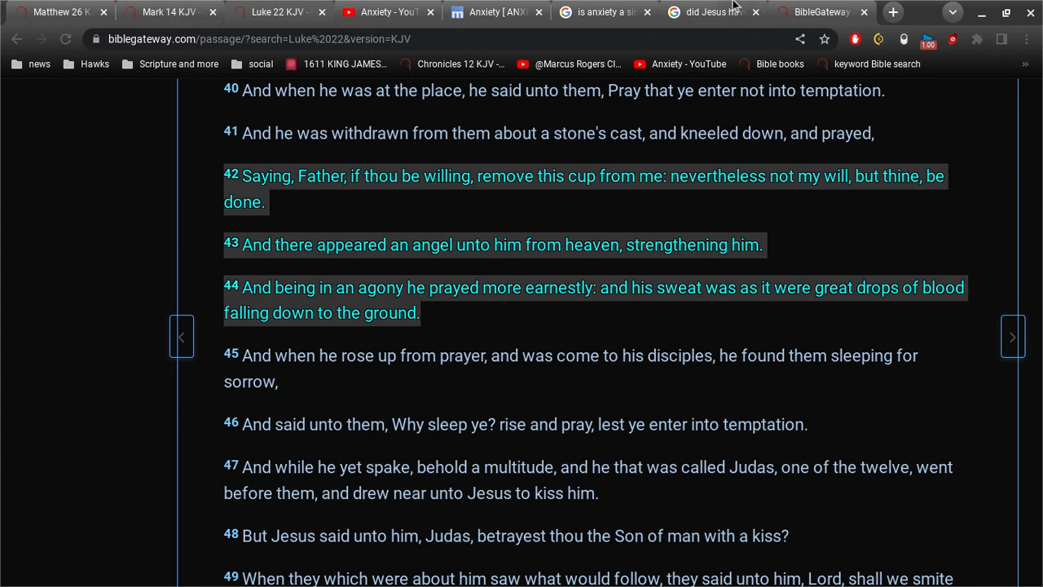
click(713, 11)
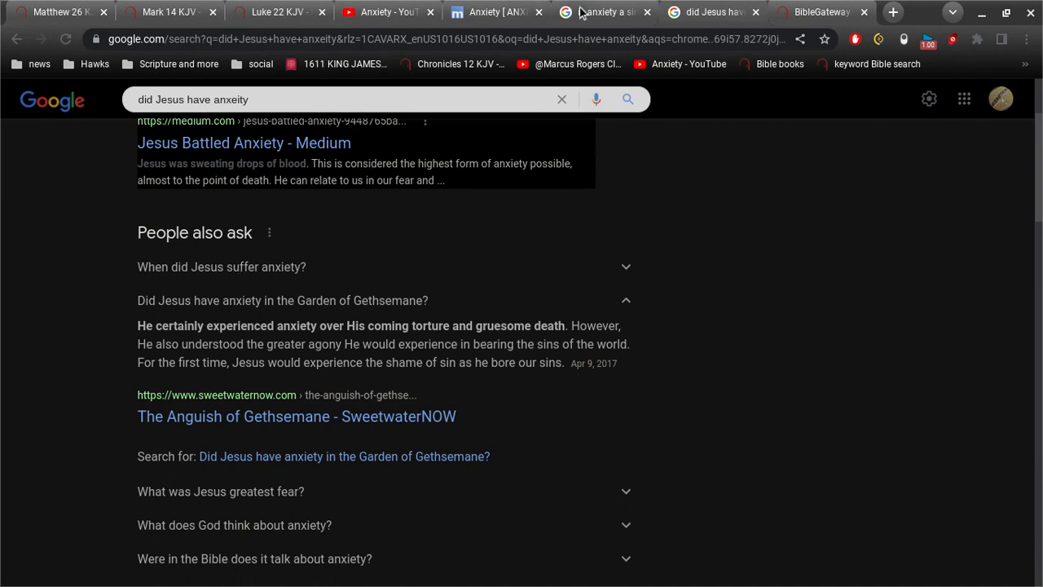
click(603, 11)
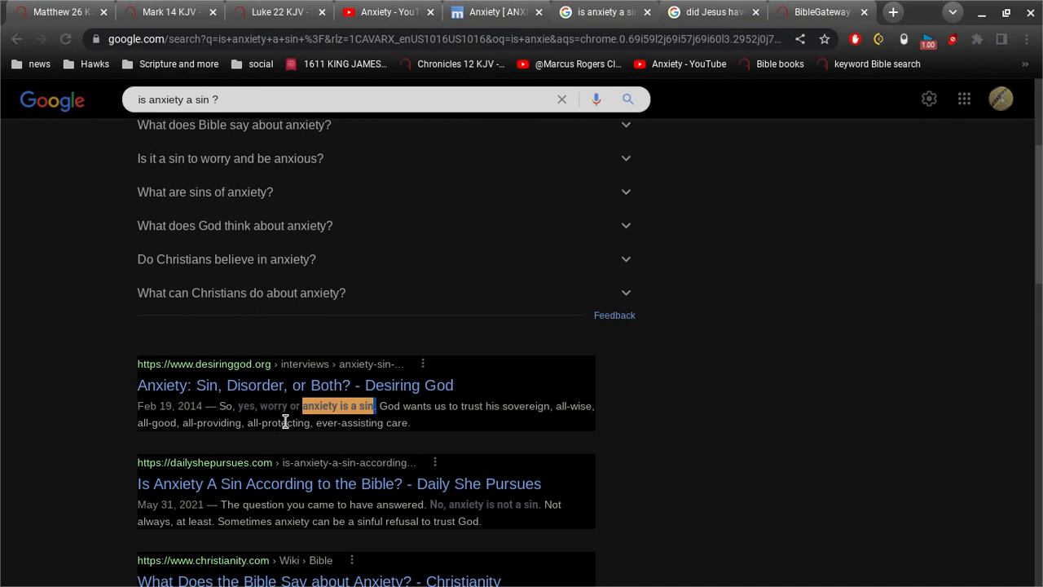
mouse_move(68, 382)
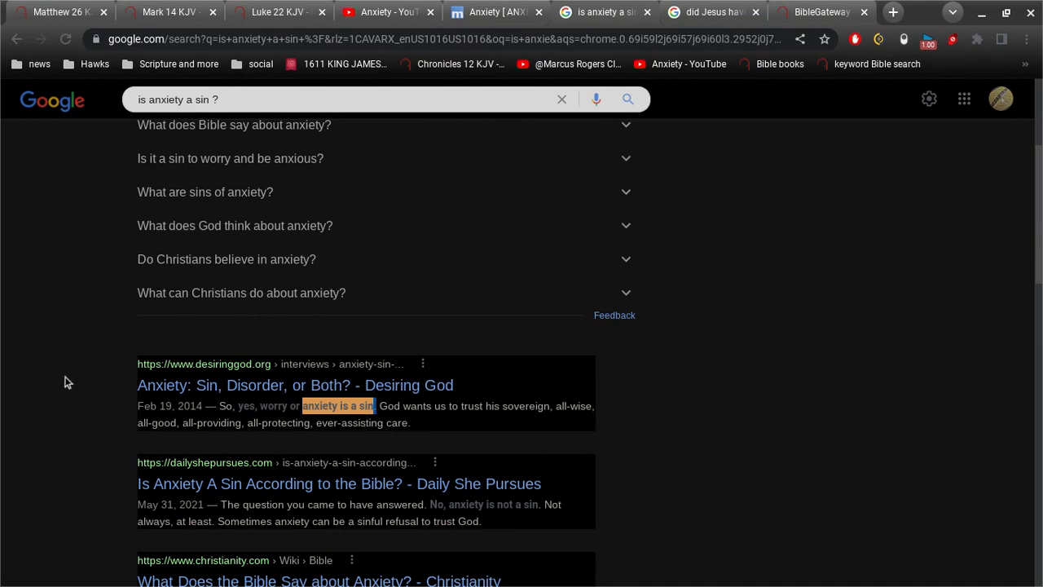
click(383, 12)
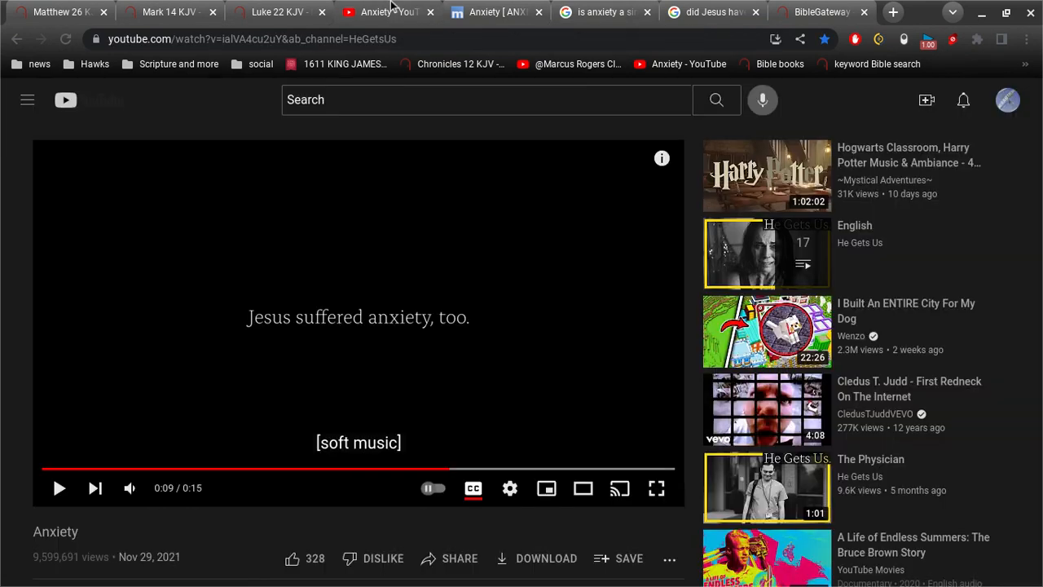
mouse_move(277, 392)
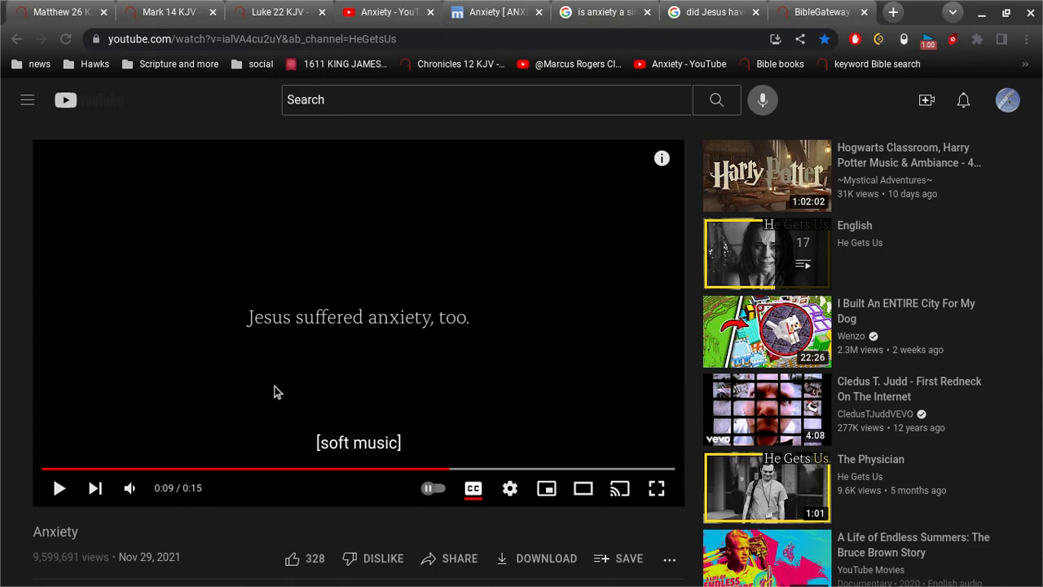
click(603, 12)
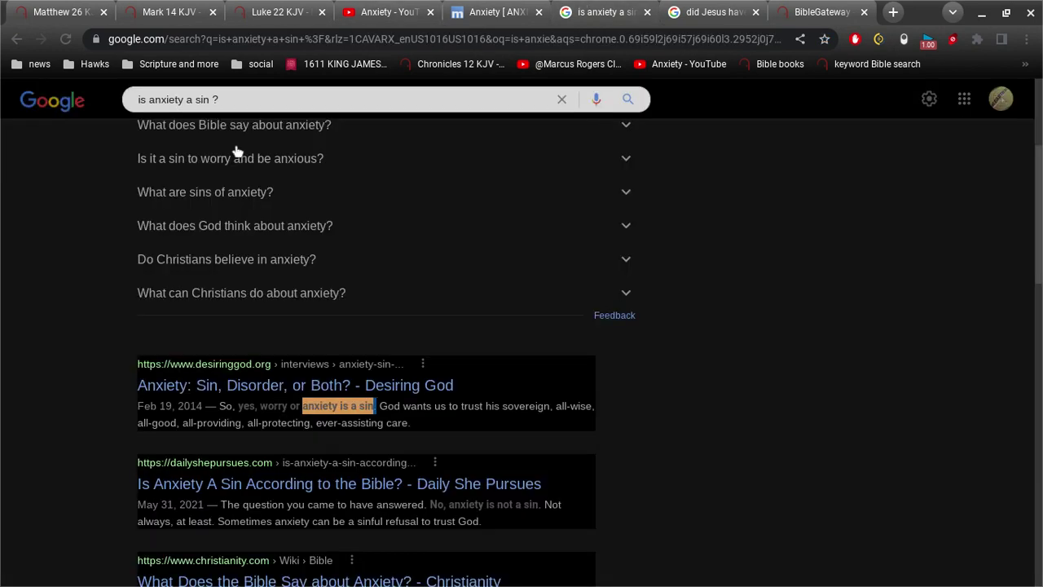
mouse_move(88, 290)
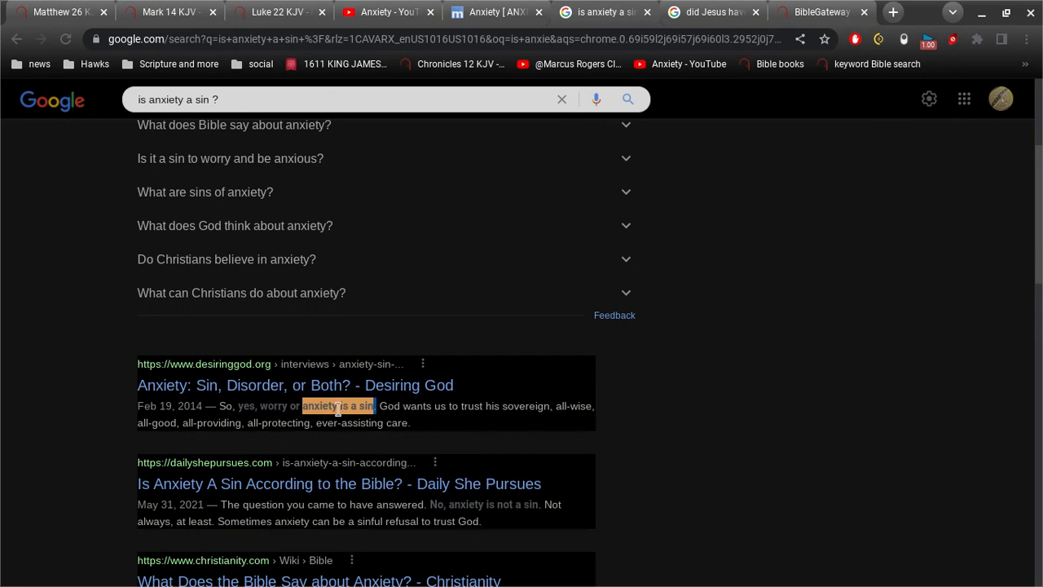
click(277, 11)
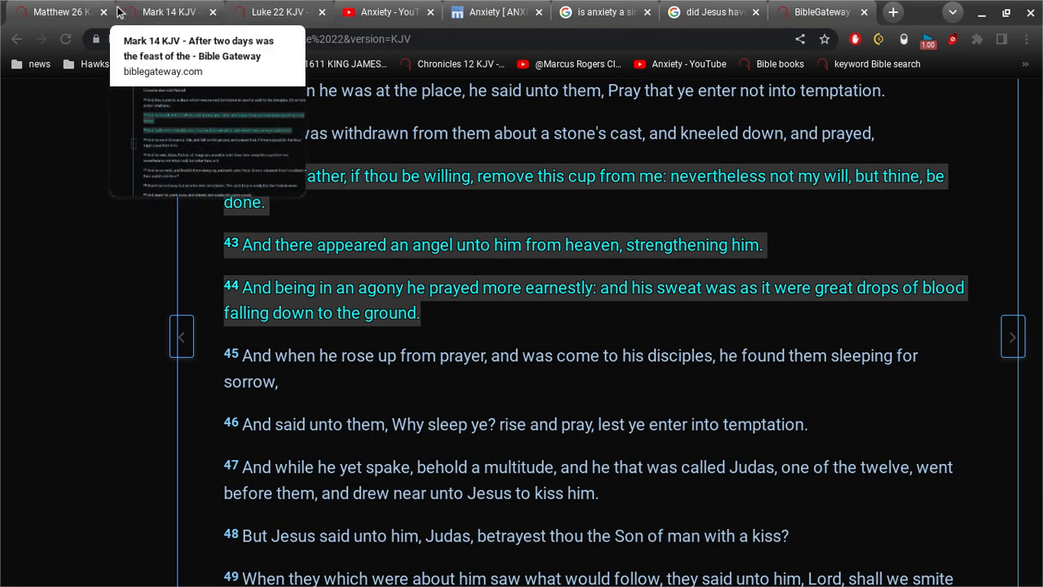
Step: Compare the Matthew 26, Mark 14 and Luke 22 Gethsemane tabs, ending on Luke 22:42–44
click(57, 12)
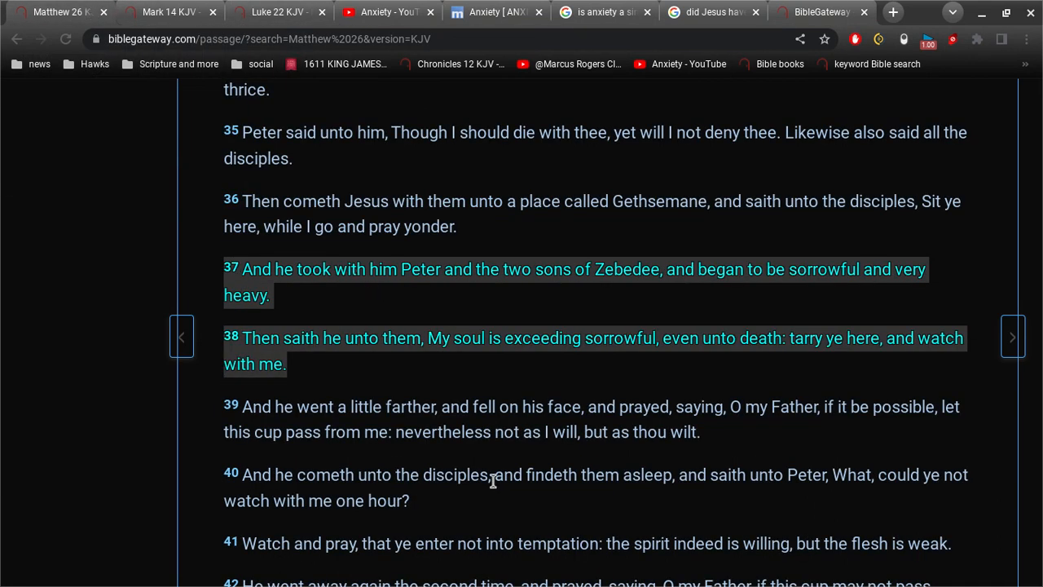
mouse_move(473, 404)
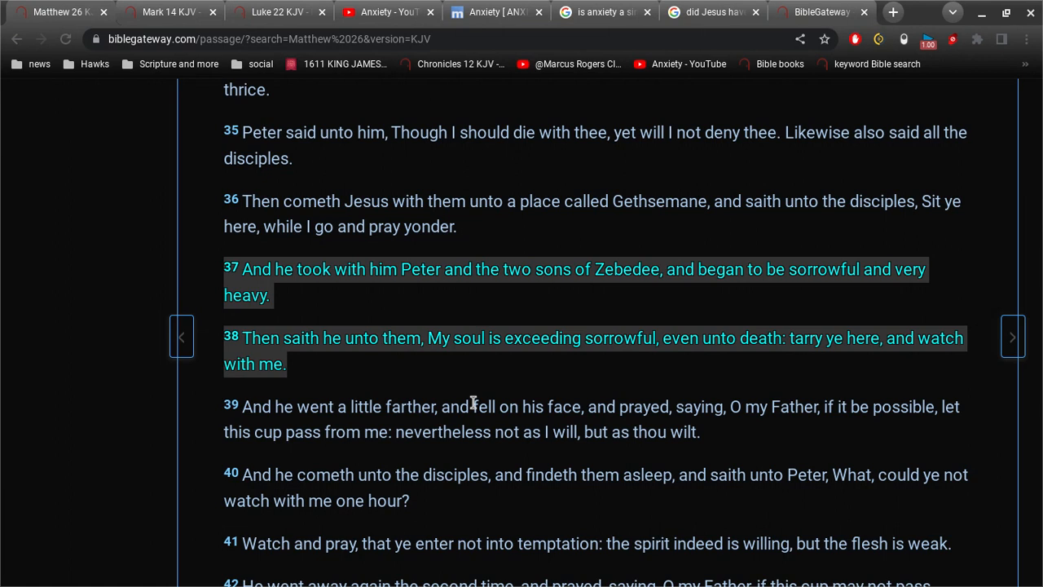
mouse_move(277, 12)
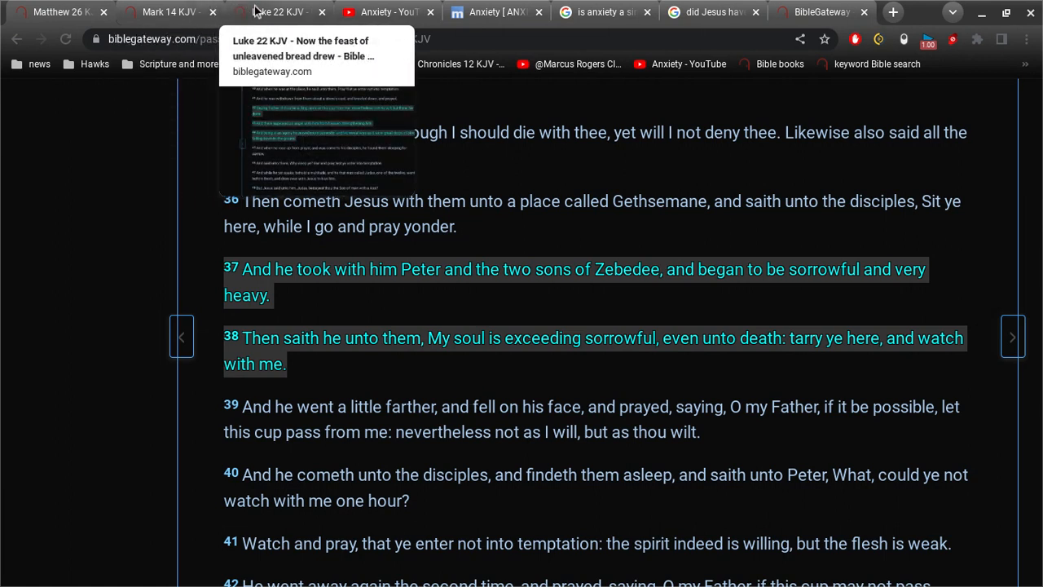
click(277, 11)
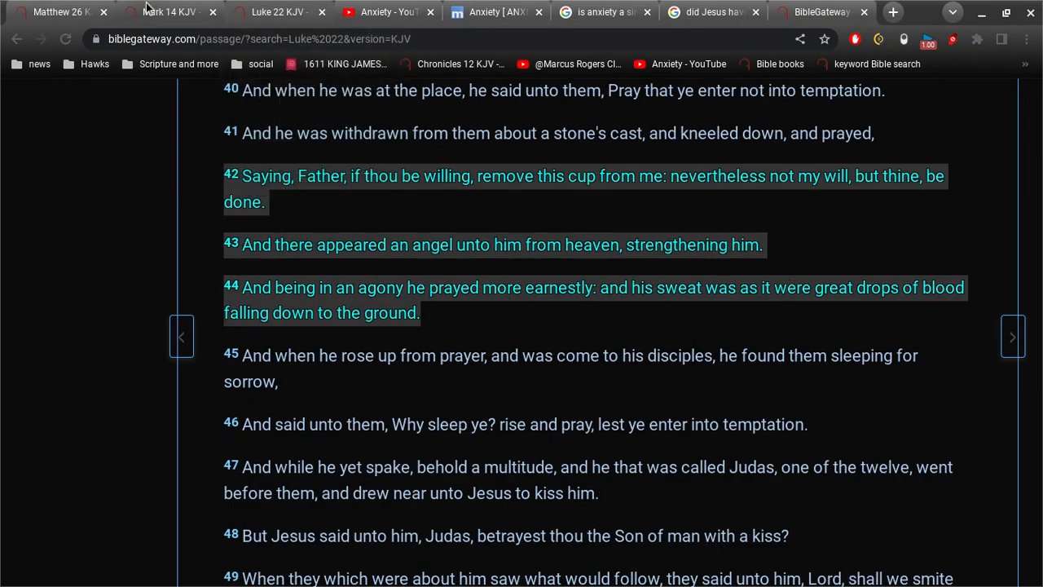
click(169, 11)
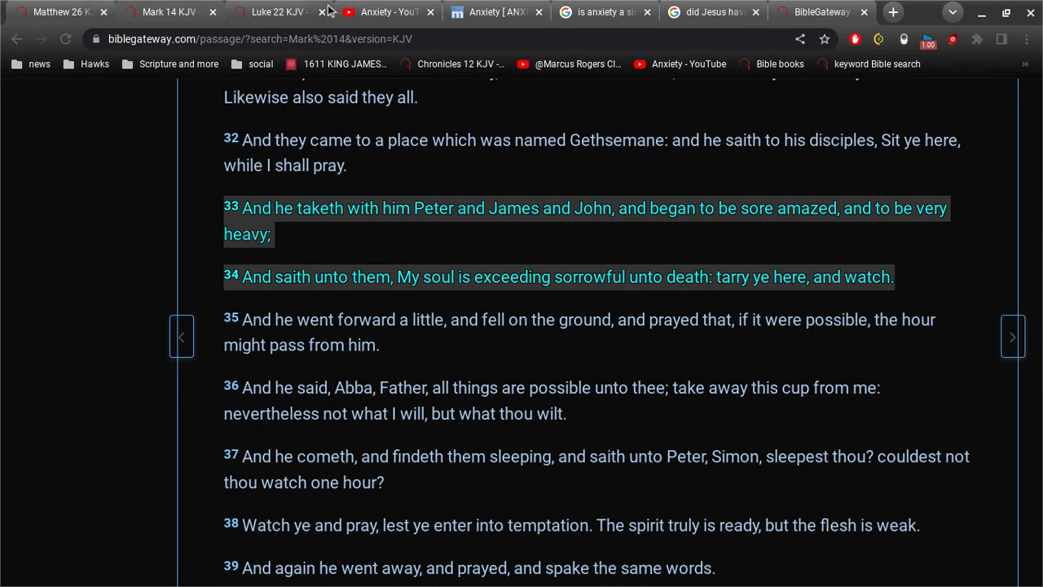
click(277, 12)
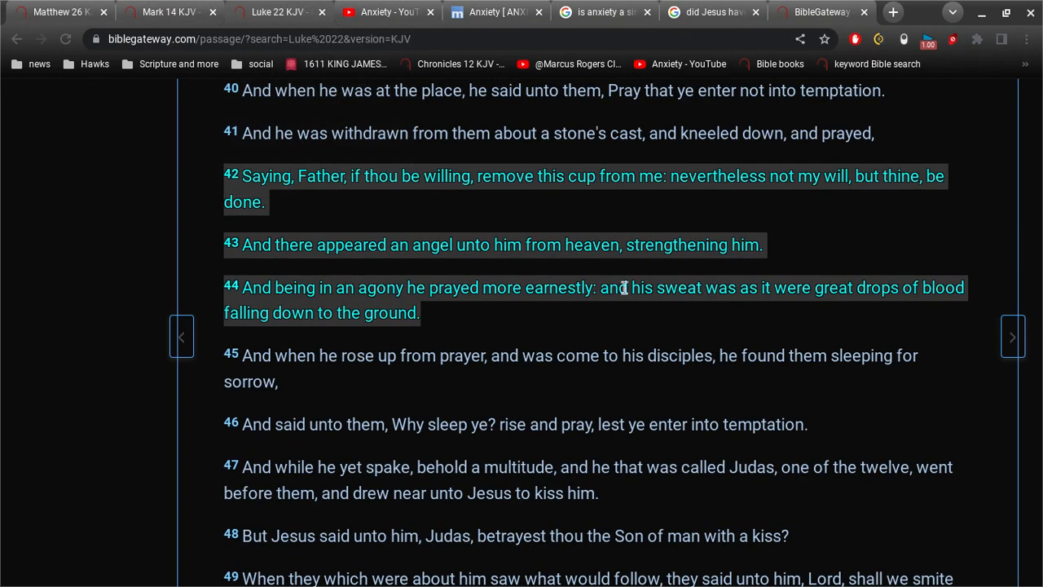
mouse_move(538, 275)
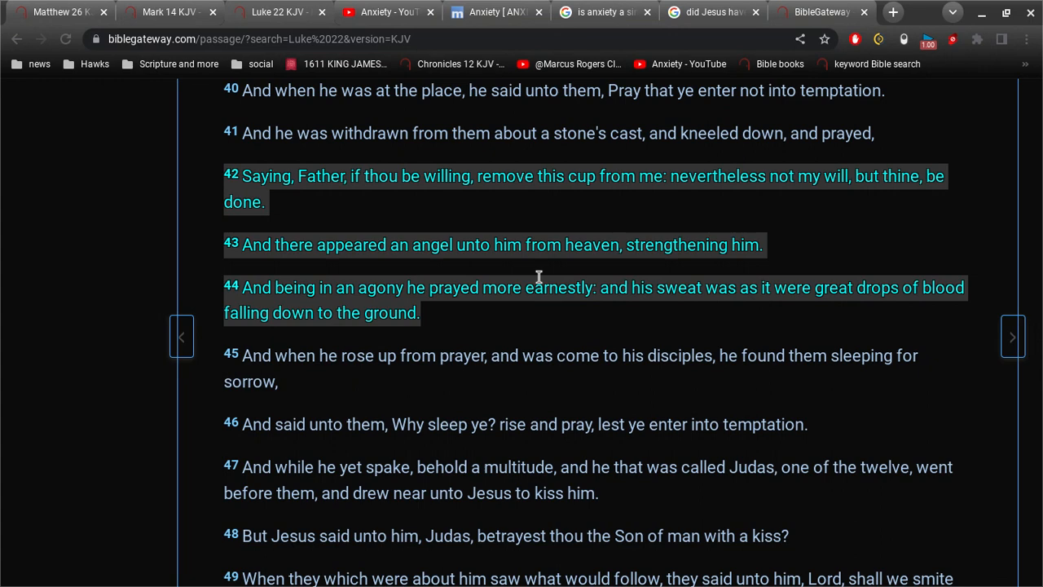
click(57, 11)
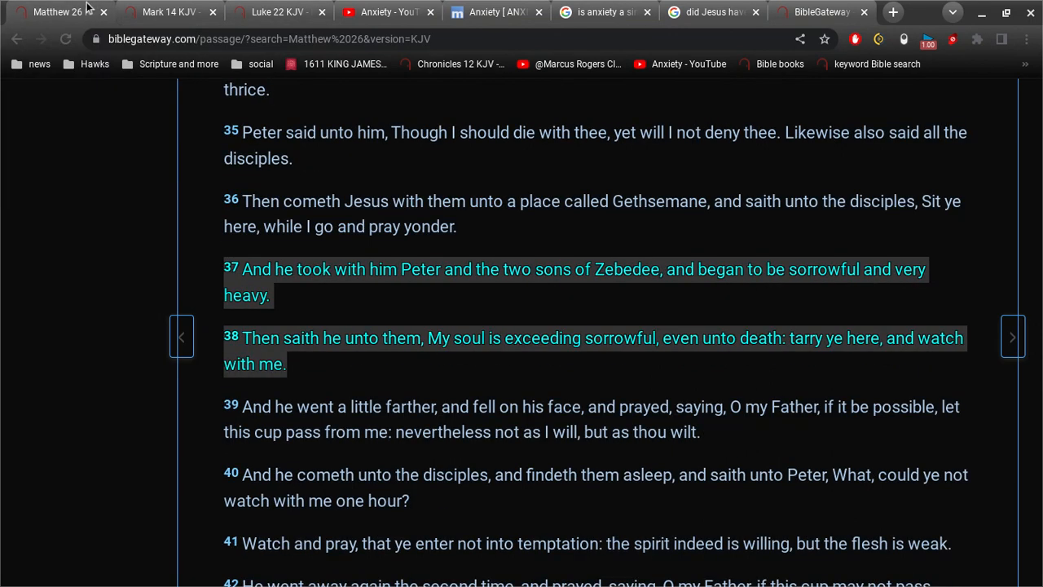
mouse_move(521, 373)
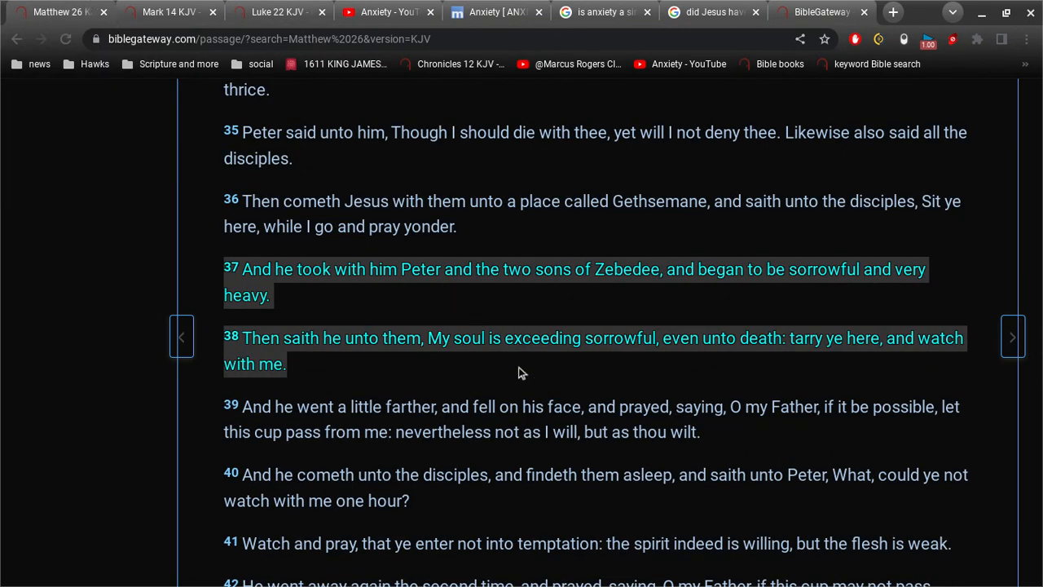
mouse_move(532, 389)
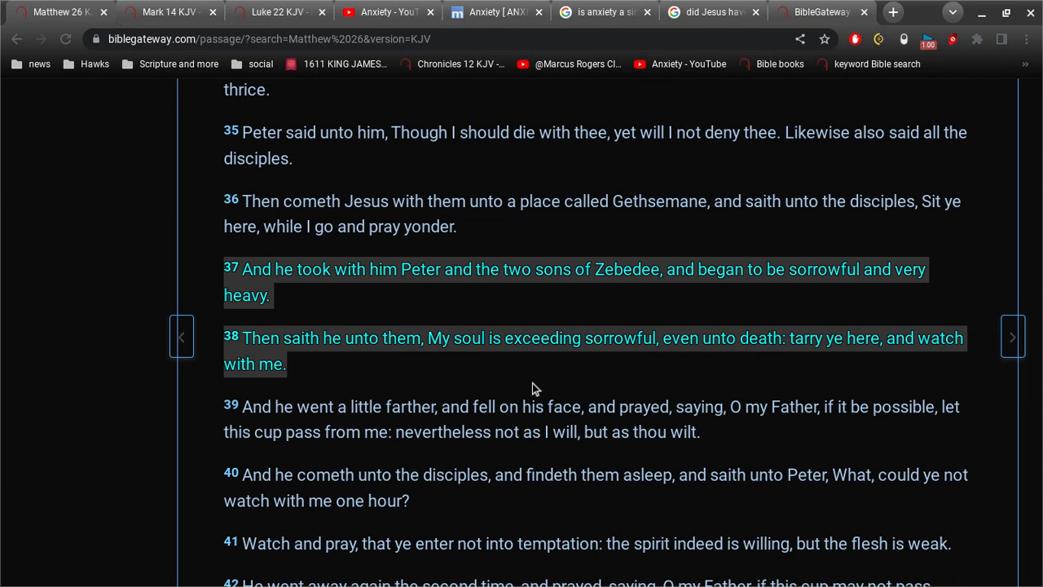
click(167, 11)
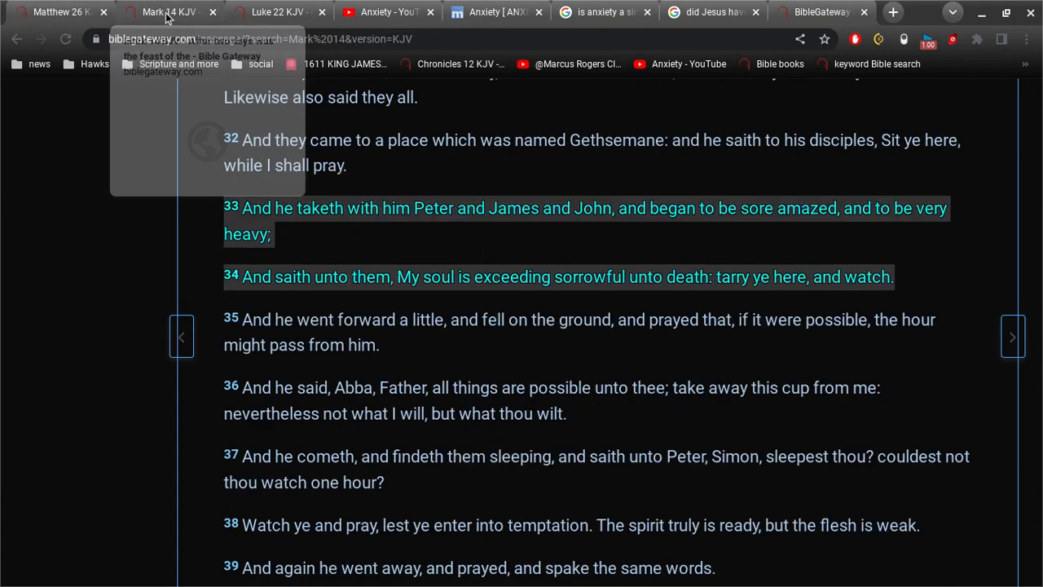
mouse_move(282, 24)
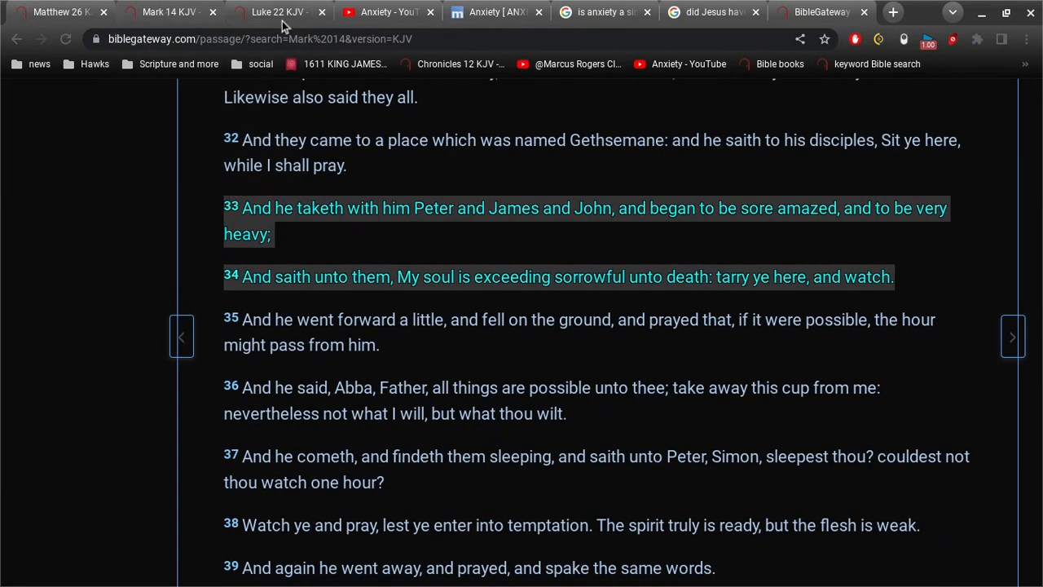
click(277, 12)
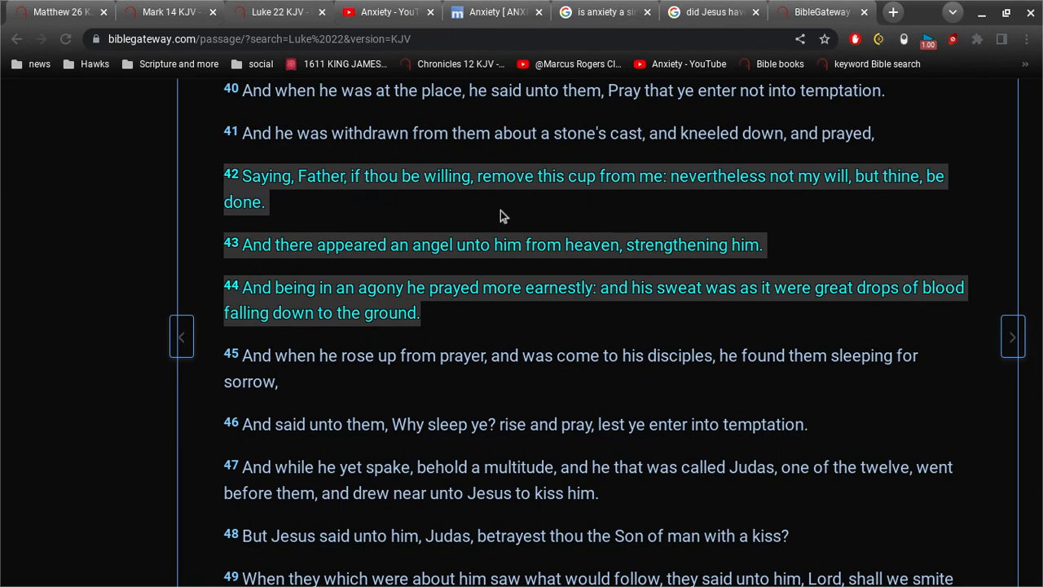
mouse_move(399, 218)
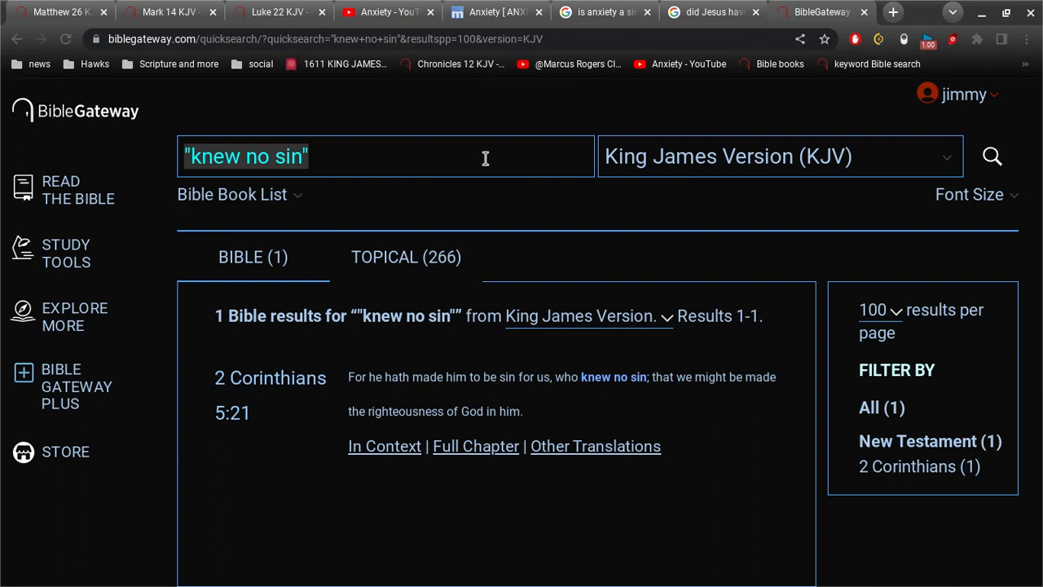
Step: Search KJV for 'legion angel' and open the Matthew 26:53 result
text(legion)
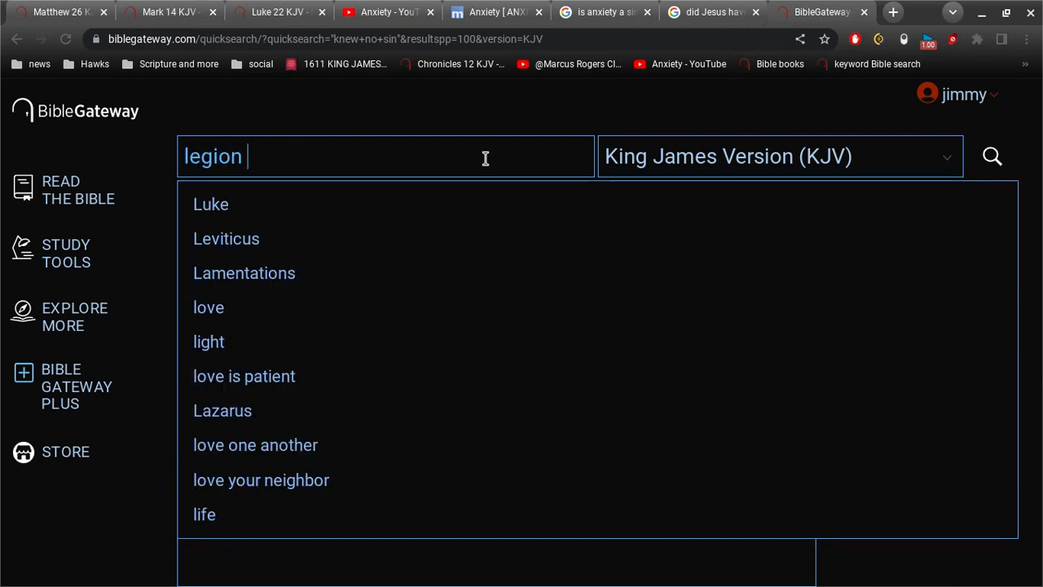
click(991, 156)
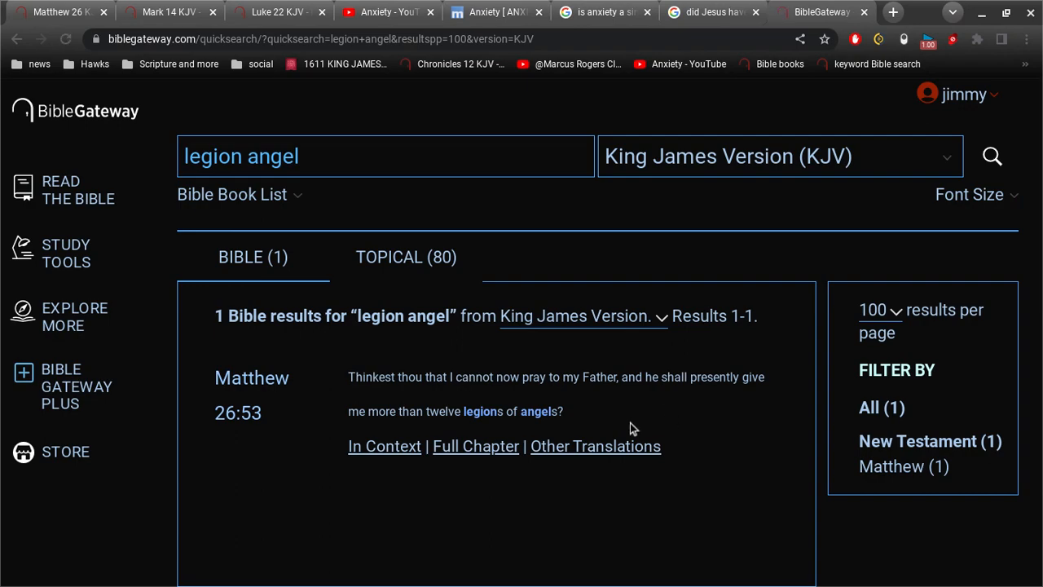
click(476, 446)
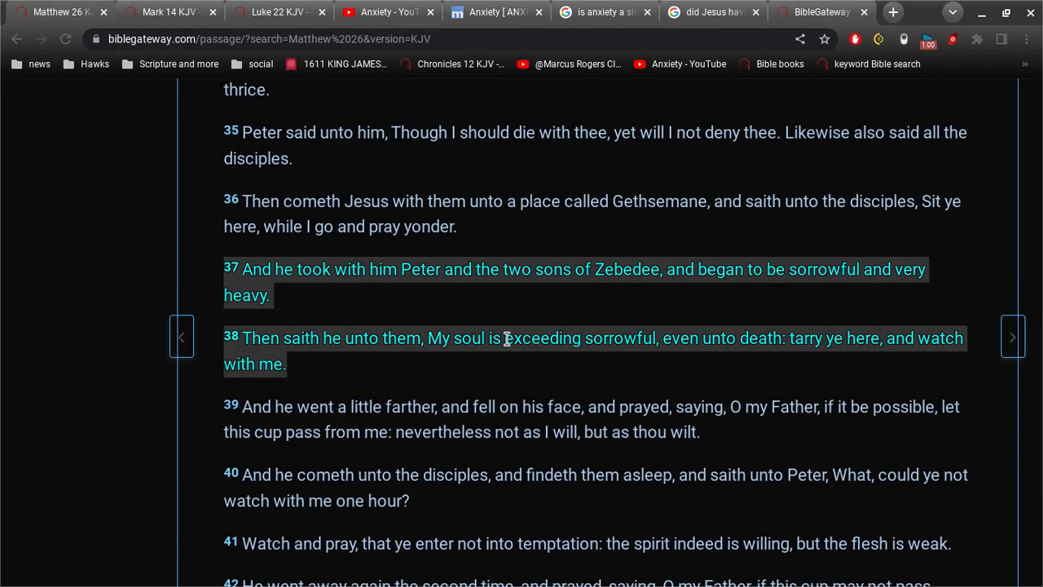
Step: Scroll through Matthew 26 to verse 53 on twelve legions of angels and highlight it
scroll(down, 3)
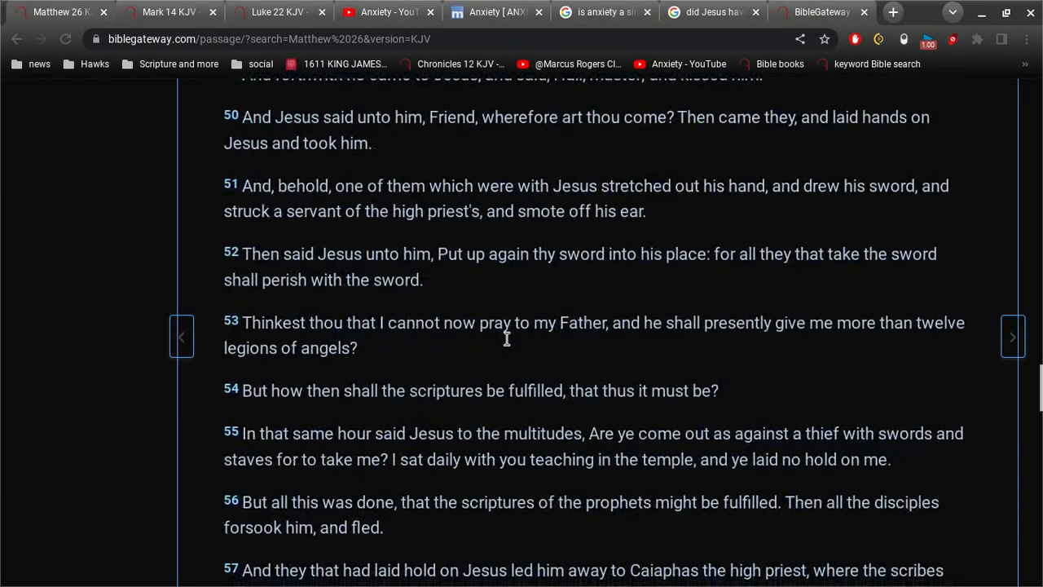
scroll(up, 3)
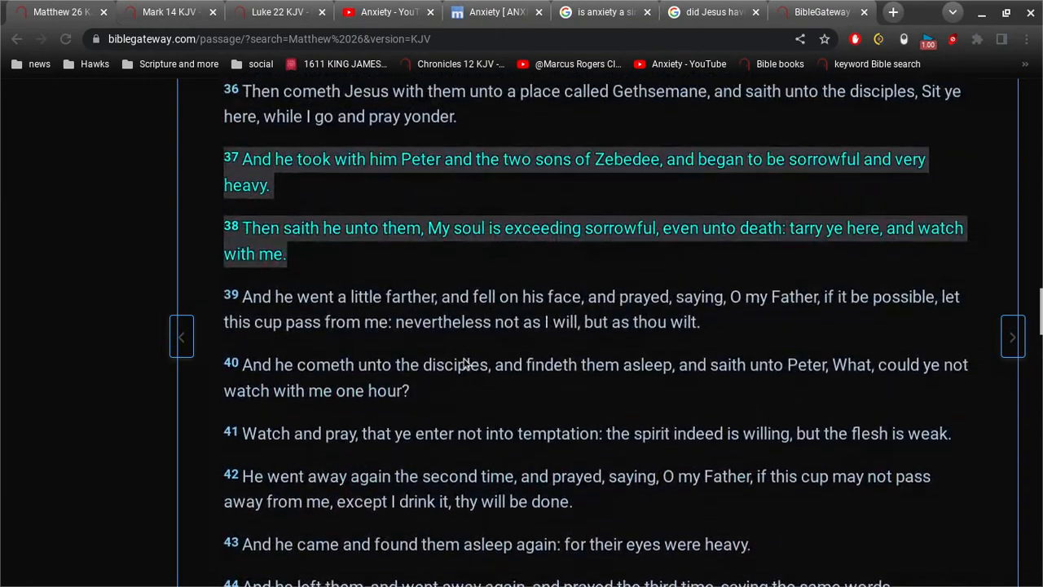
scroll(down, 3)
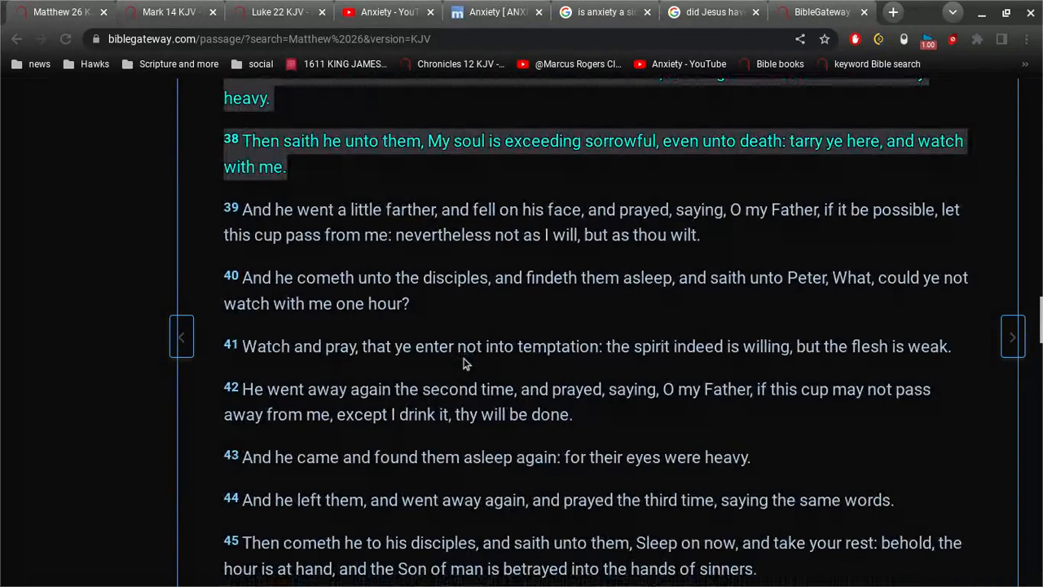
scroll(down, 3)
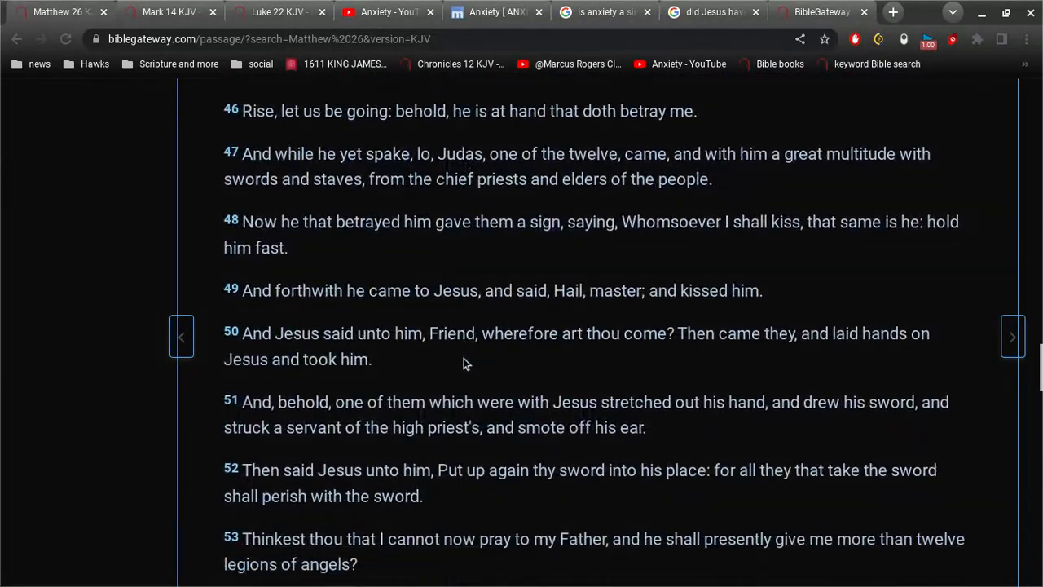
scroll(down, 3)
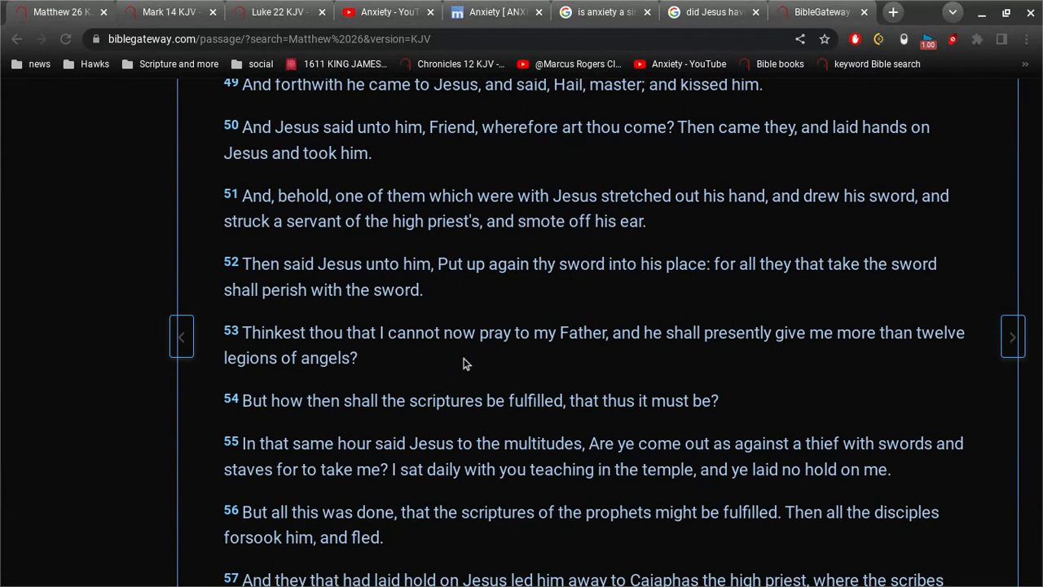
scroll(up, 3)
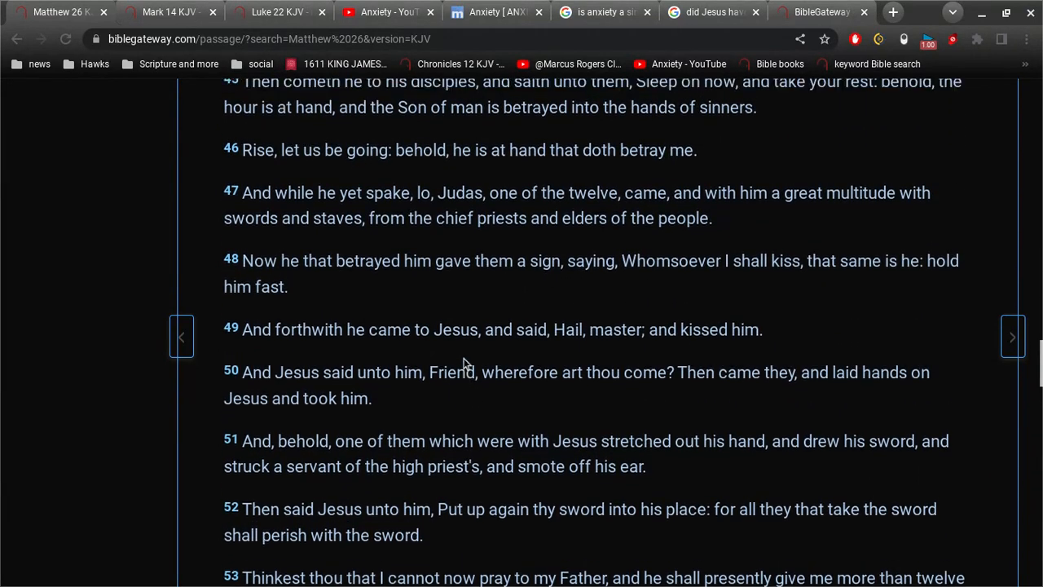
scroll(up, 3)
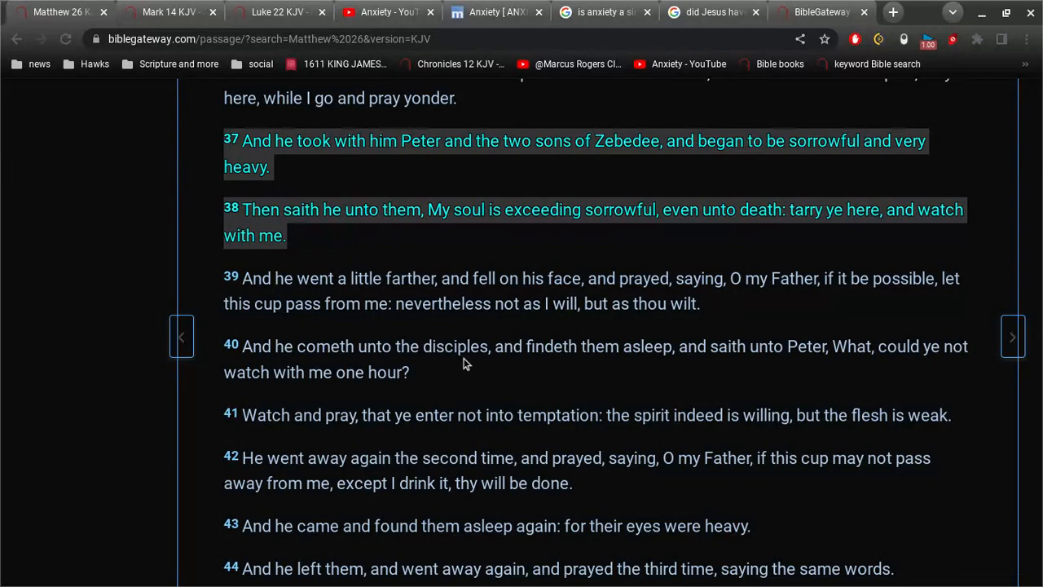
mouse_move(276, 24)
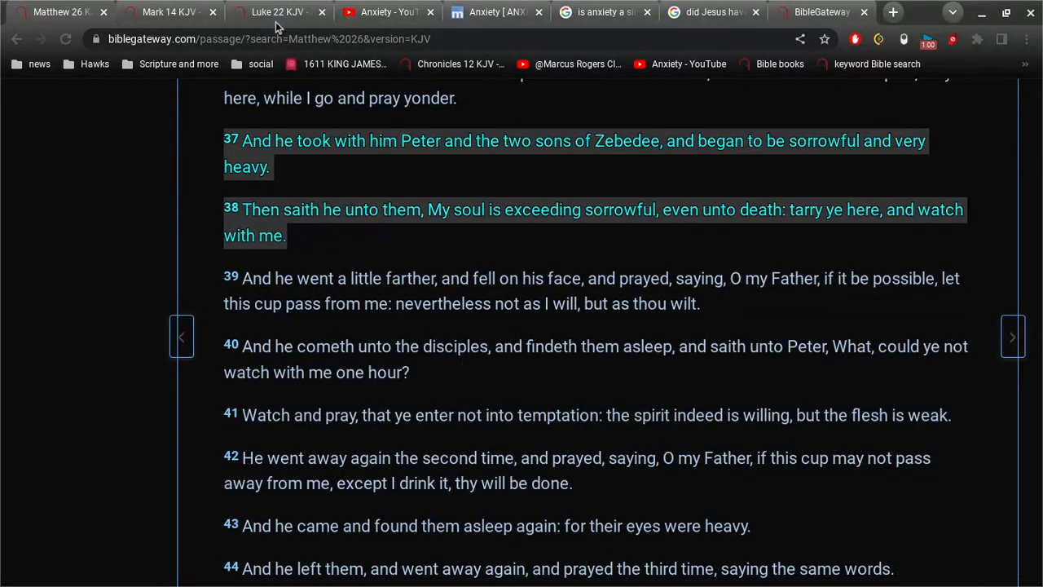
scroll(down, 3)
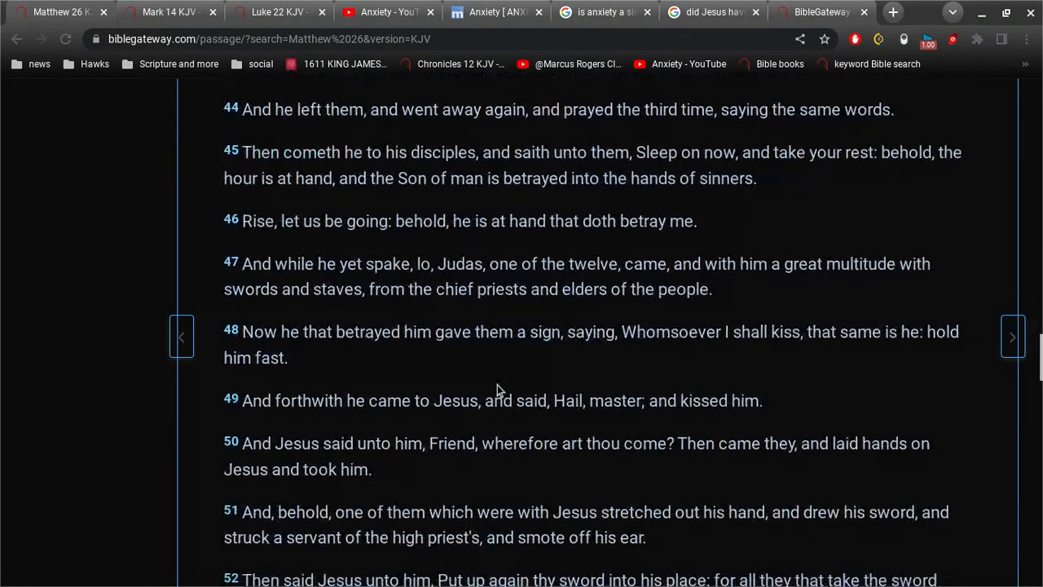
scroll(down, 3)
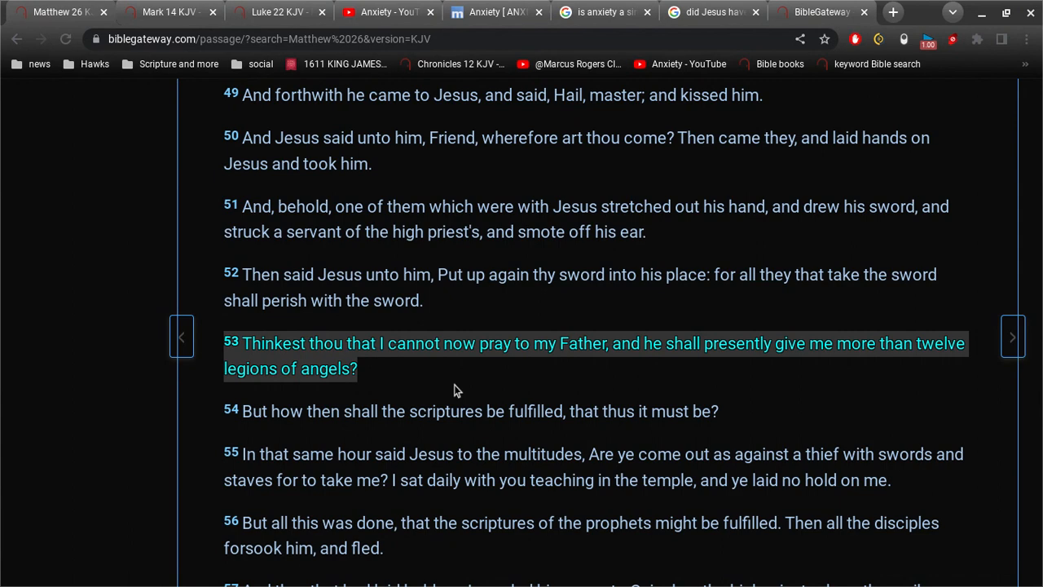
click(603, 11)
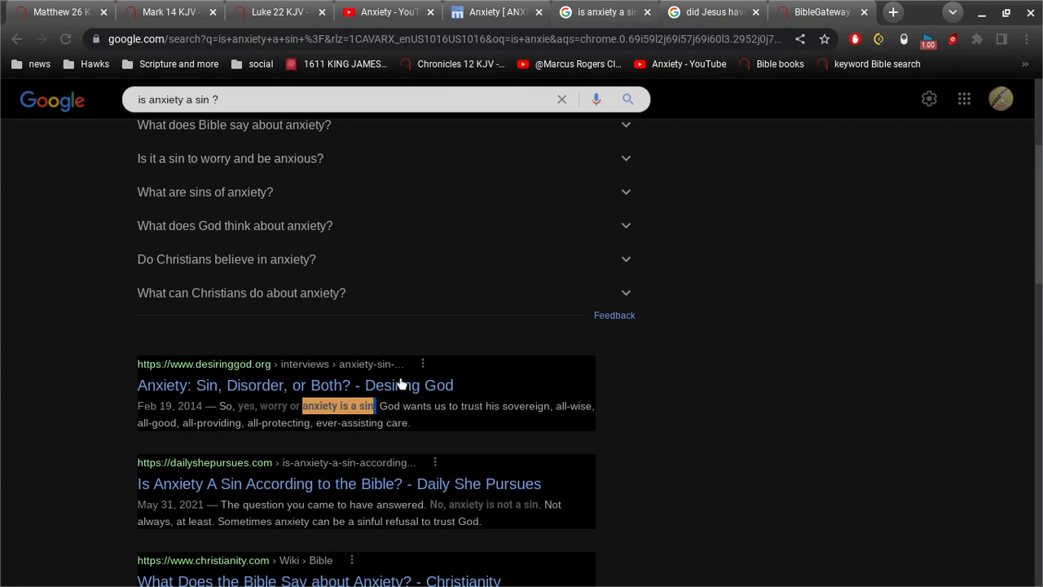
mouse_move(410, 6)
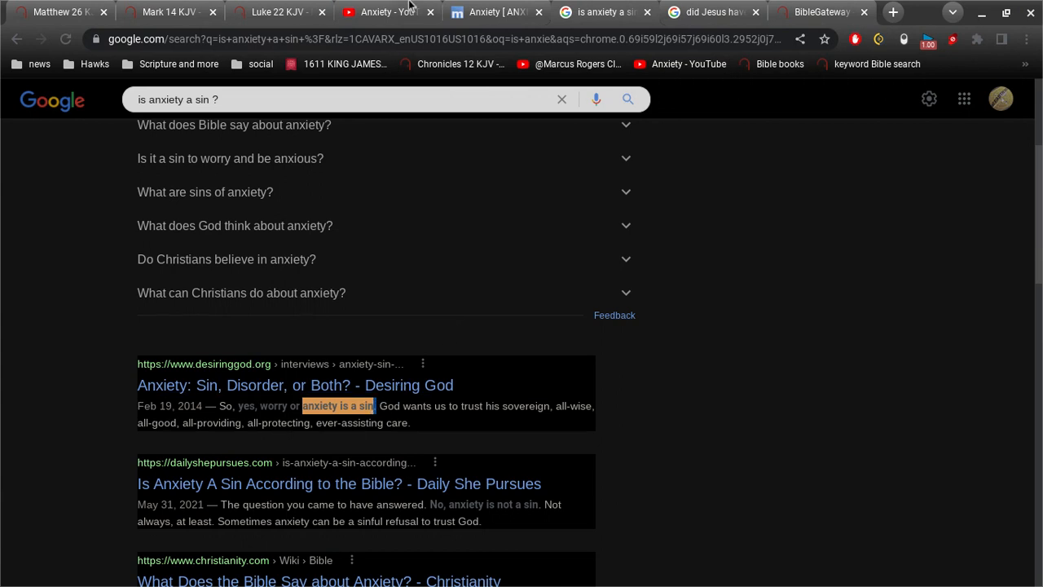
Step: Switch to the 'Anxiety - YouTube' tab
click(387, 11)
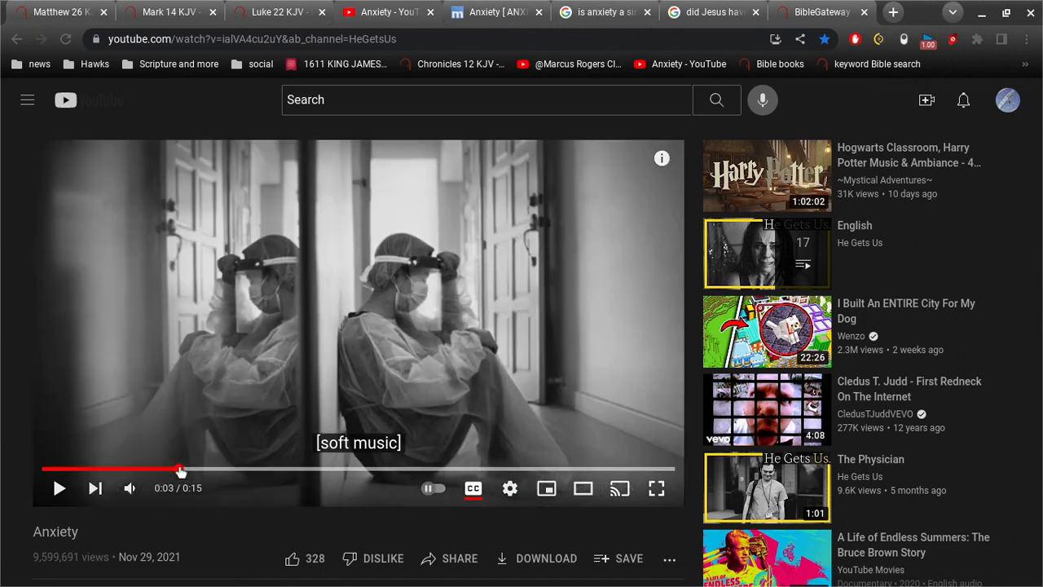
mouse_move(229, 469)
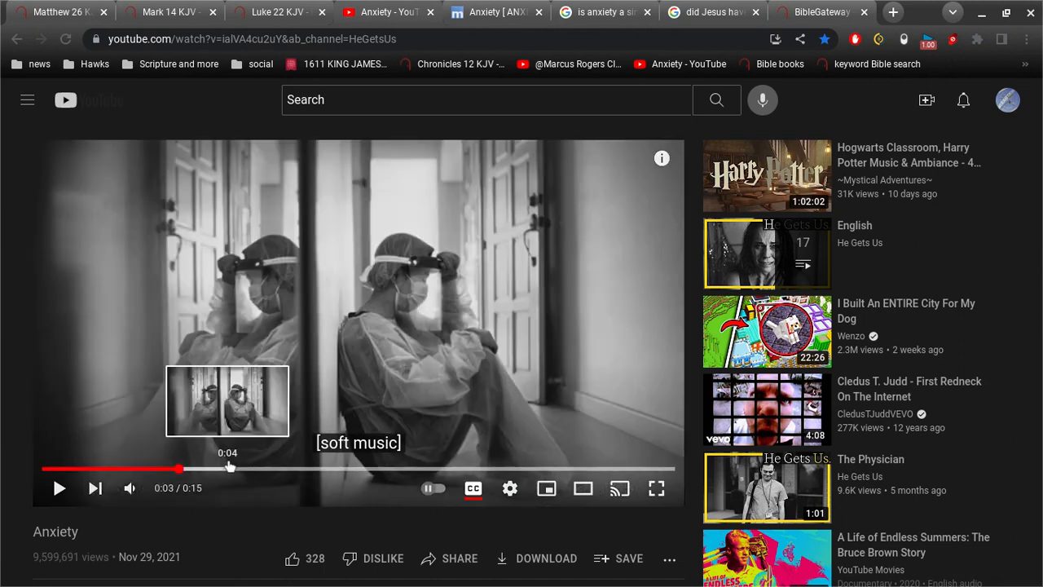
Step: Seek the Anxiety video to its 'Jesus suffered anxiety, too' line, then rewind to 0:05
click(310, 468)
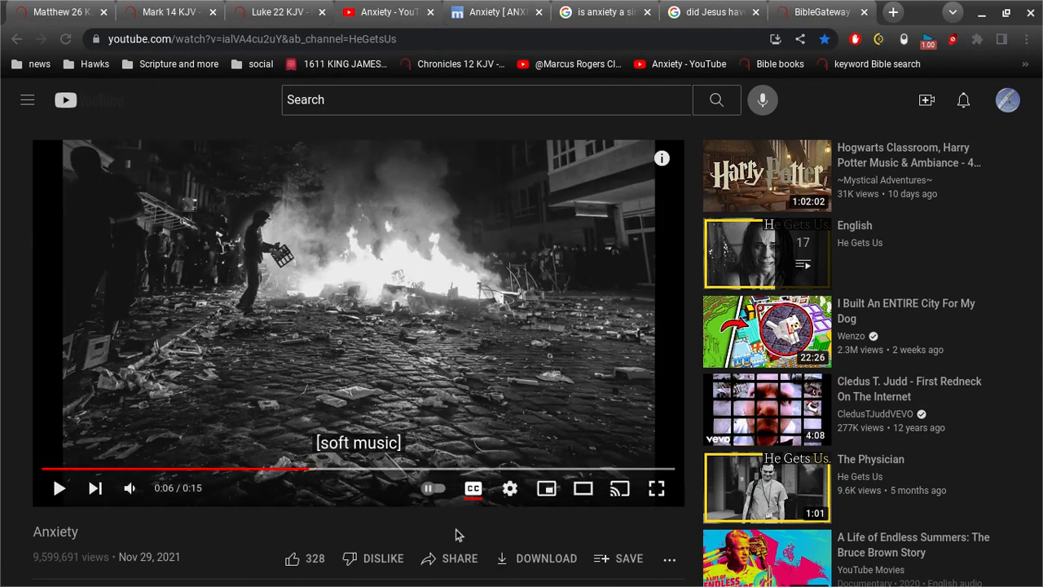
click(397, 469)
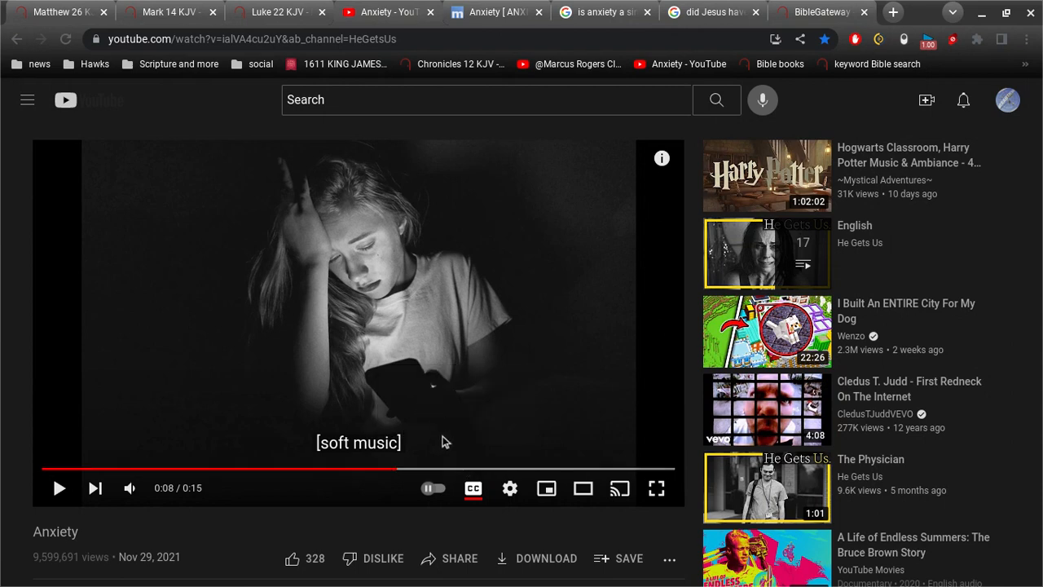
mouse_move(459, 469)
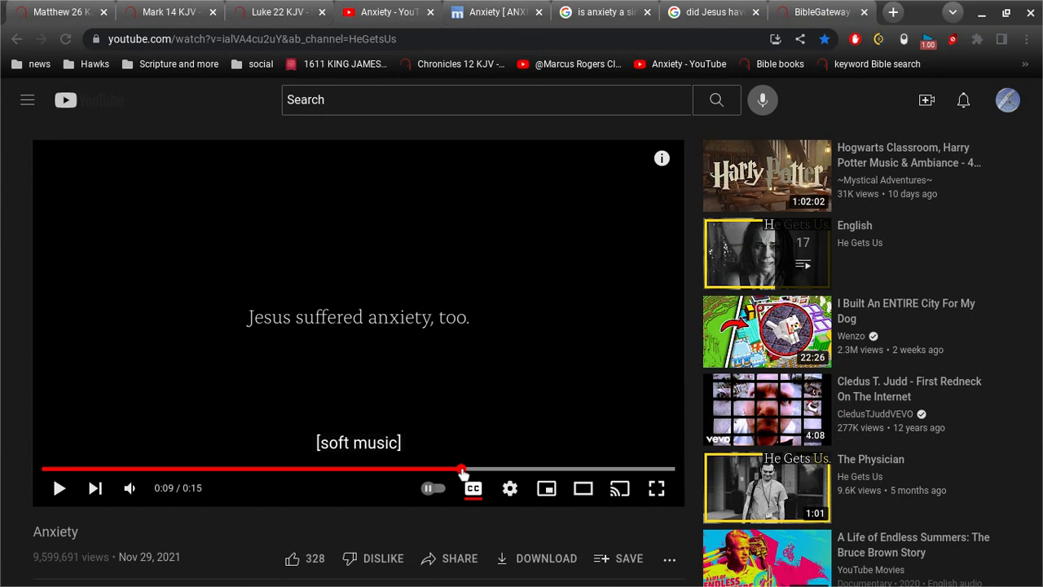
mouse_move(282, 474)
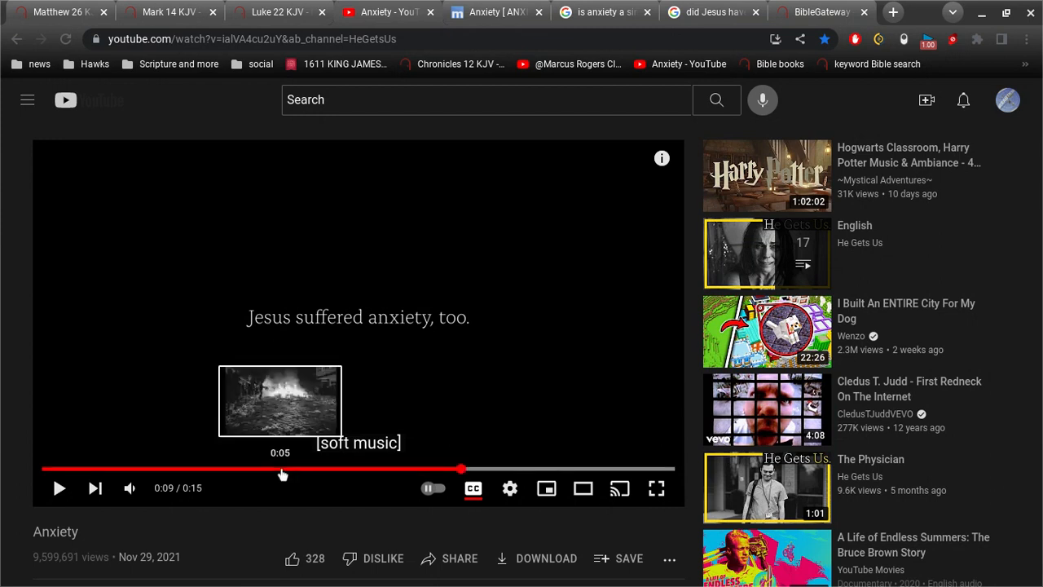
click(281, 468)
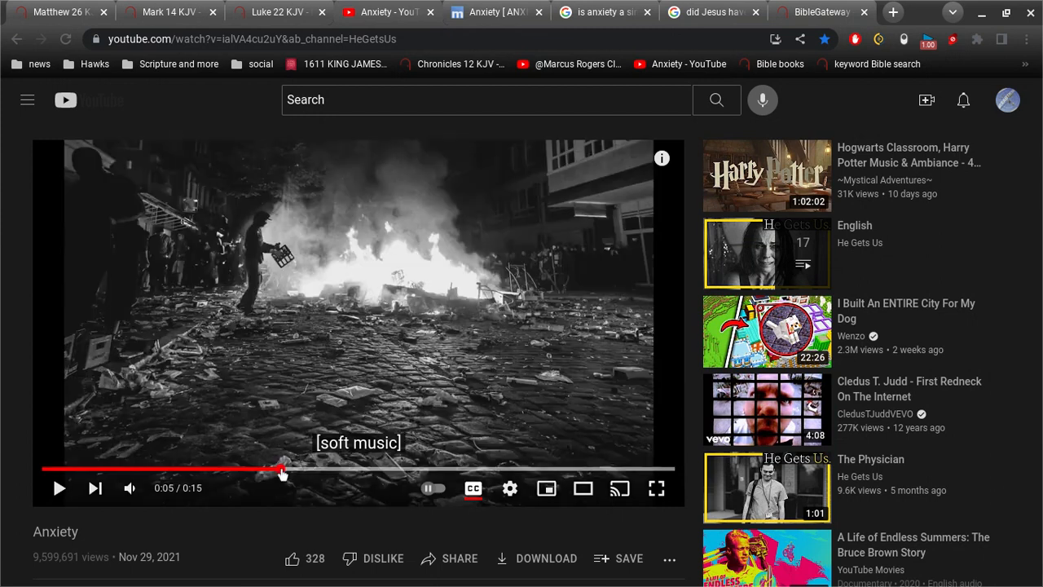
mouse_move(375, 473)
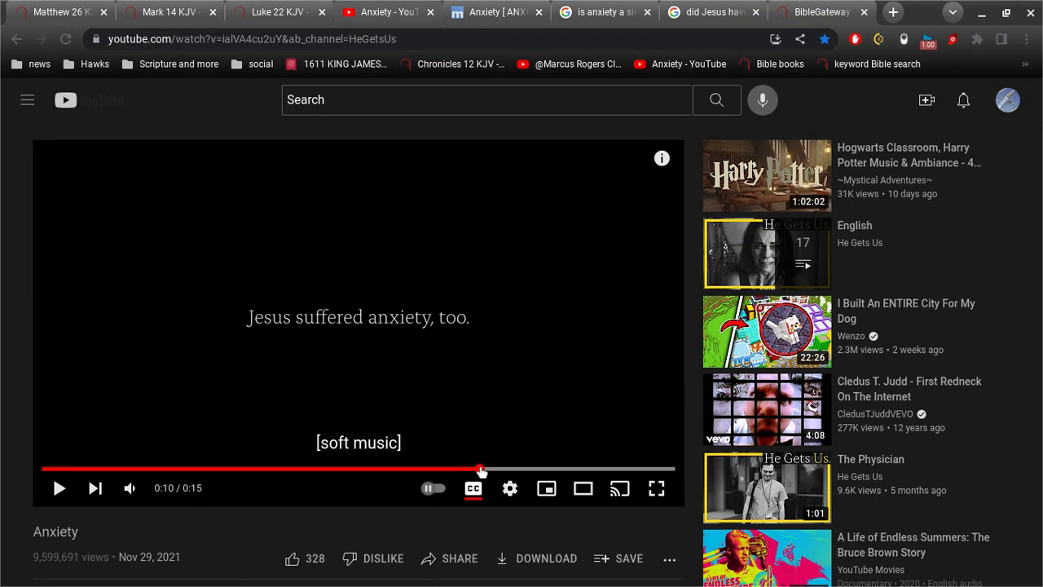
mouse_move(393, 356)
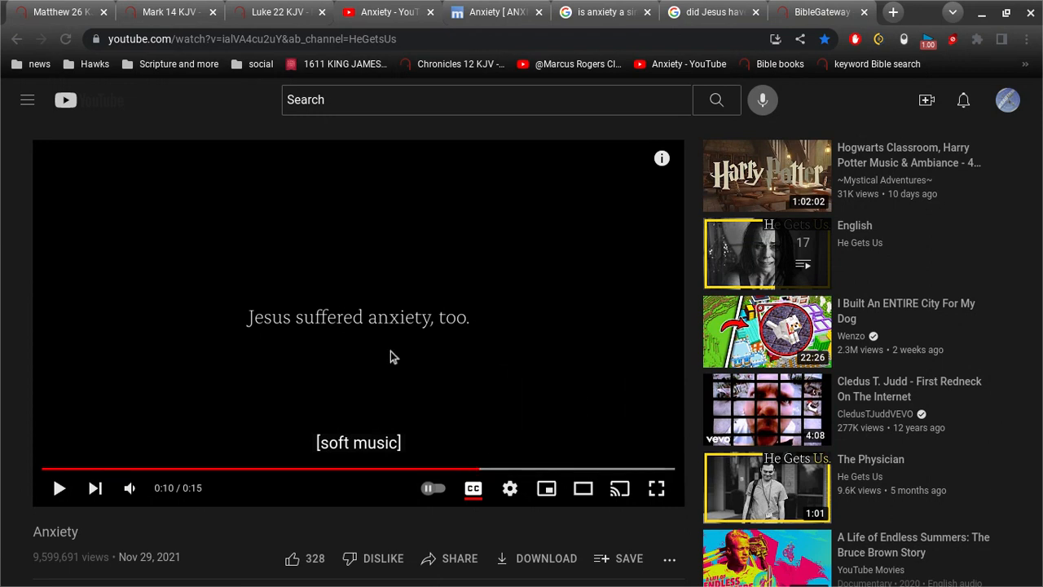
mouse_move(206, 330)
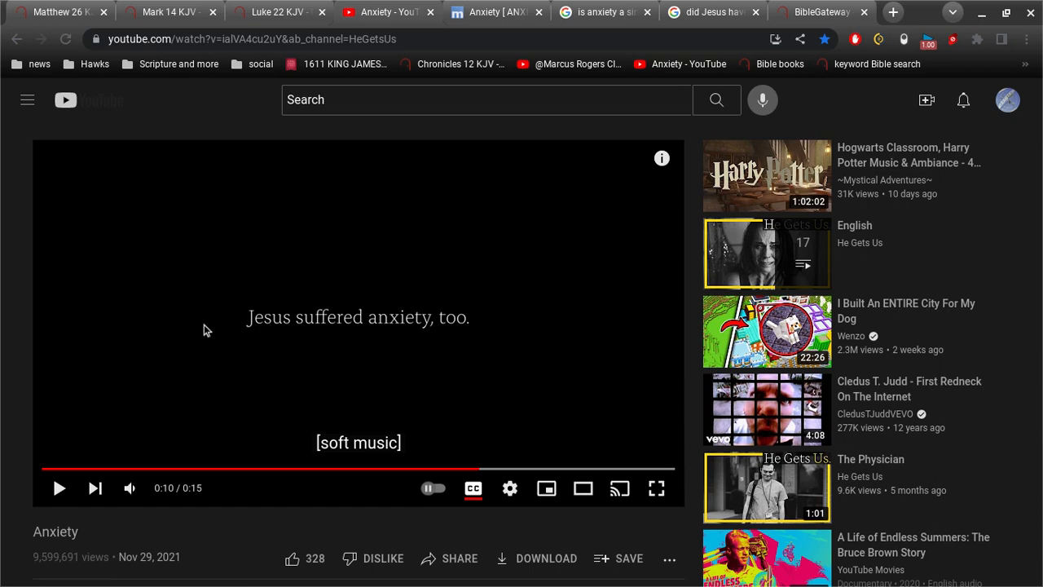
mouse_move(469, 380)
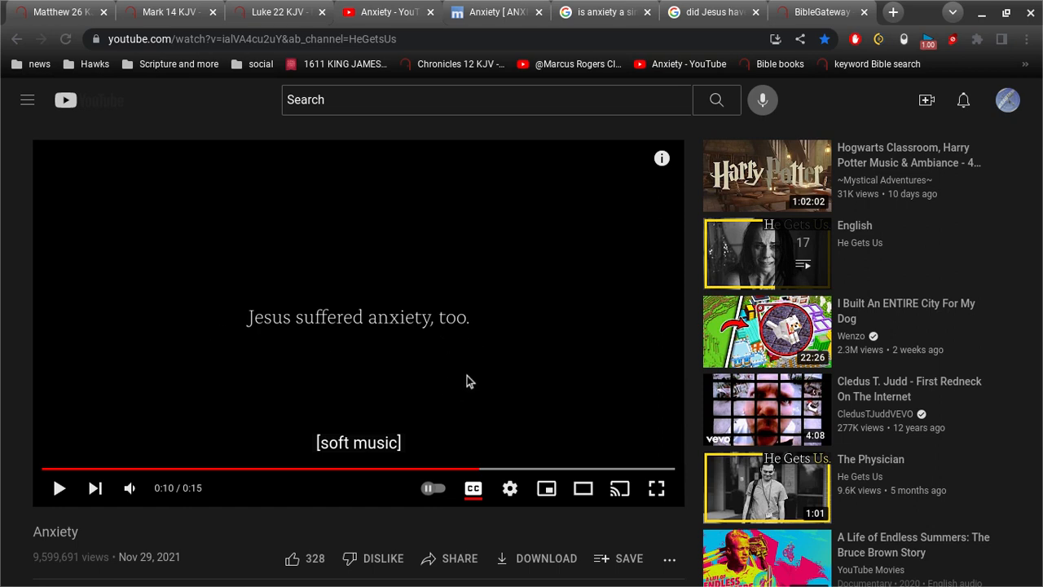